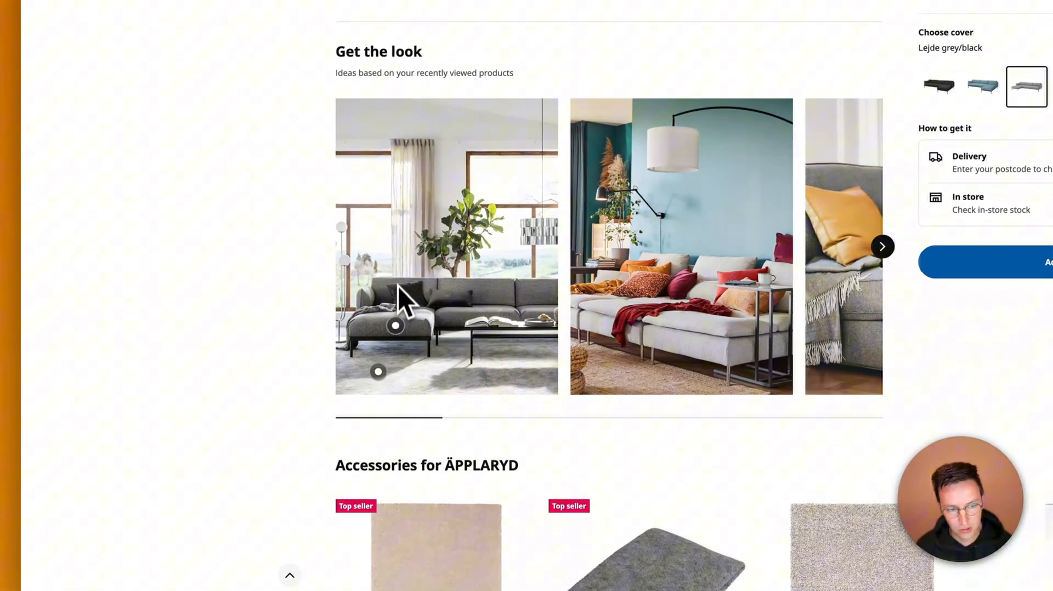
mouse_move(406, 319)
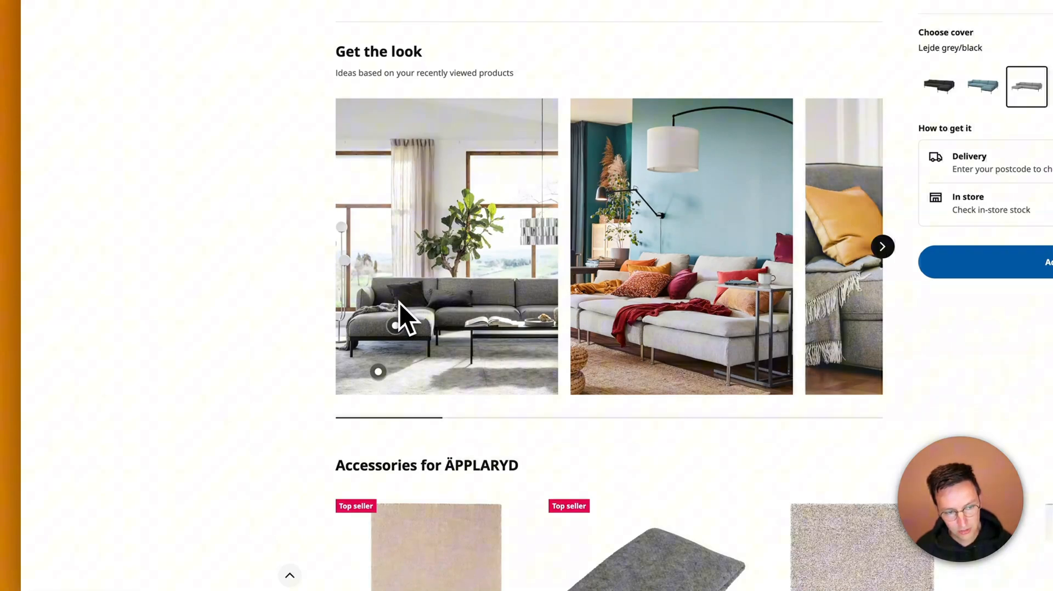
mouse_move(392, 326)
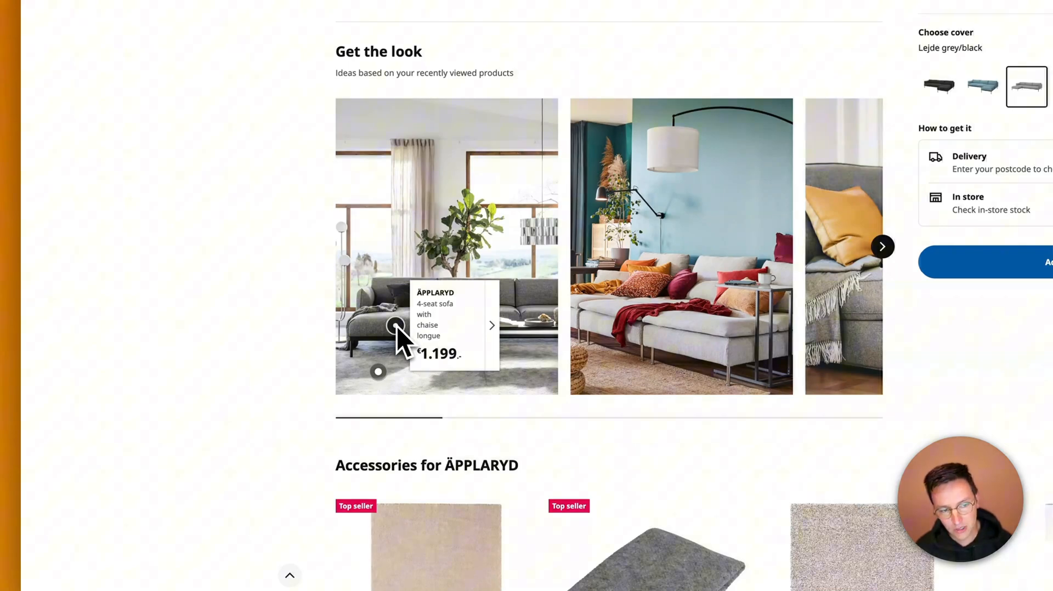
mouse_move(437, 323)
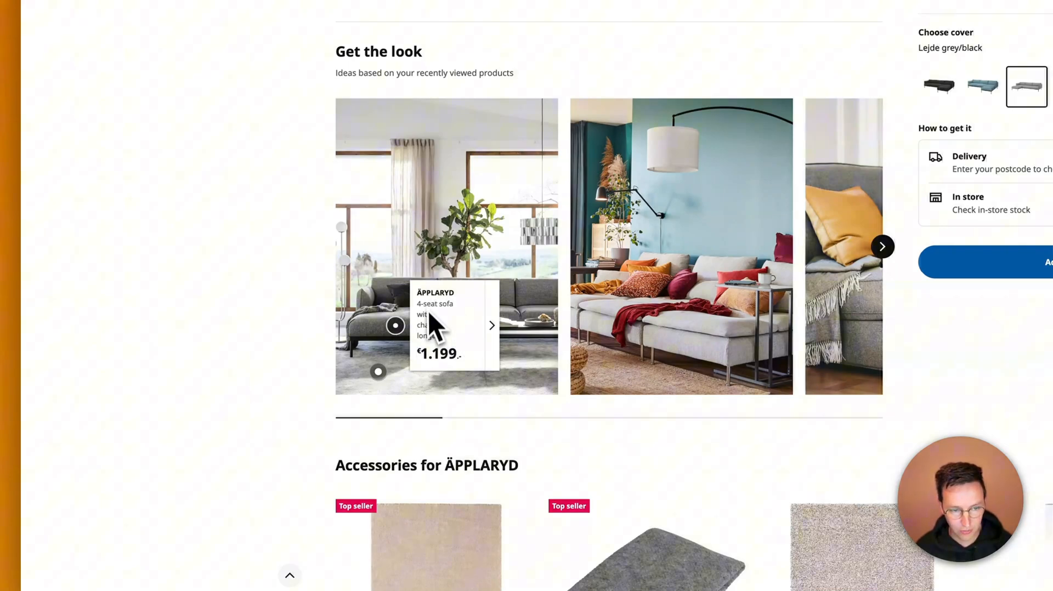
mouse_move(470, 323)
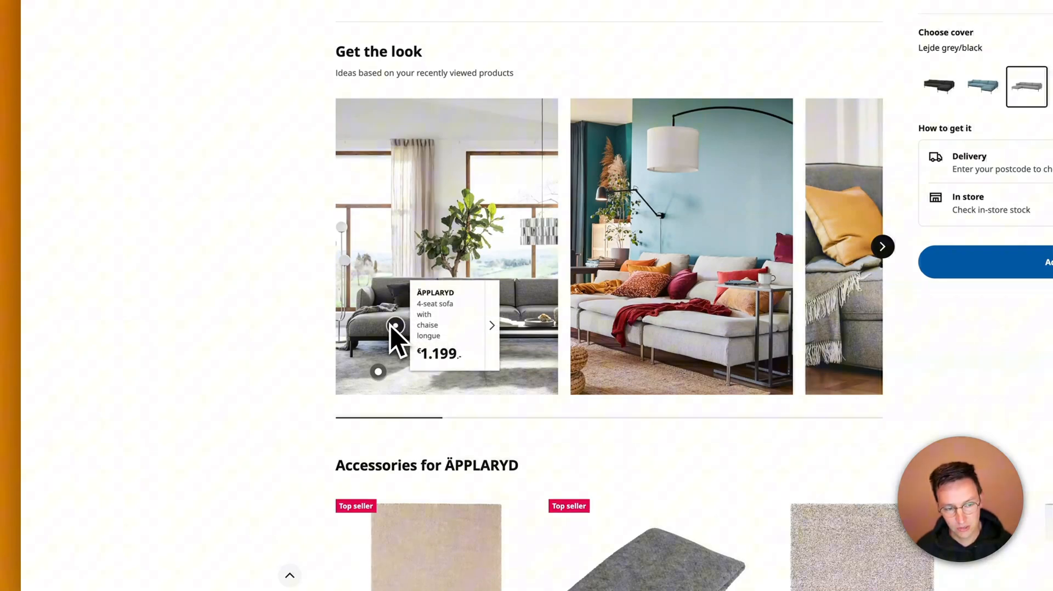
mouse_move(449, 336)
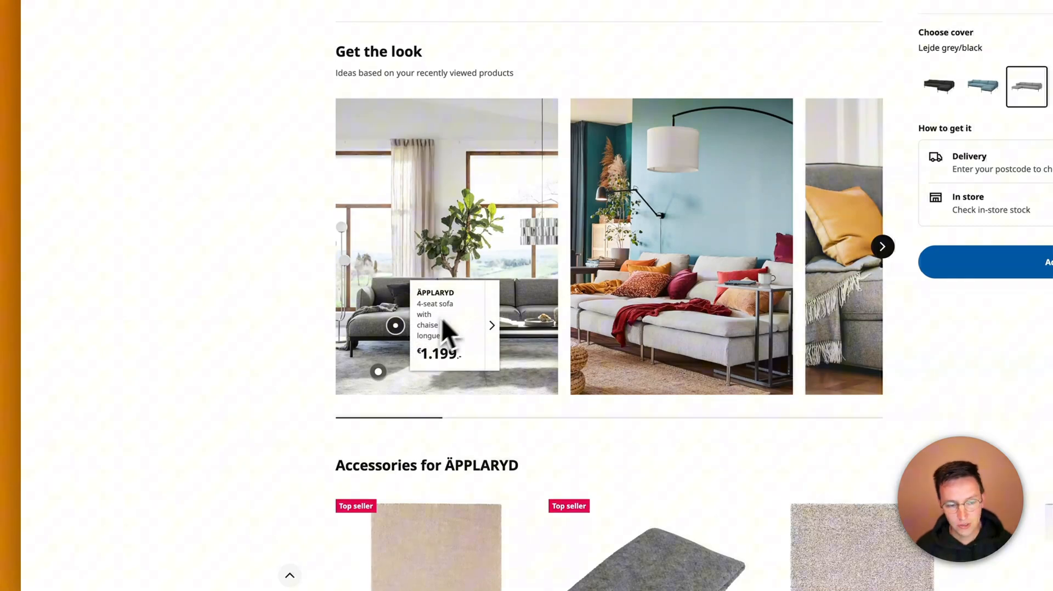
mouse_move(455, 316)
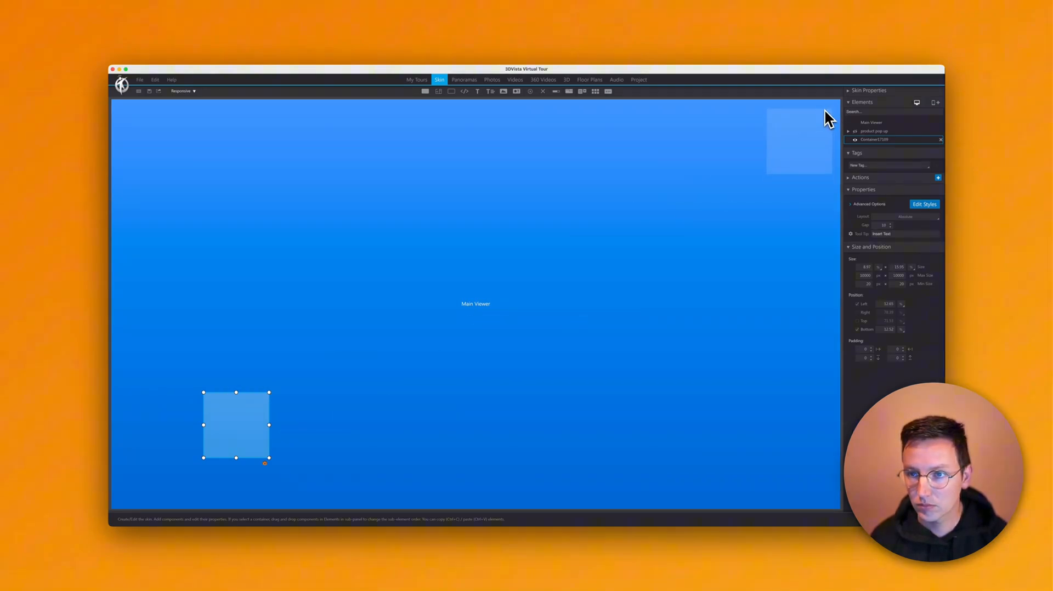
Make the container a wide top-right card with a fully opaque white background, renamed hoverEffect.
left_click_drag(236, 425, 797, 139)
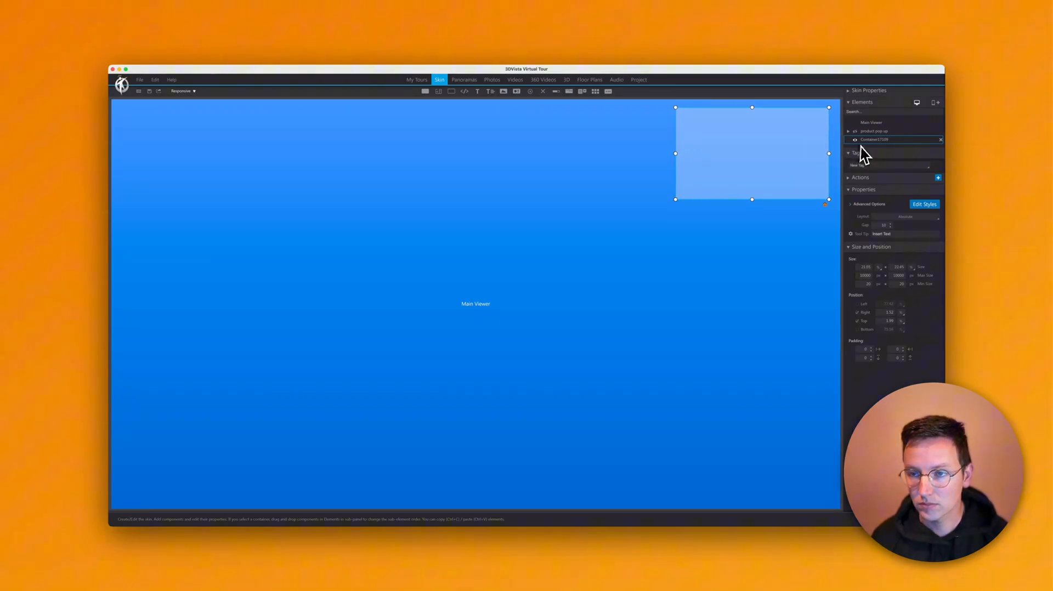
left_click(925, 204)
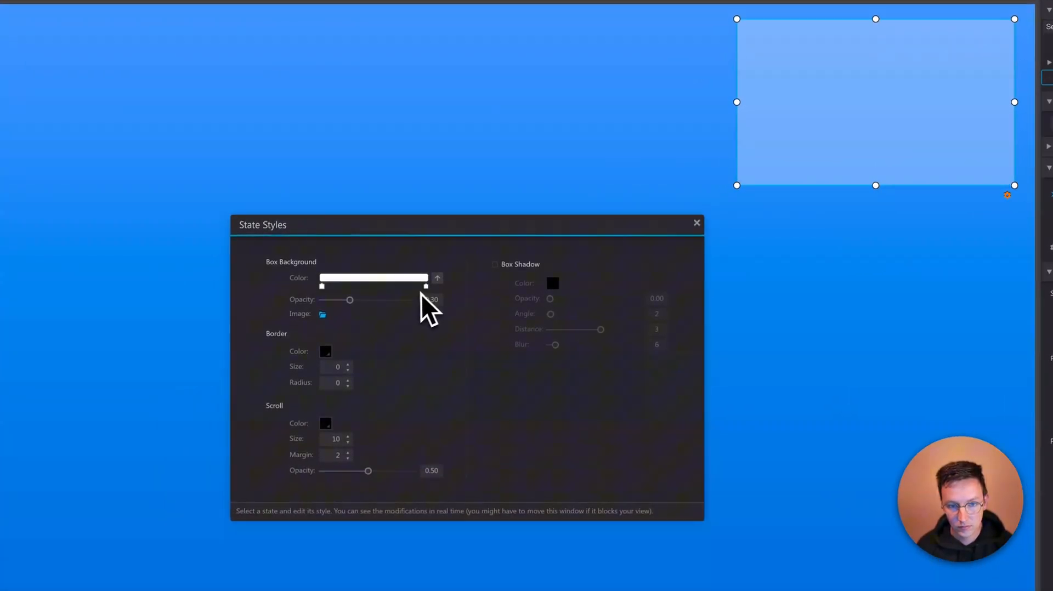
left_click_drag(349, 299, 415, 299)
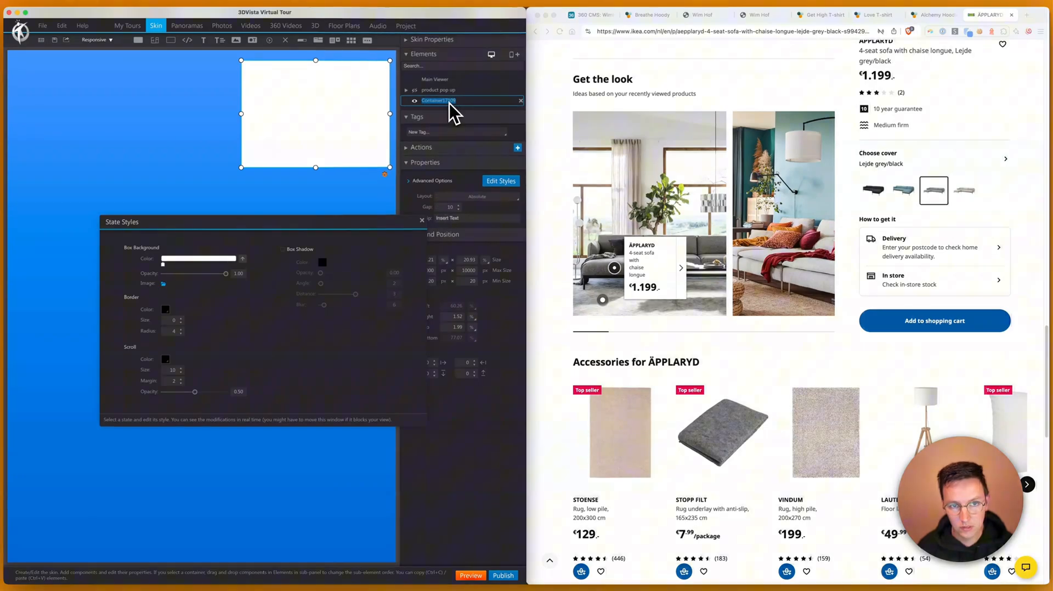
type("hoverEffect")
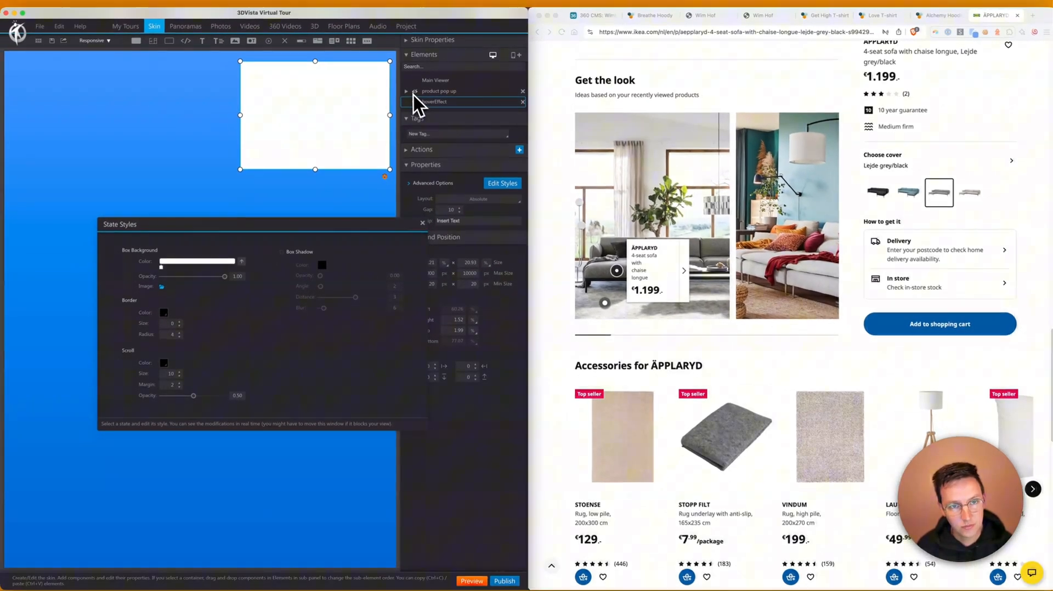
Enable a Box Shadow on the card and tune its opacity to a subtle level.
left_click(282, 250)
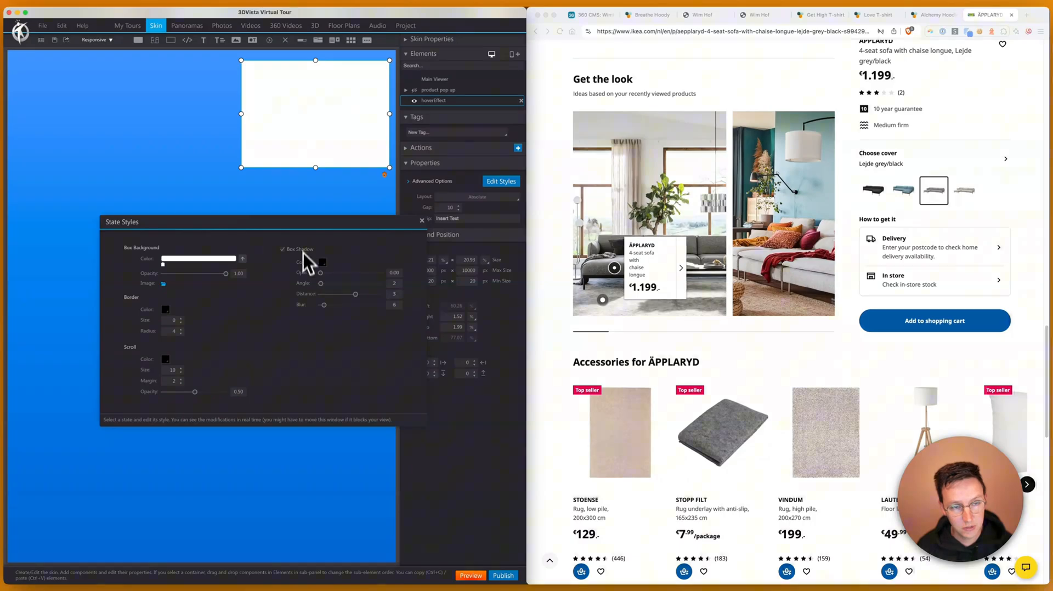
left_click_drag(322, 273, 347, 273)
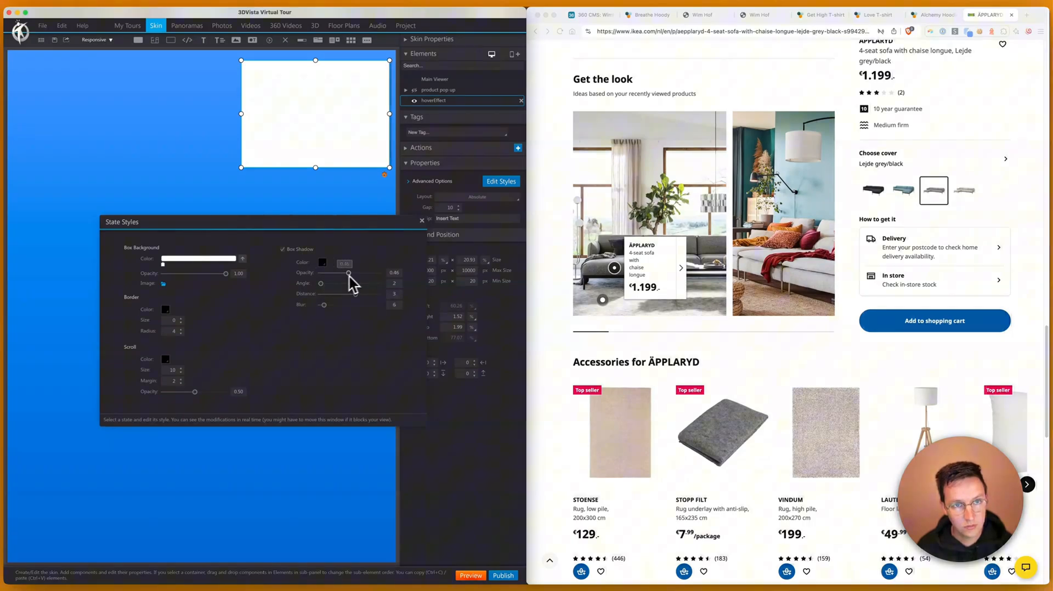
left_click_drag(348, 283, 330, 283)
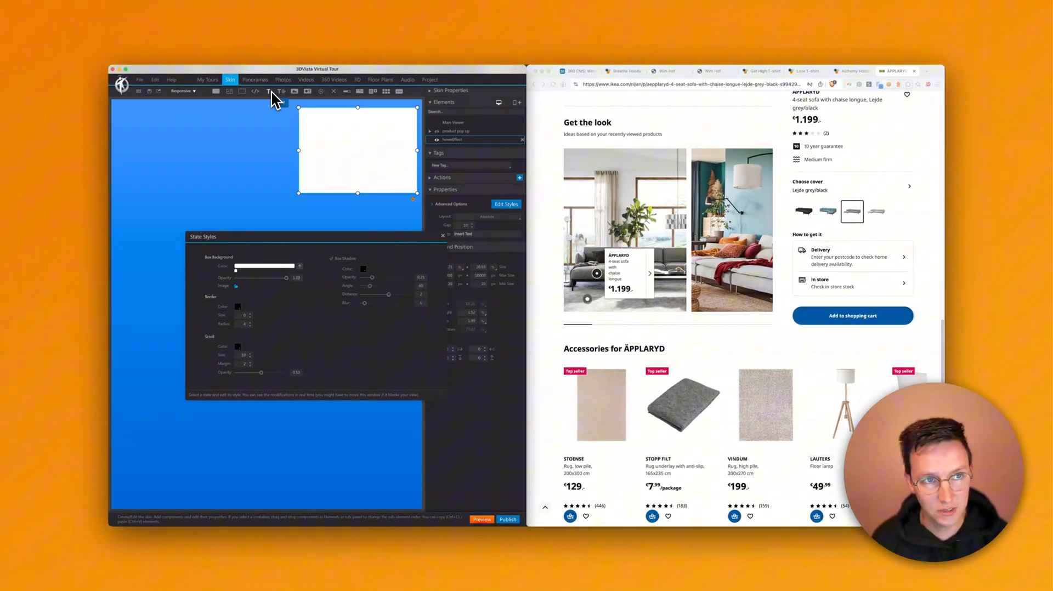
mouse_move(281, 101)
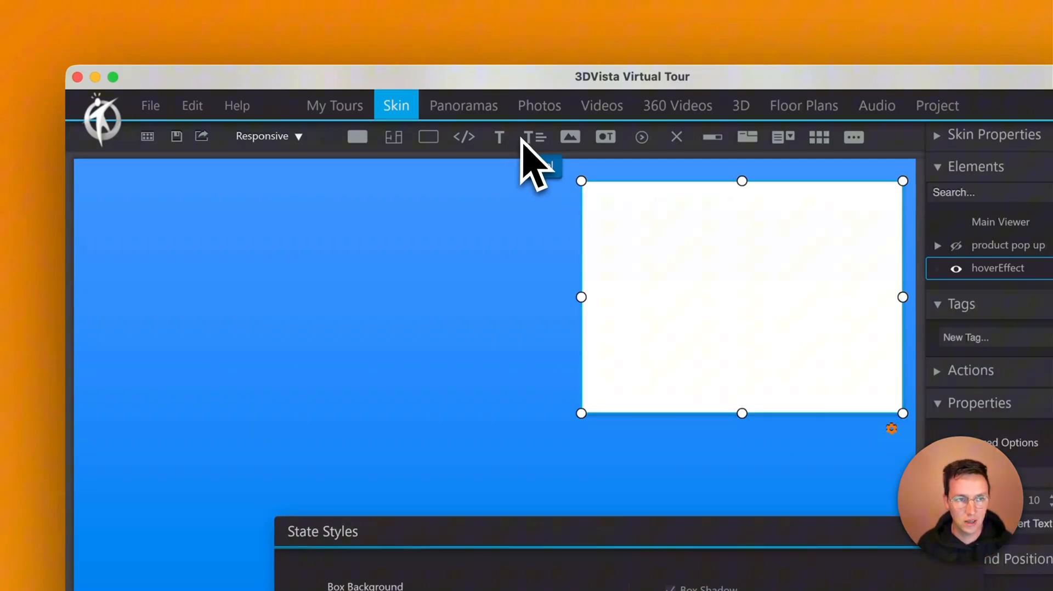
mouse_move(534, 137)
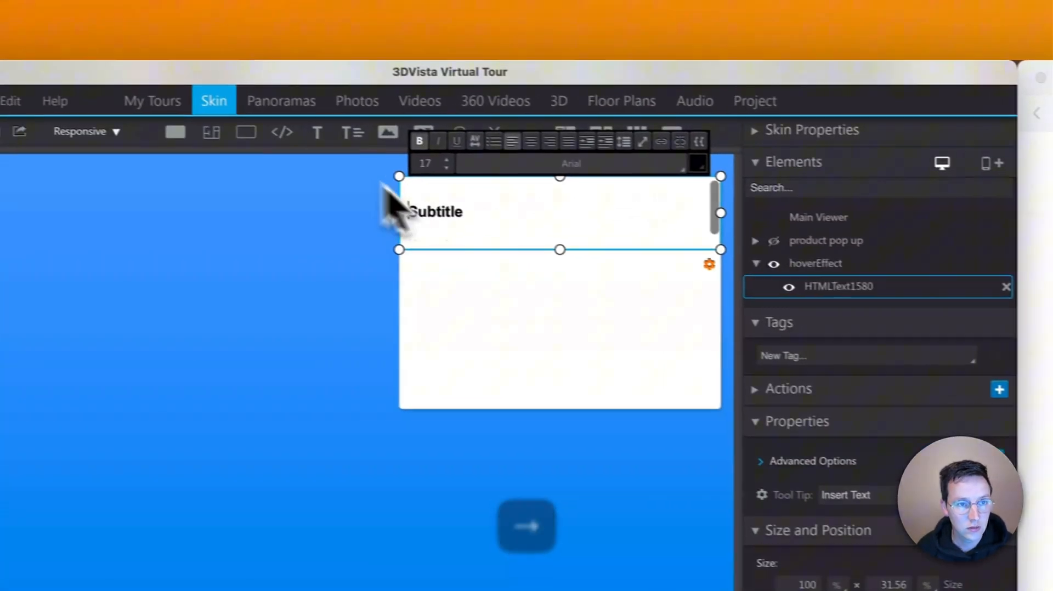
Add a PLACEHOLDER title text, duplicate it and label the copy as the subtitle.
type("PLACEHOLD")
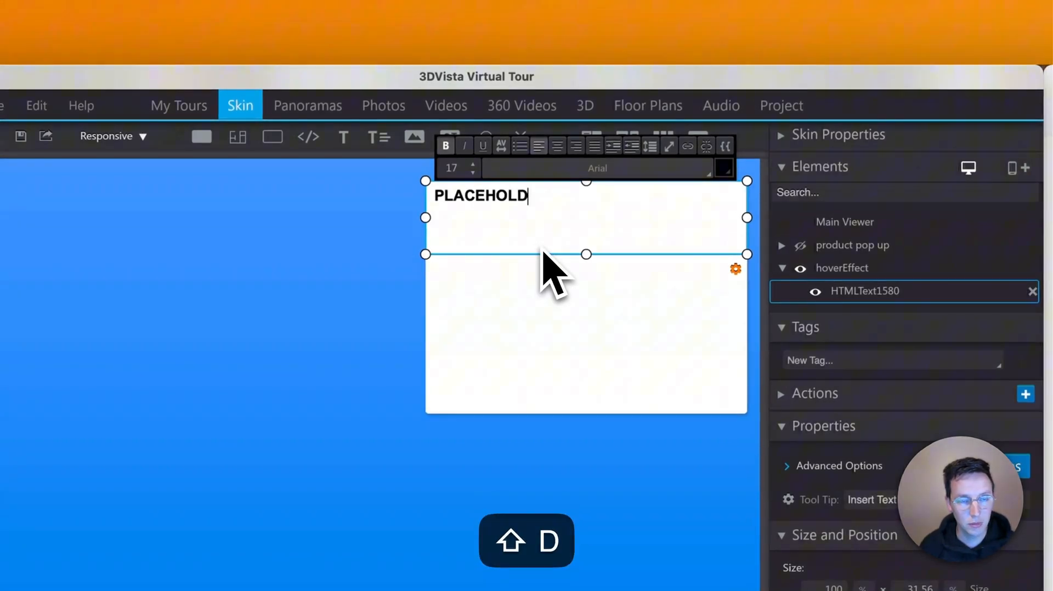
type("ER")
left_click(904, 292)
type("title")
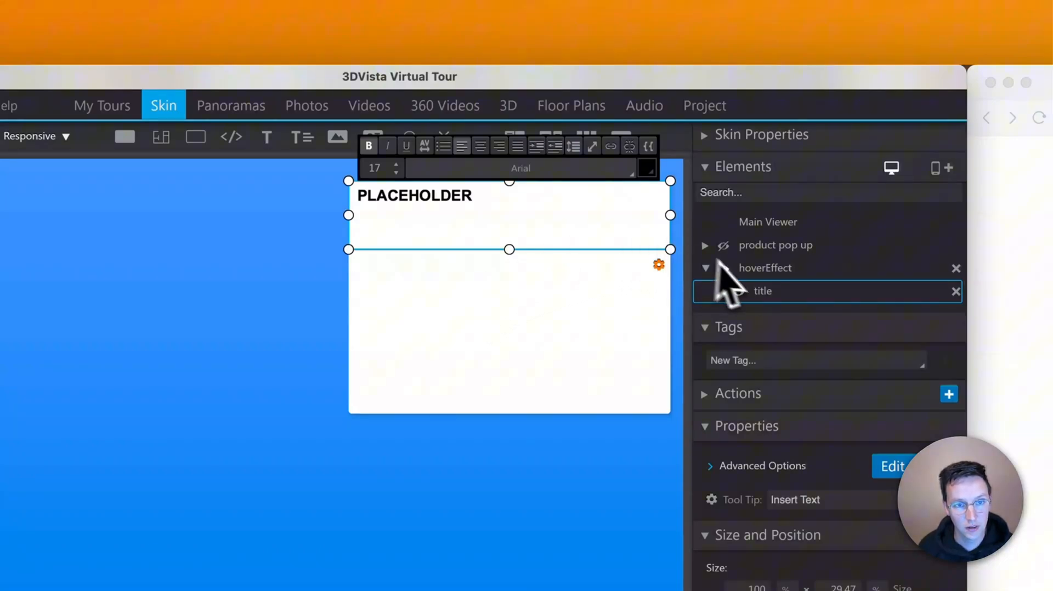
key("cmd+v")
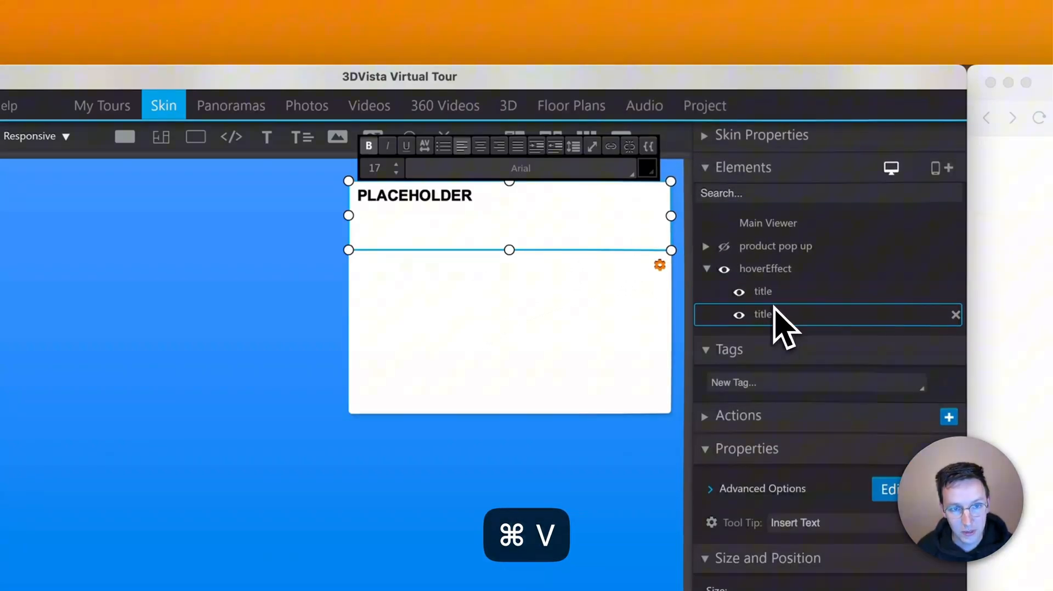
type("subt")
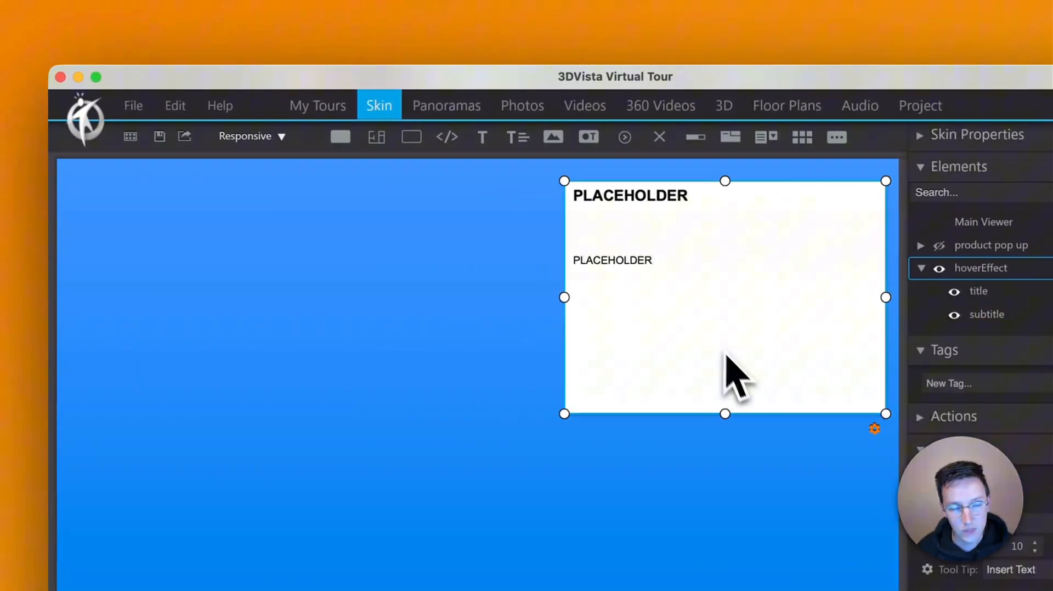
mouse_move(483, 137)
type("hoverPrice")
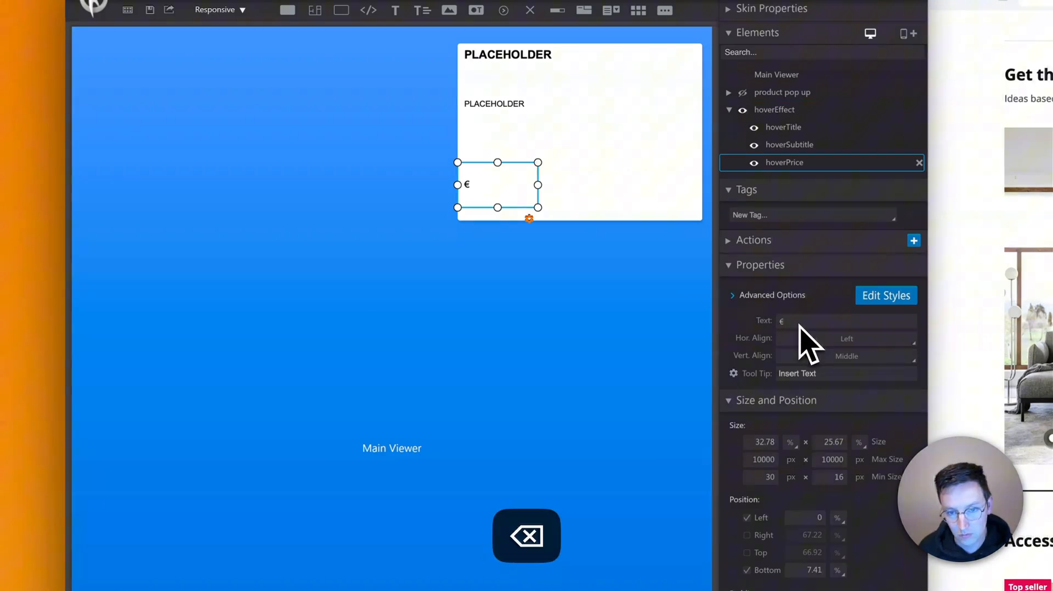
Adjust the subtitle text element and deselect to check the card layout.
left_click(789, 145)
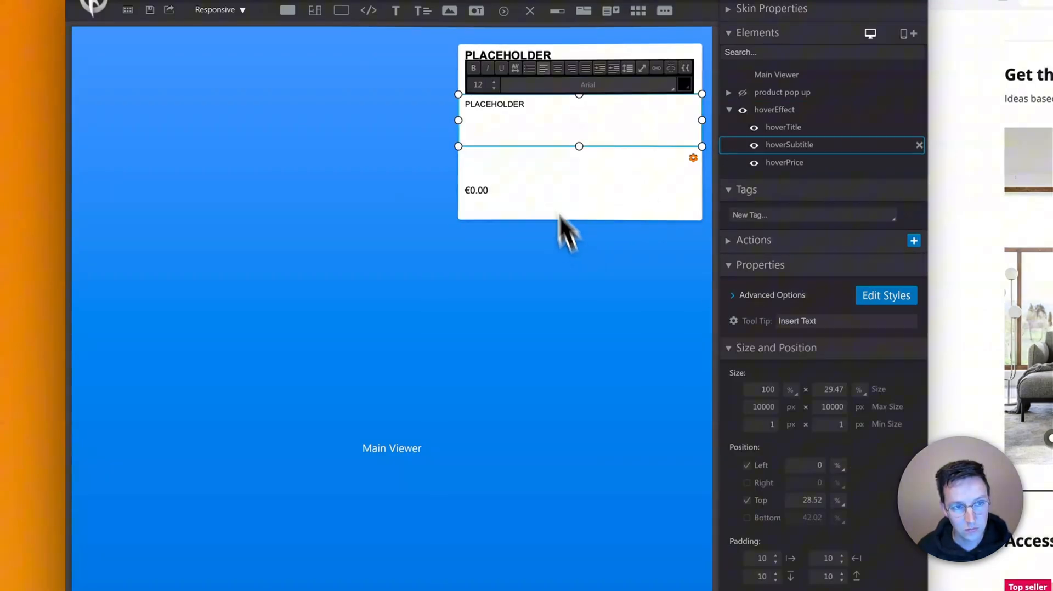
key("cmd+a")
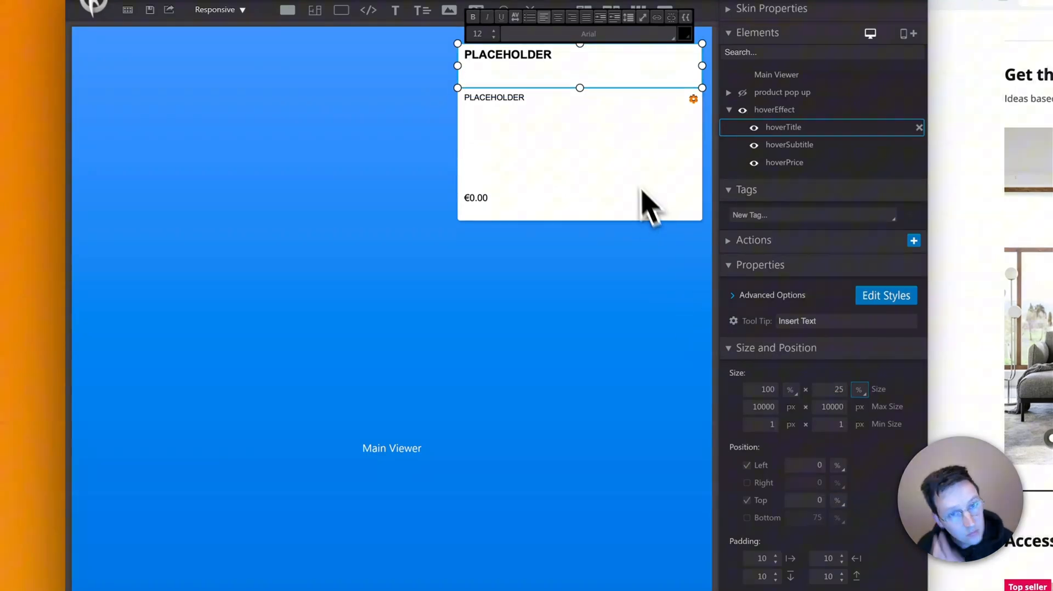
left_click(777, 75)
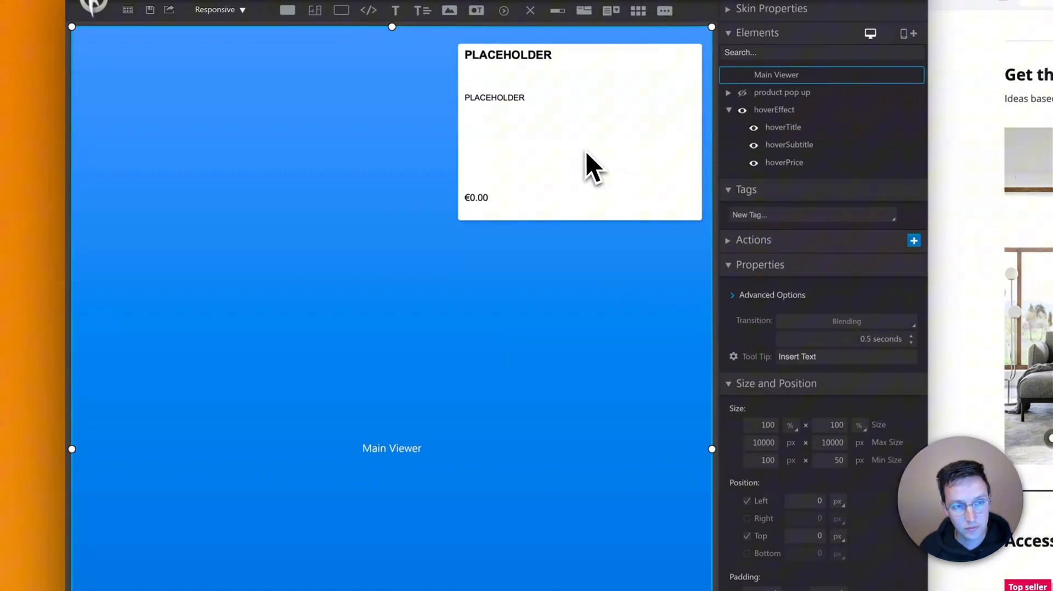
Set the hoverEffect card hidden at tour start and tag it hideOnStart.
left_click(773, 110)
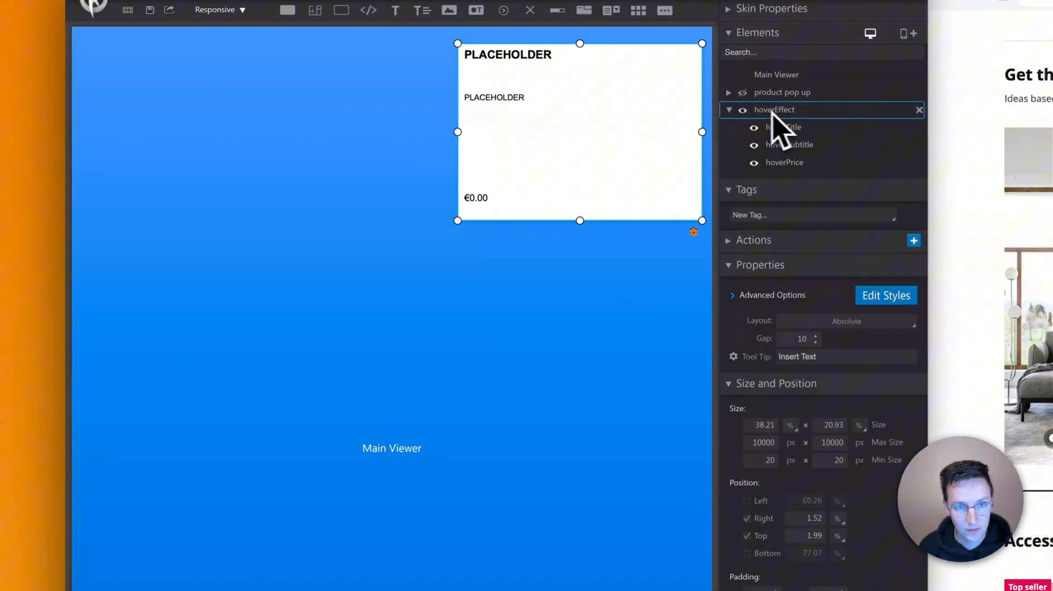
left_click(728, 109)
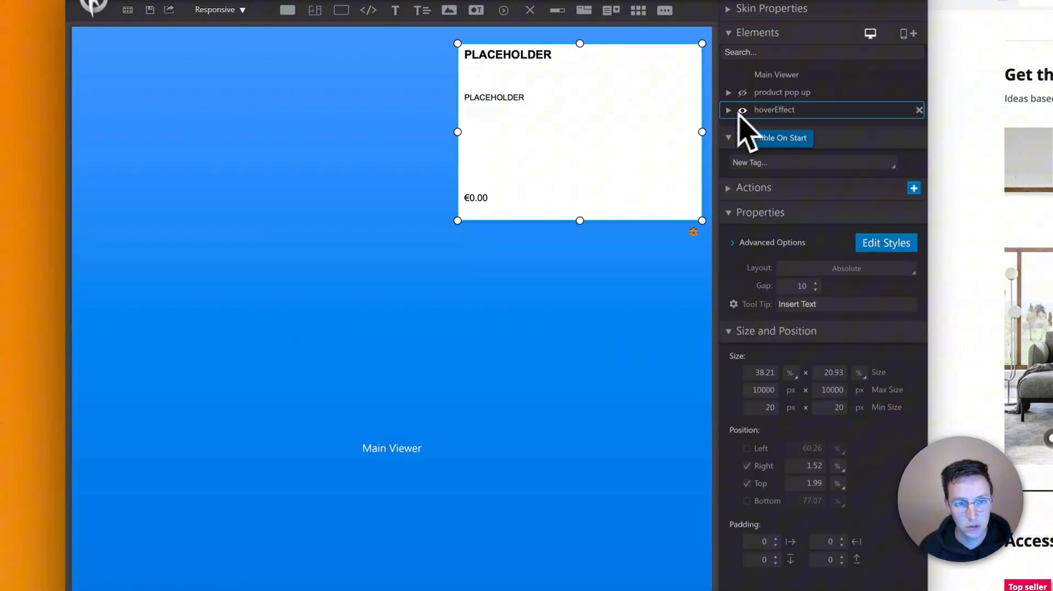
left_click(743, 110)
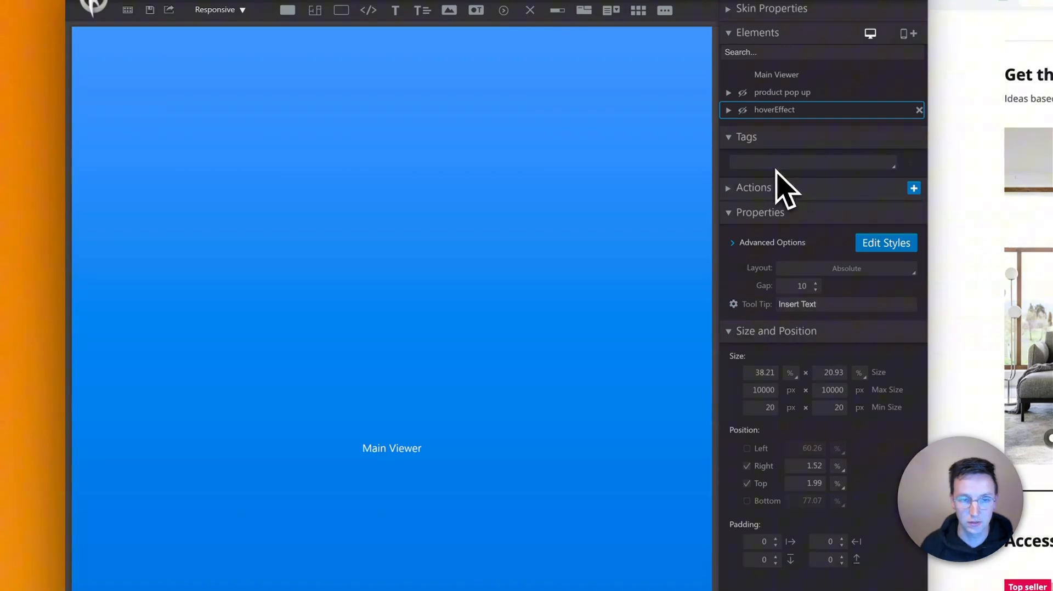
type("hide")
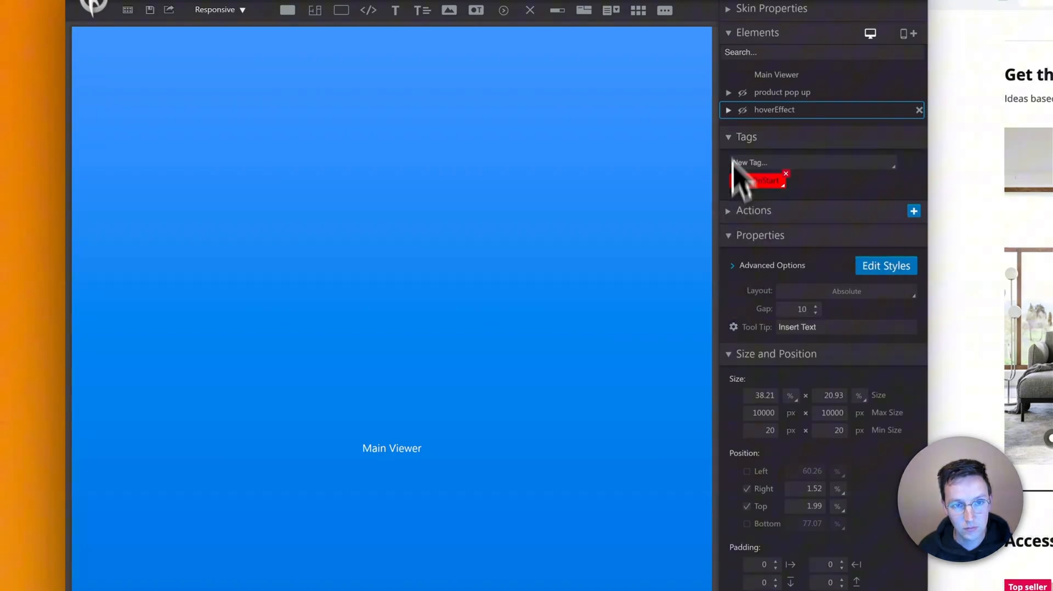
left_click(777, 74)
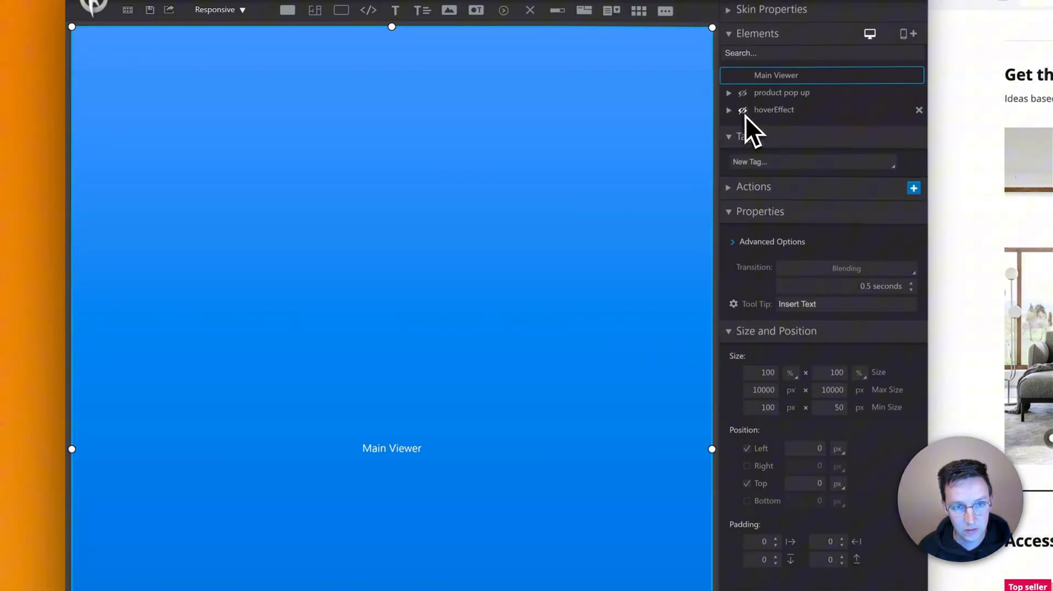
Add a Show/Hide Components action on the Main Viewer to hide the card on initialization.
left_click(743, 110)
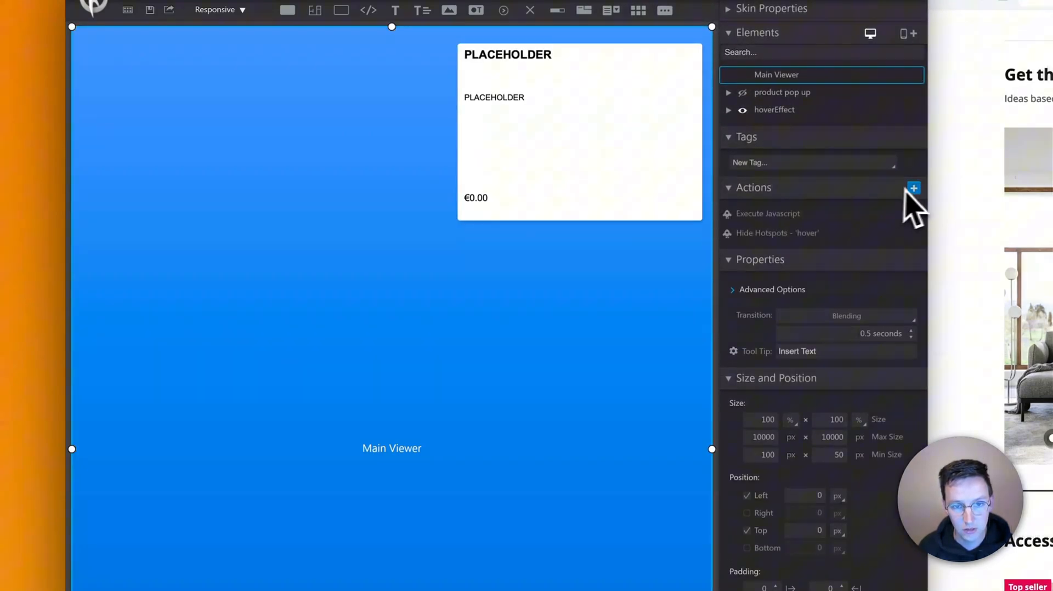
left_click(914, 189)
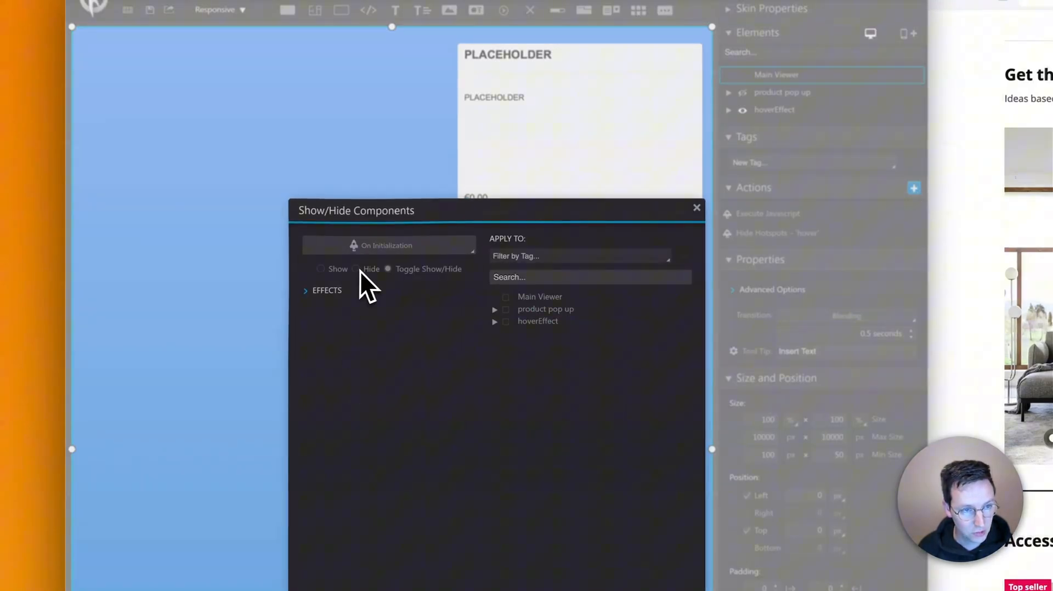
left_click(356, 269)
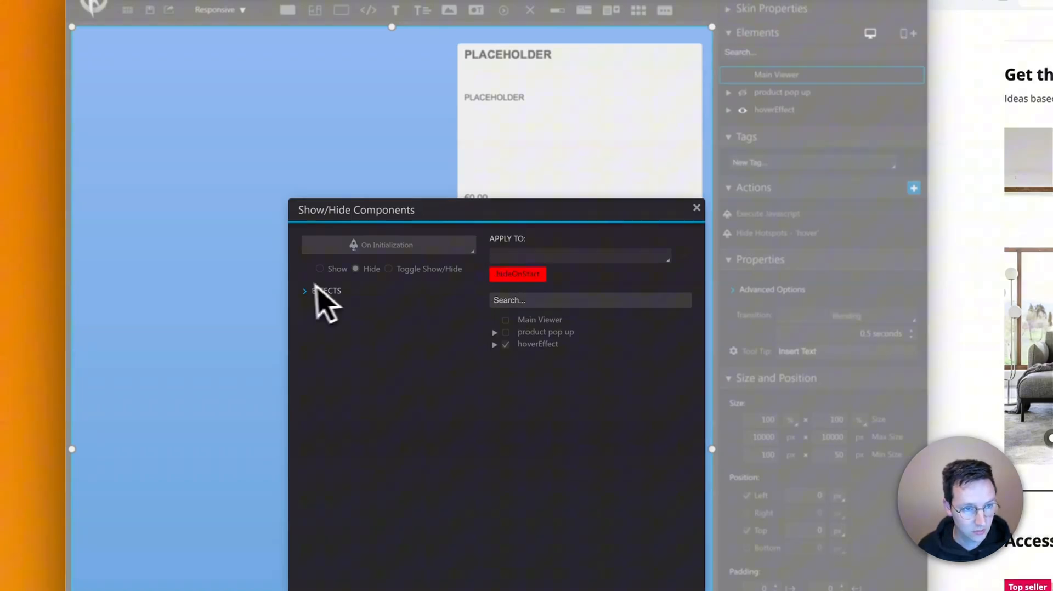
left_click(324, 290)
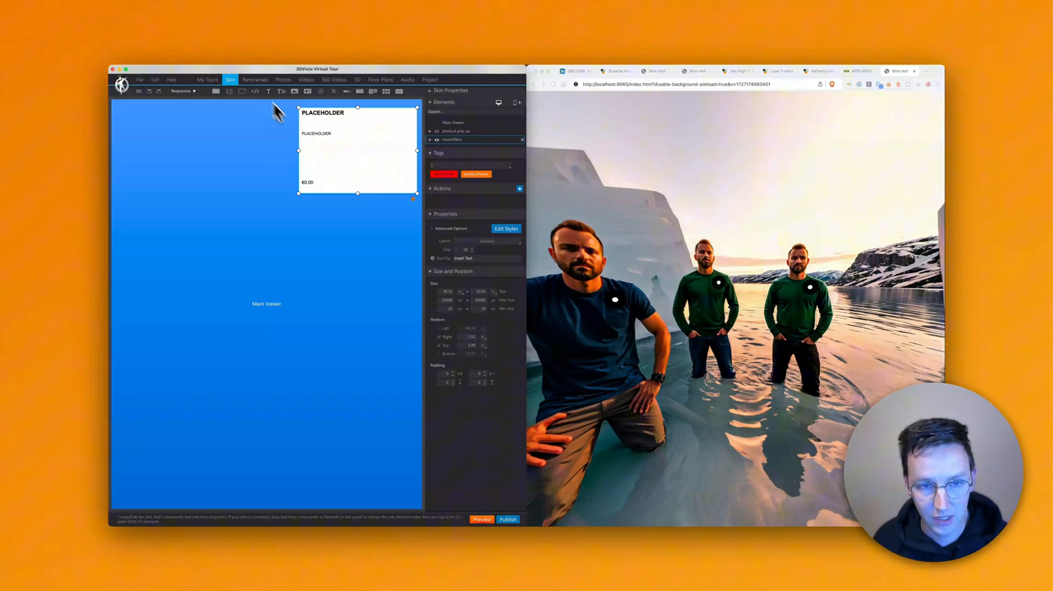
mouse_move(282, 95)
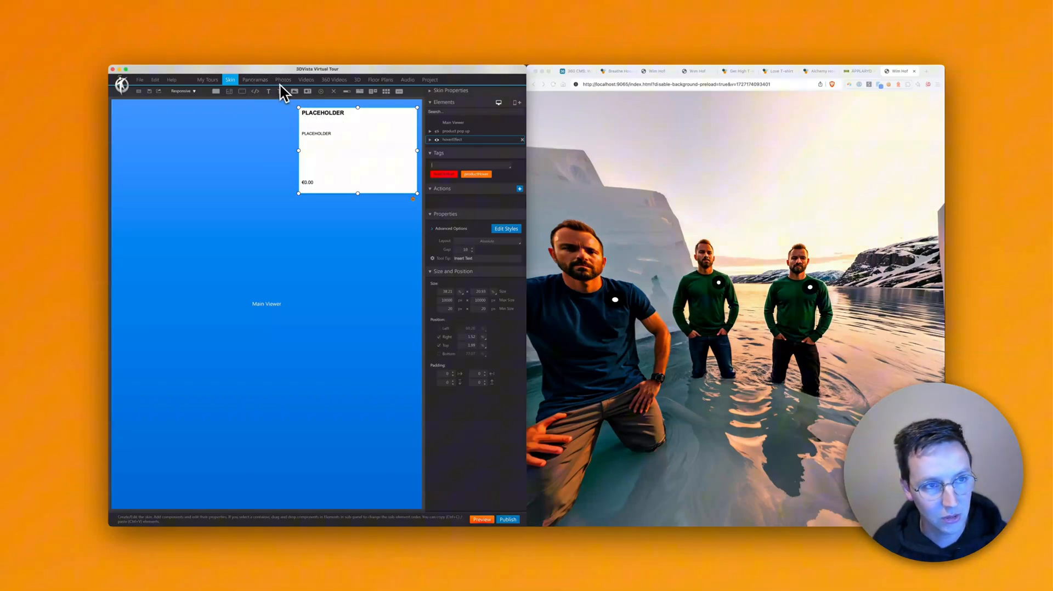
Switch from the skin editor to the Panoramas section showing the iceberg panorama.
left_click(256, 79)
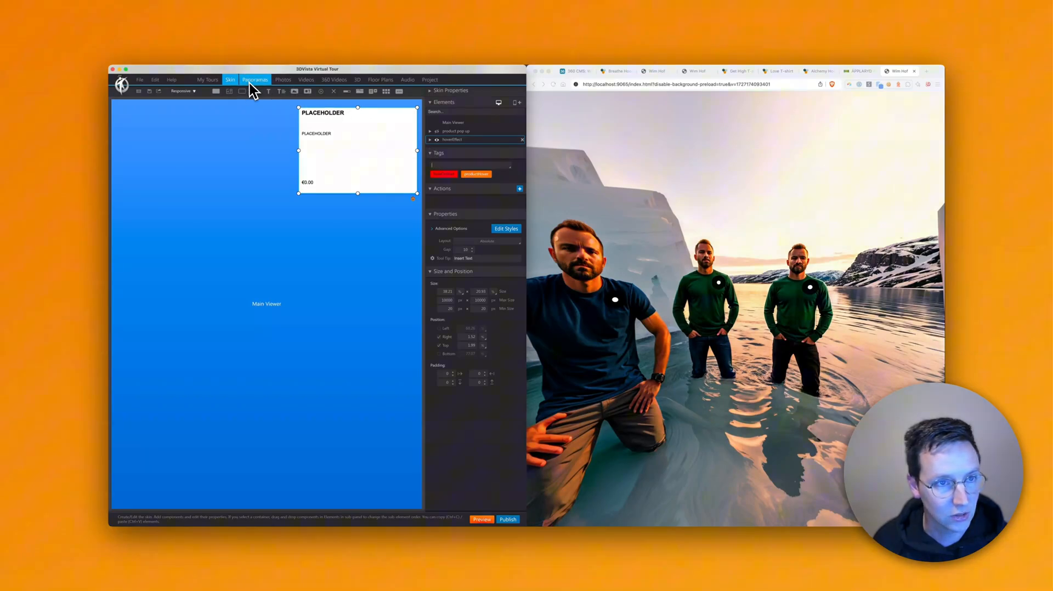
left_click(255, 79)
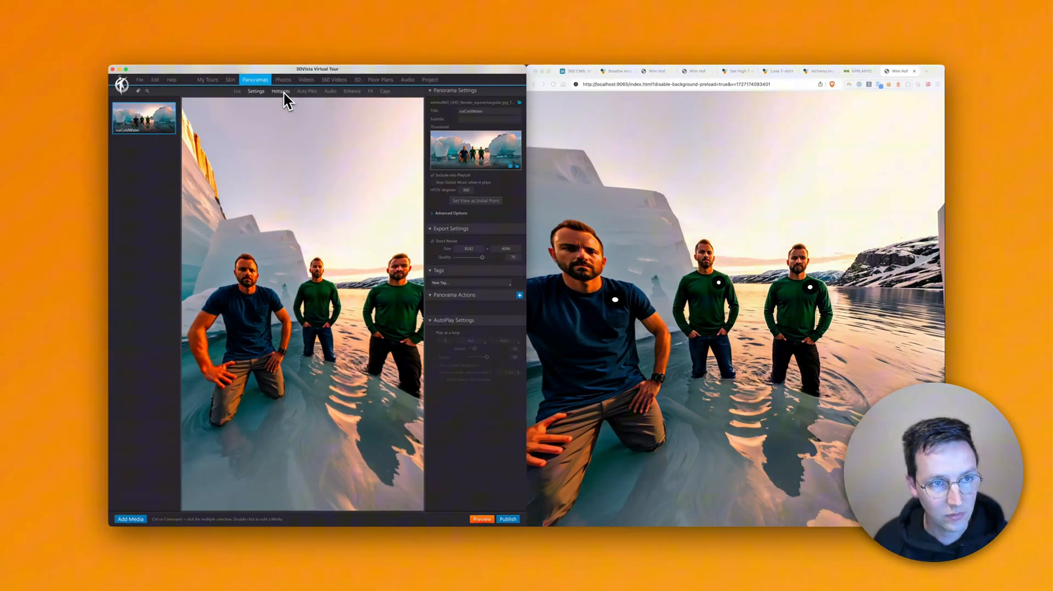
Add an On Rollover Show Components action for the productHover tag on hotspot 1 and confirm it.
left_click(280, 91)
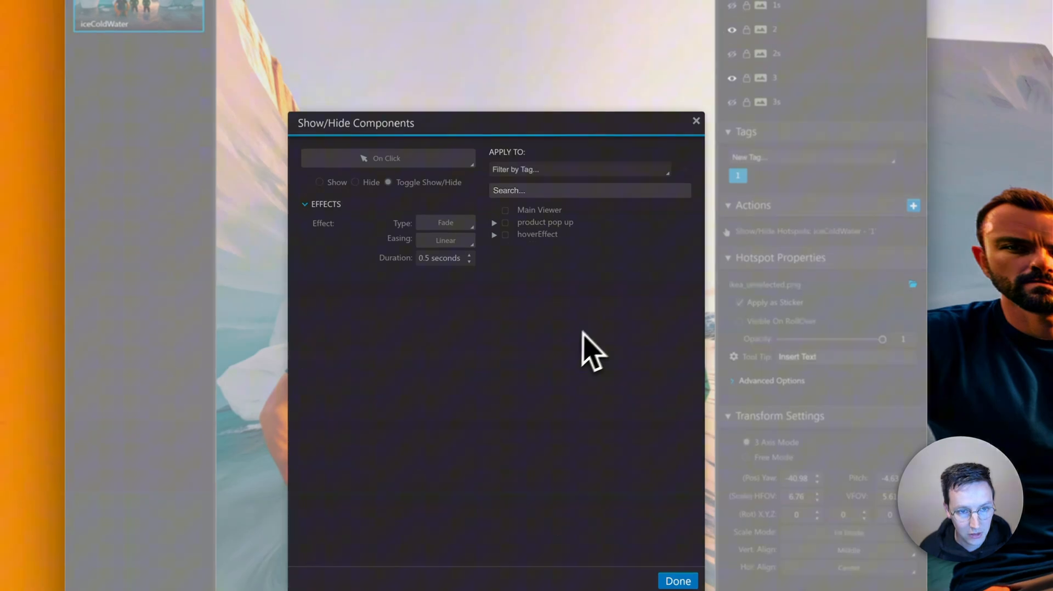
left_click(387, 158)
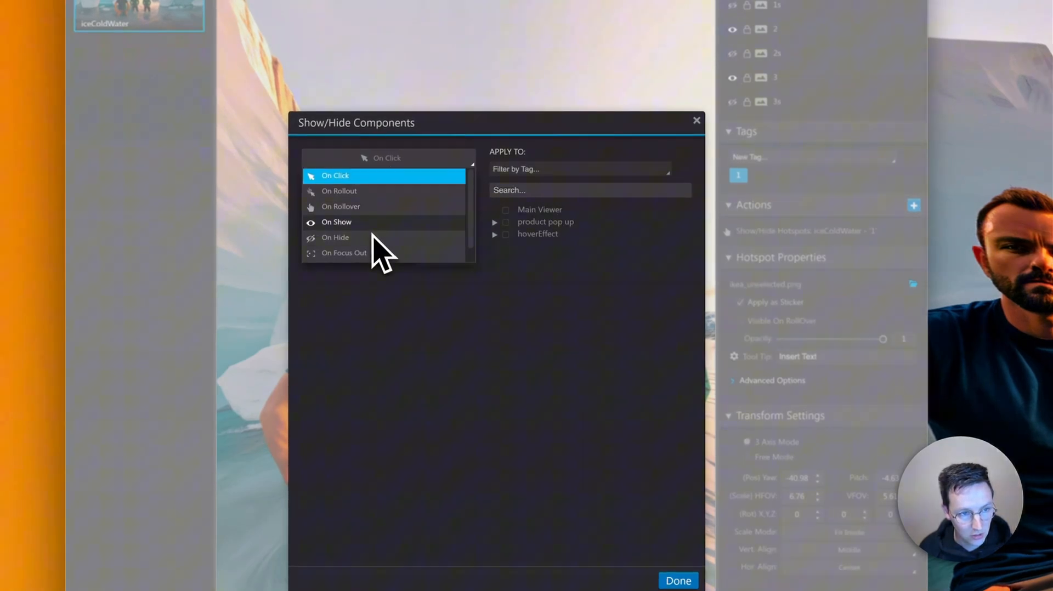
left_click(339, 206)
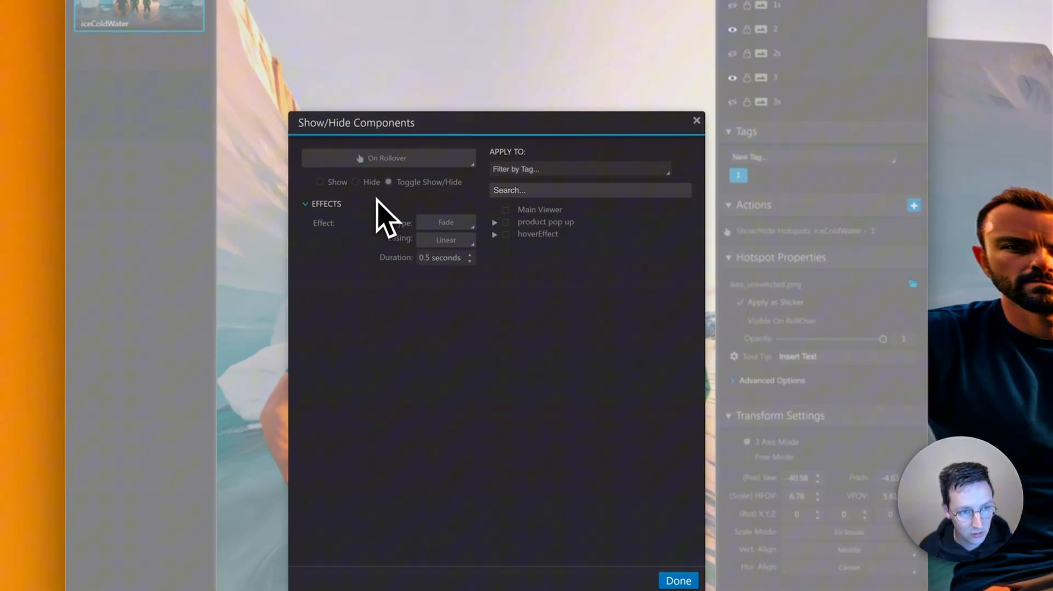
left_click(320, 182)
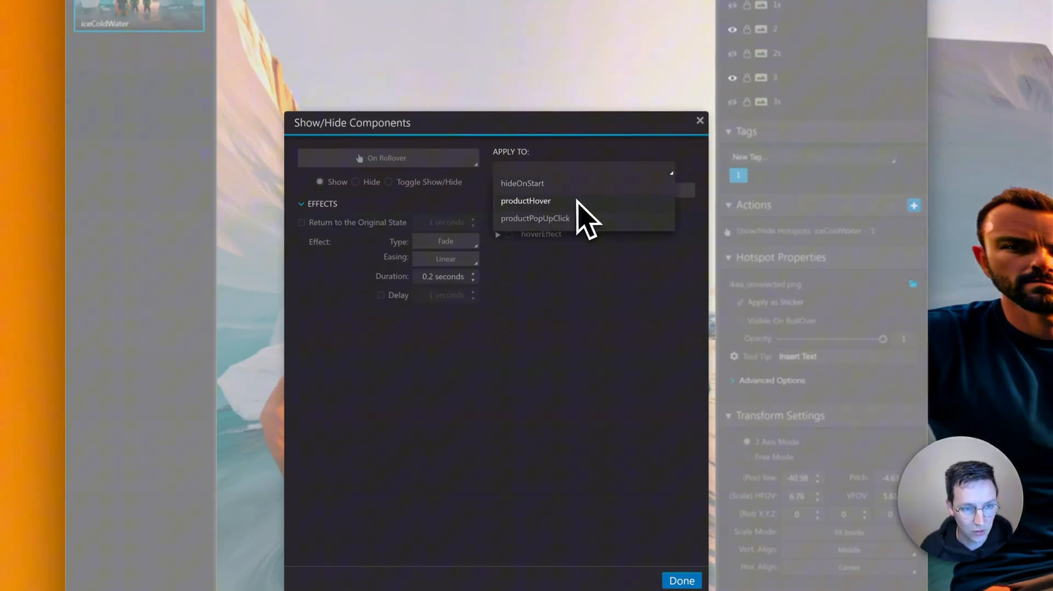
left_click(525, 201)
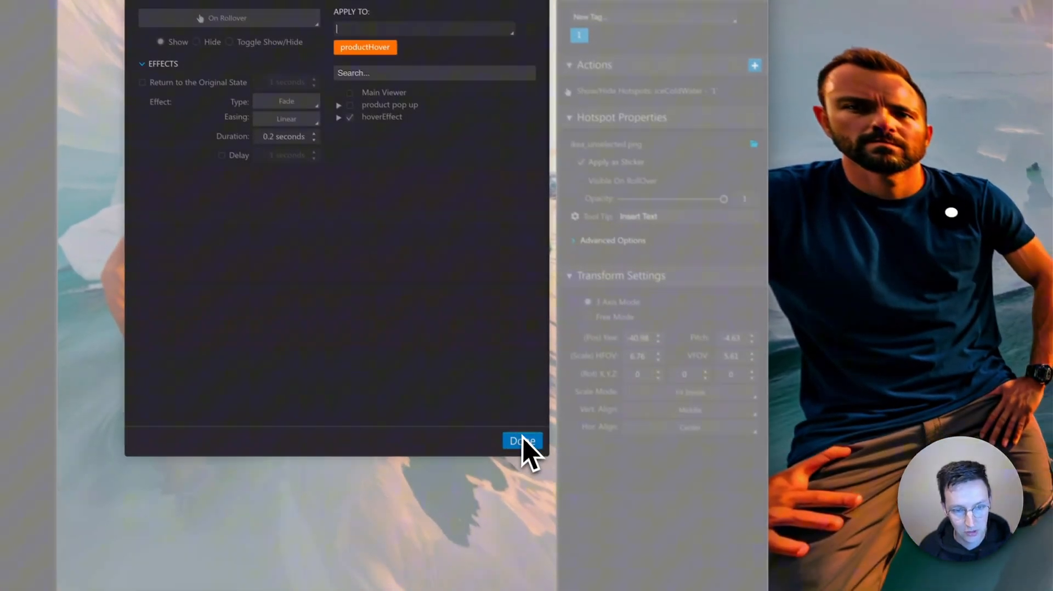
left_click(523, 442)
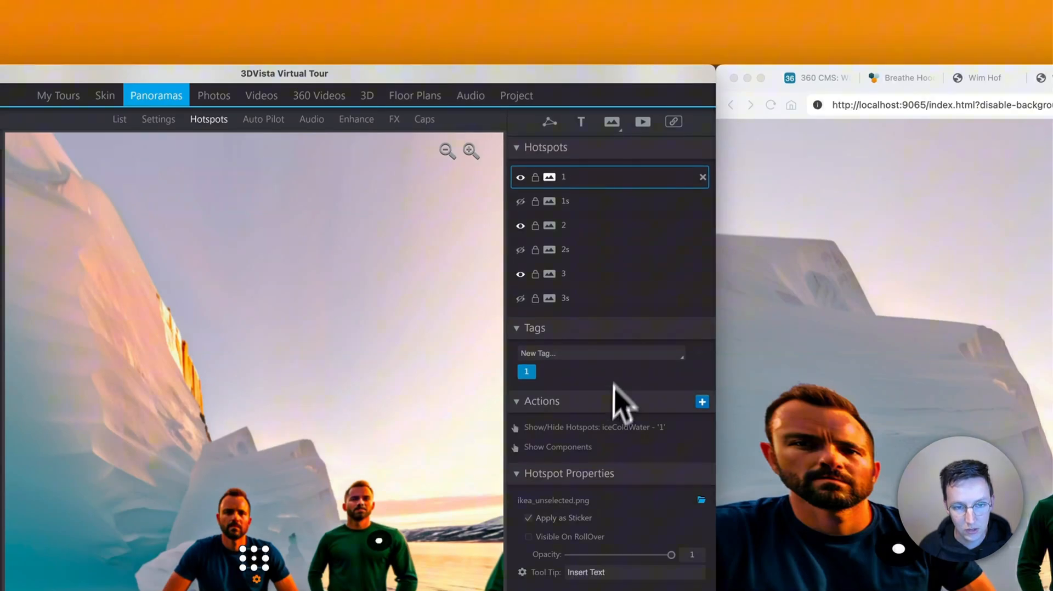
left_click(557, 447)
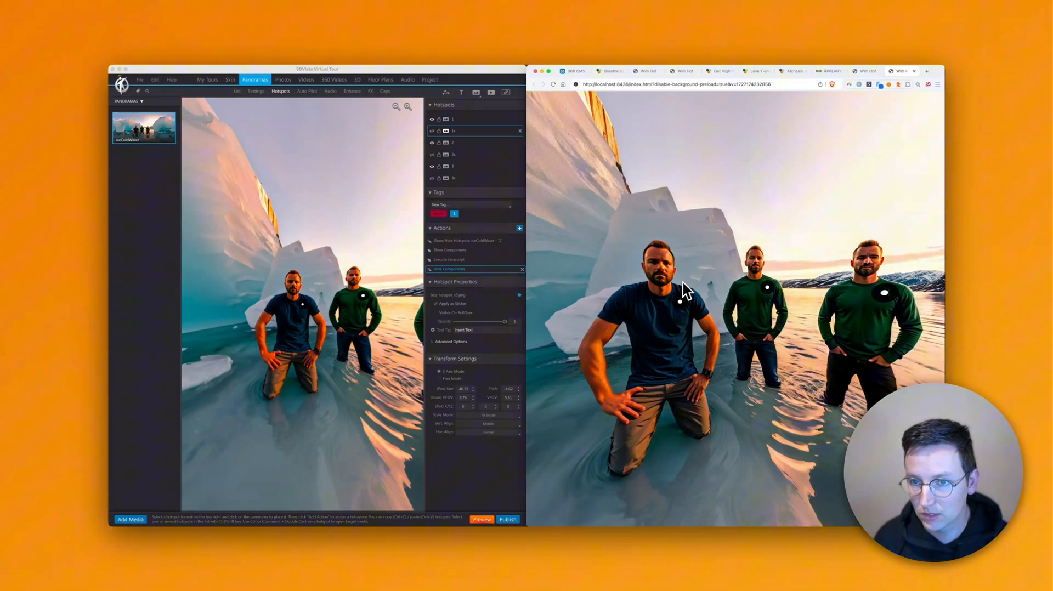
mouse_move(769, 301)
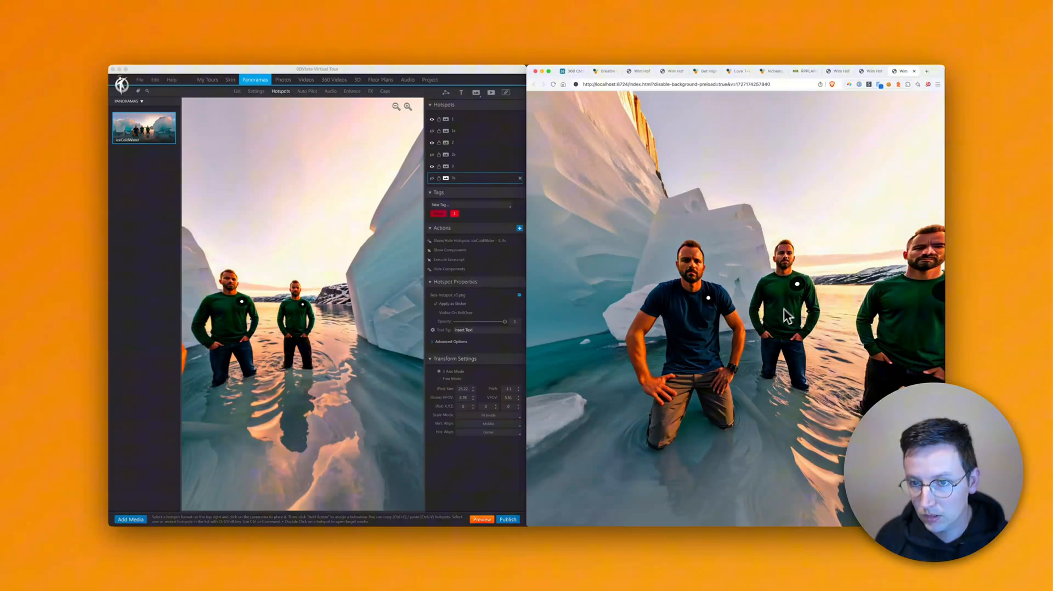
left_click(798, 288)
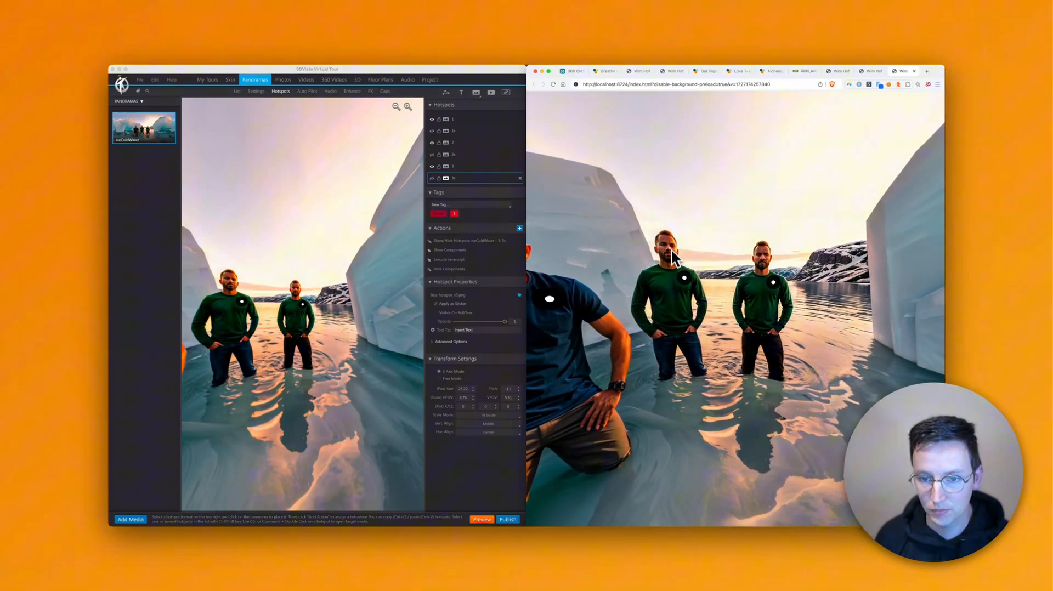
left_click(679, 252)
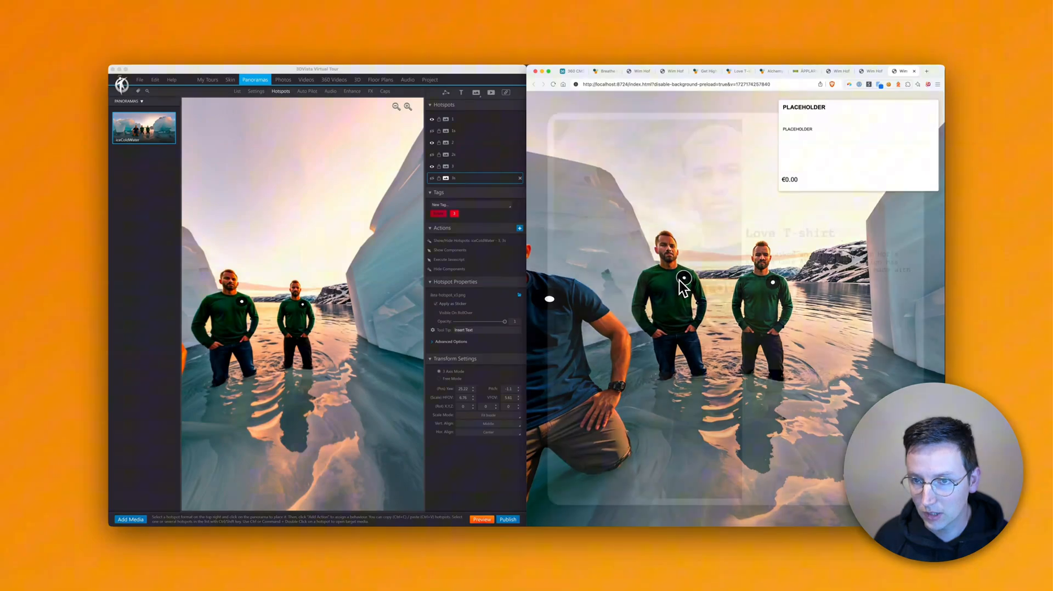
left_click(685, 279)
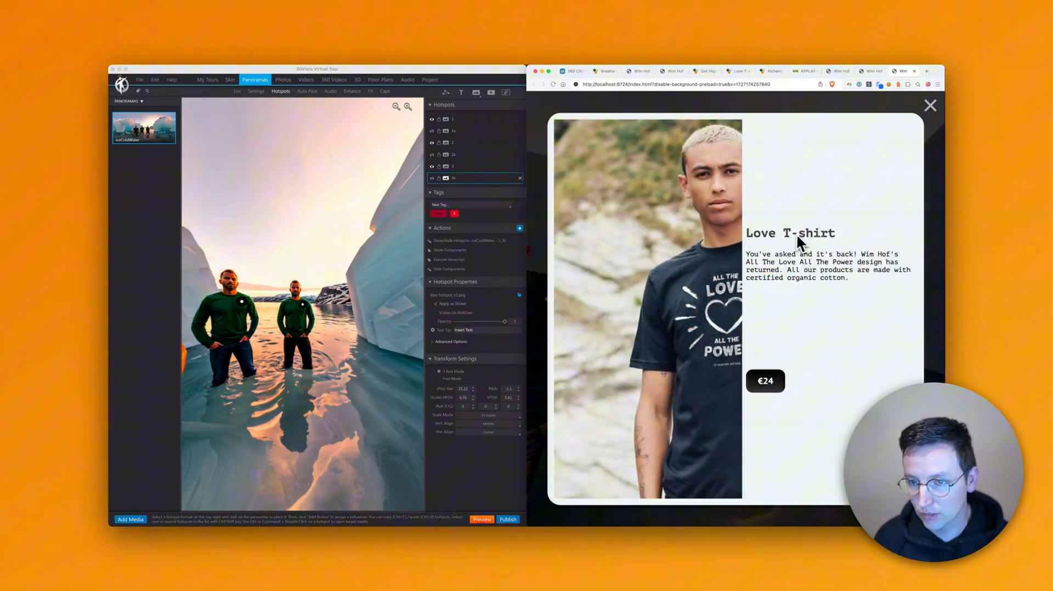
mouse_move(793, 282)
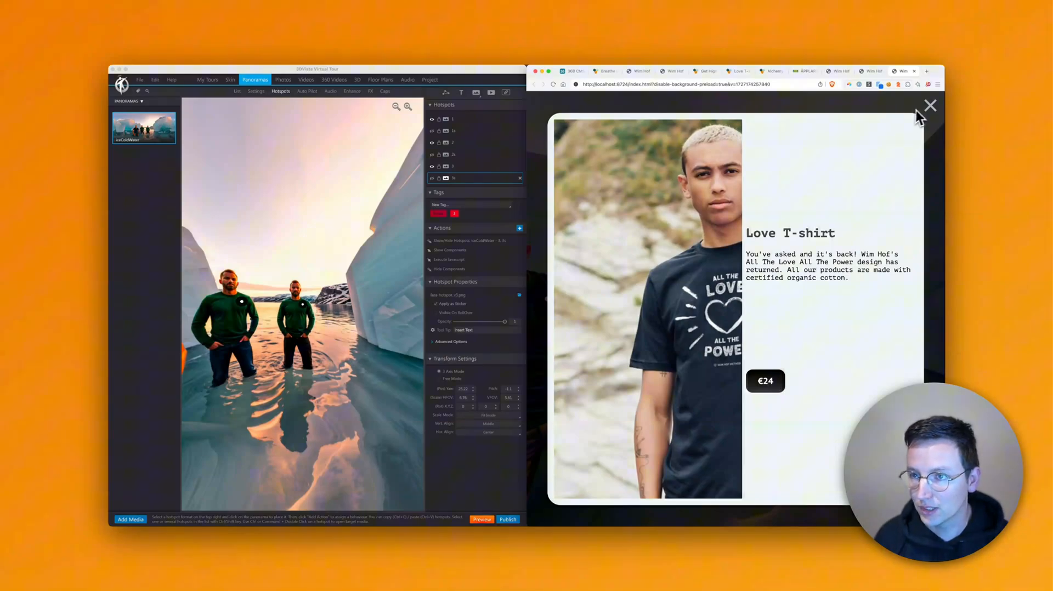
left_click(932, 107)
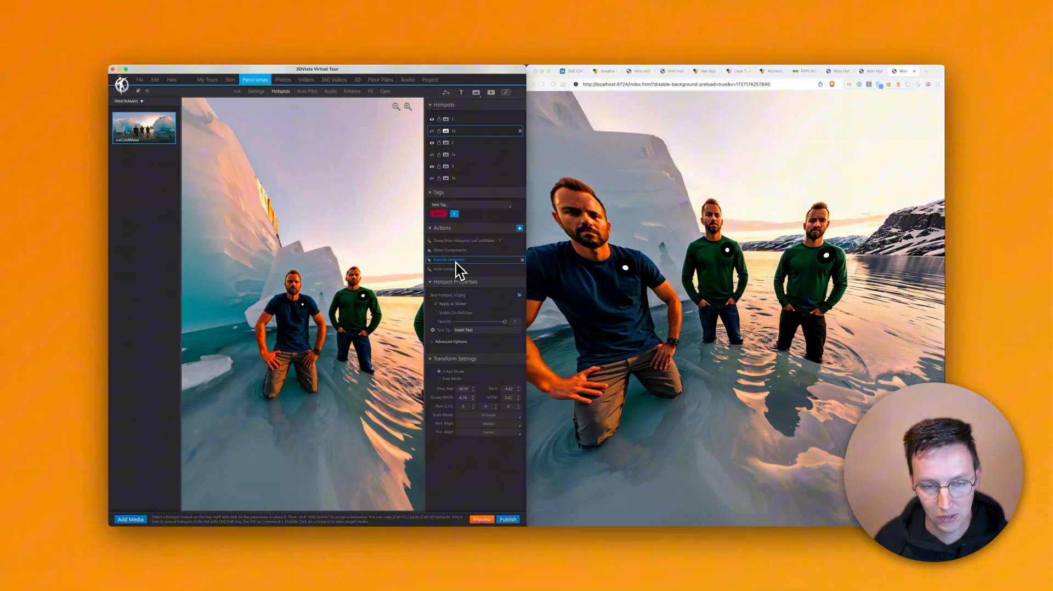
Copy the openRecord call and add an Execute Javascript action to hotspot 1.
key("cmd+c")
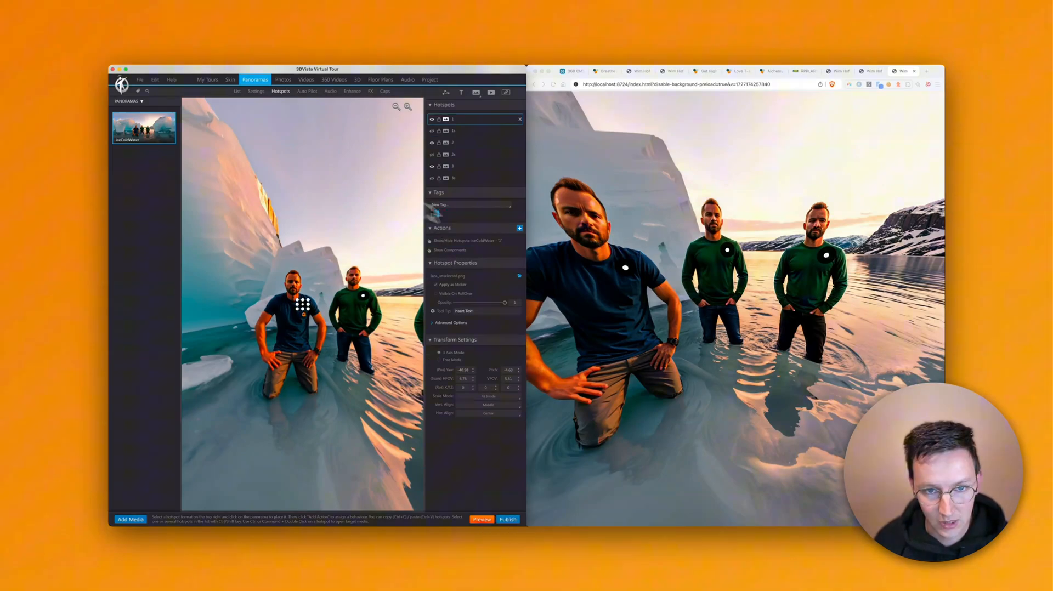
left_click(519, 228)
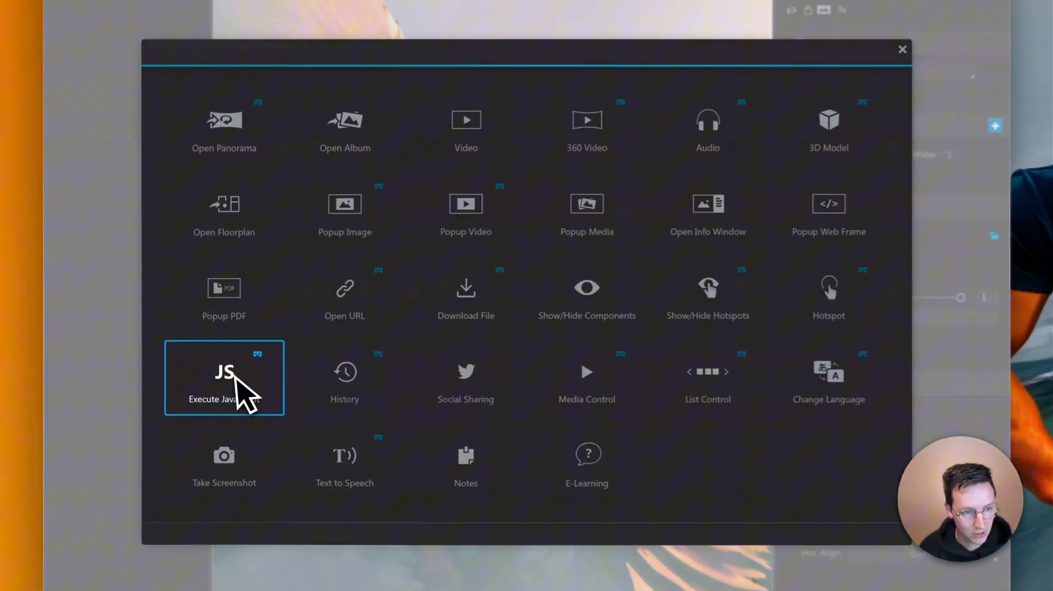
left_click(224, 378)
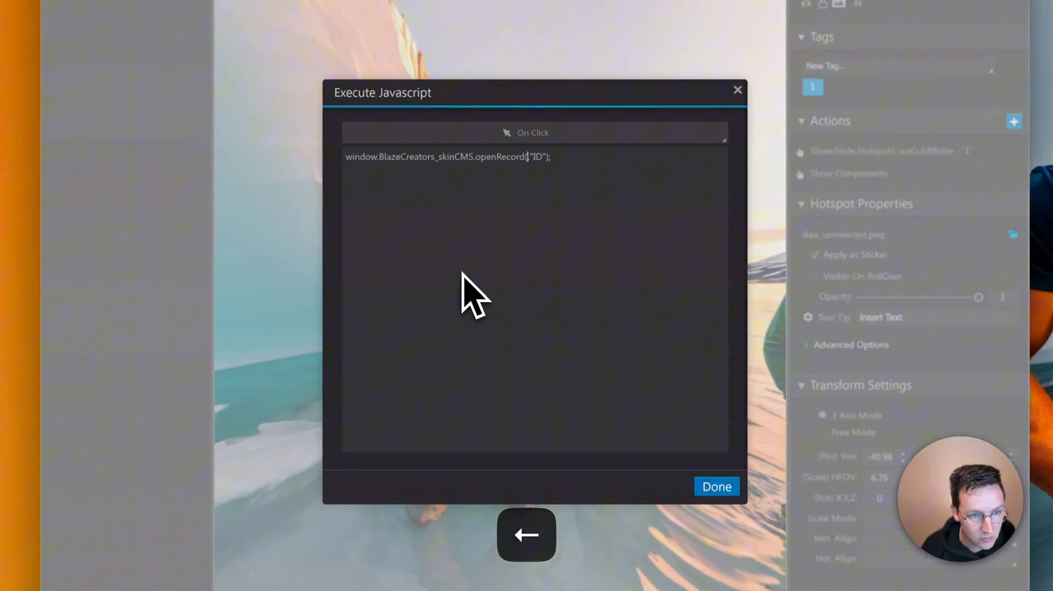
left_click(533, 132)
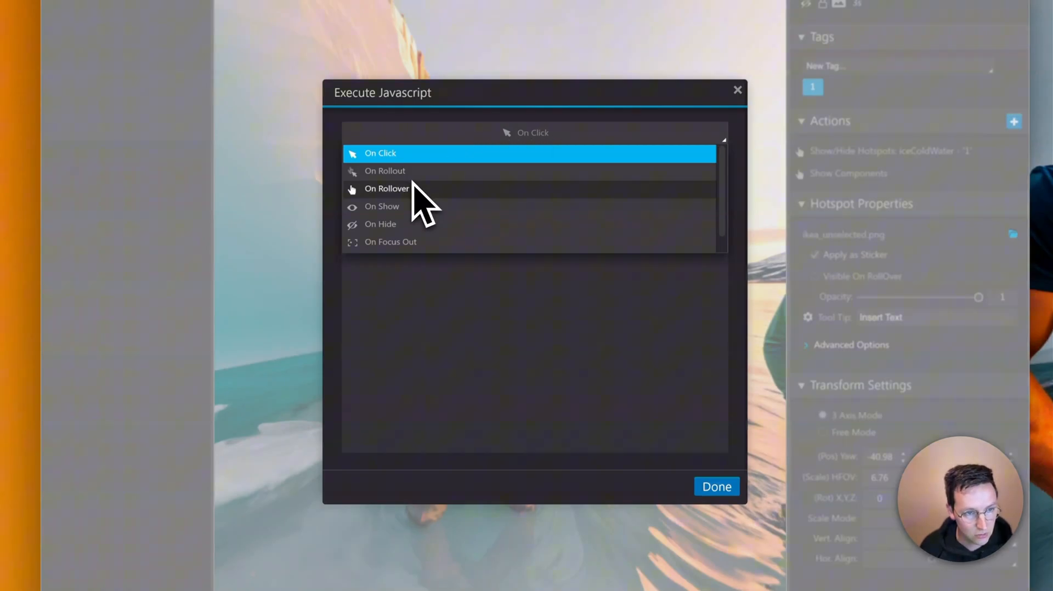
Set the script to run On Rollover with record argument 1 and confirm the action.
left_click(387, 189)
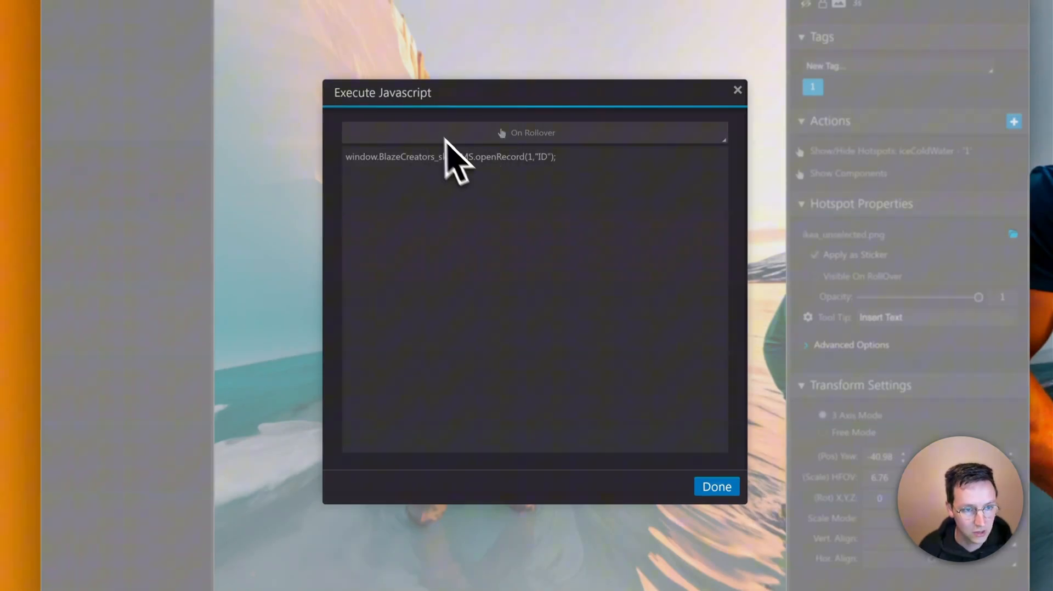
left_click(717, 486)
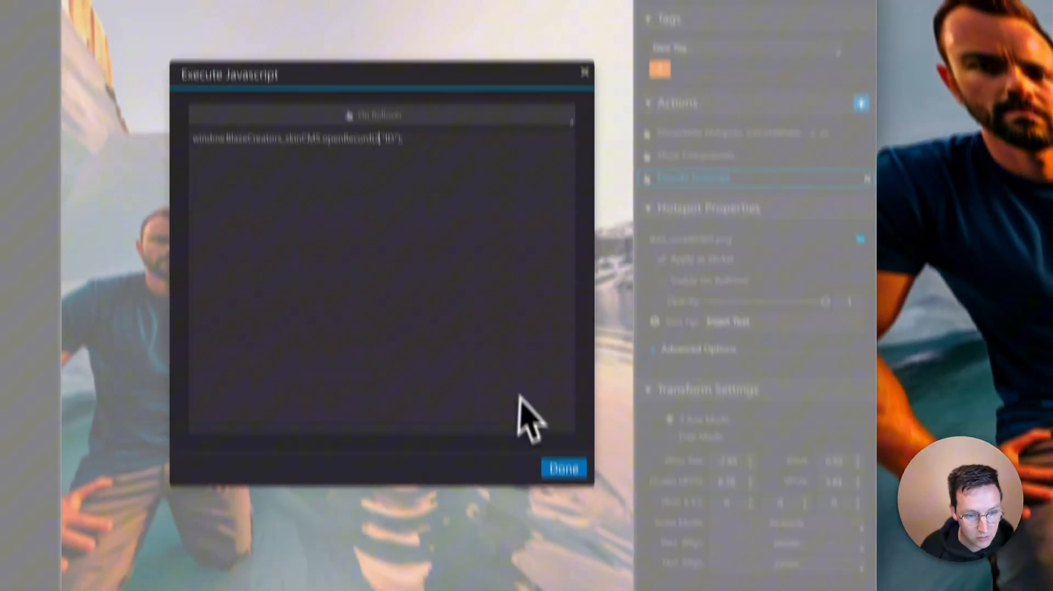
left_click(563, 468)
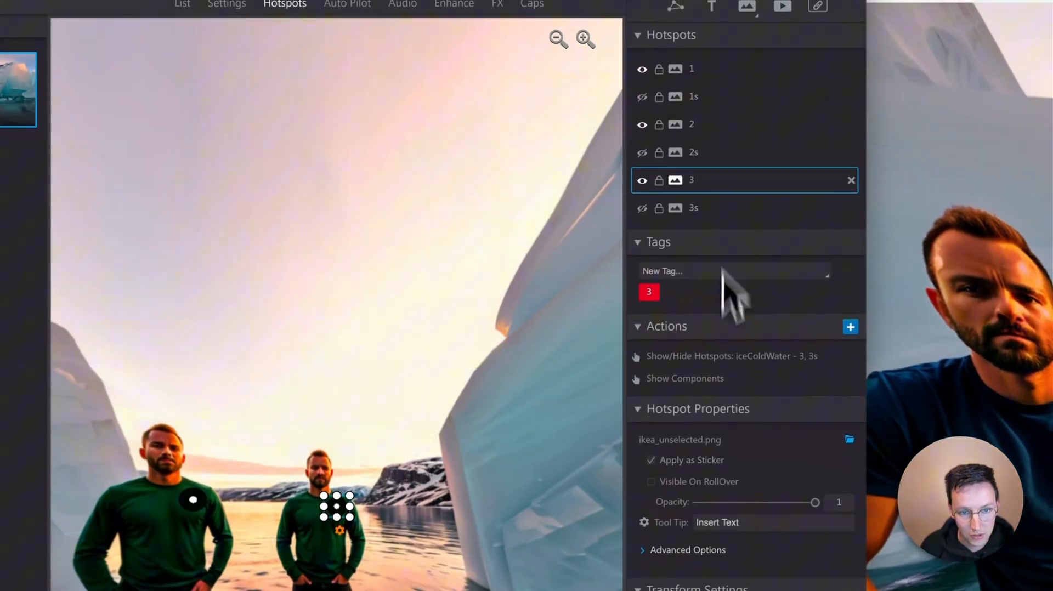
left_click(851, 327)
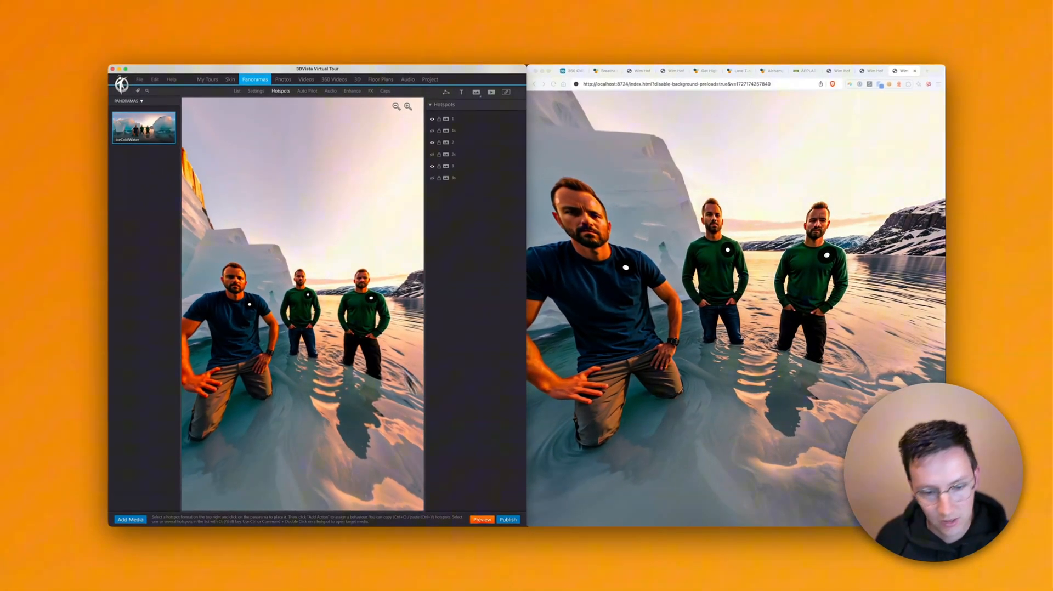
left_click(508, 519)
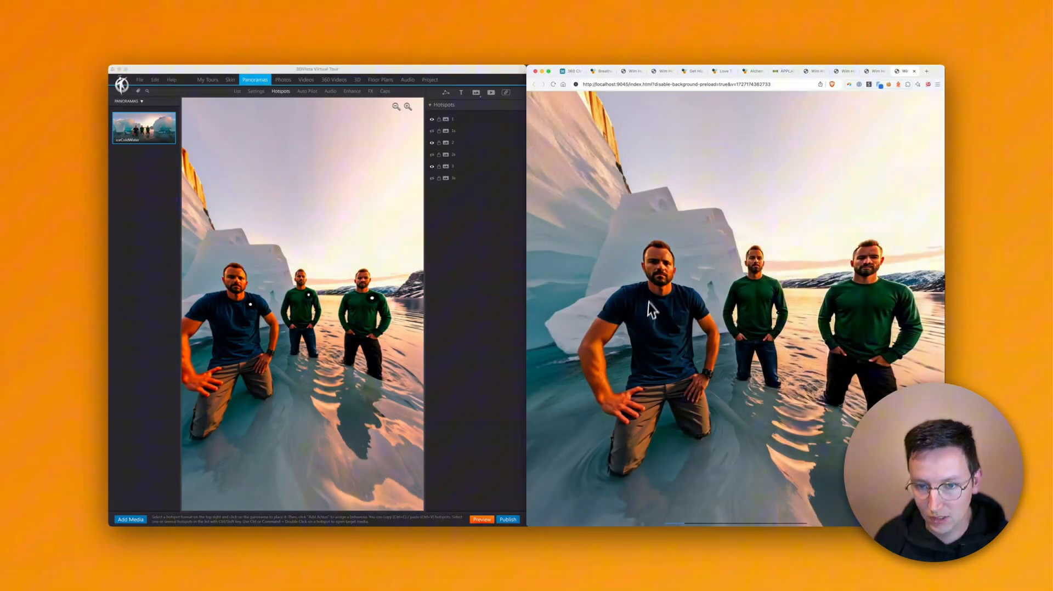
left_click(680, 295)
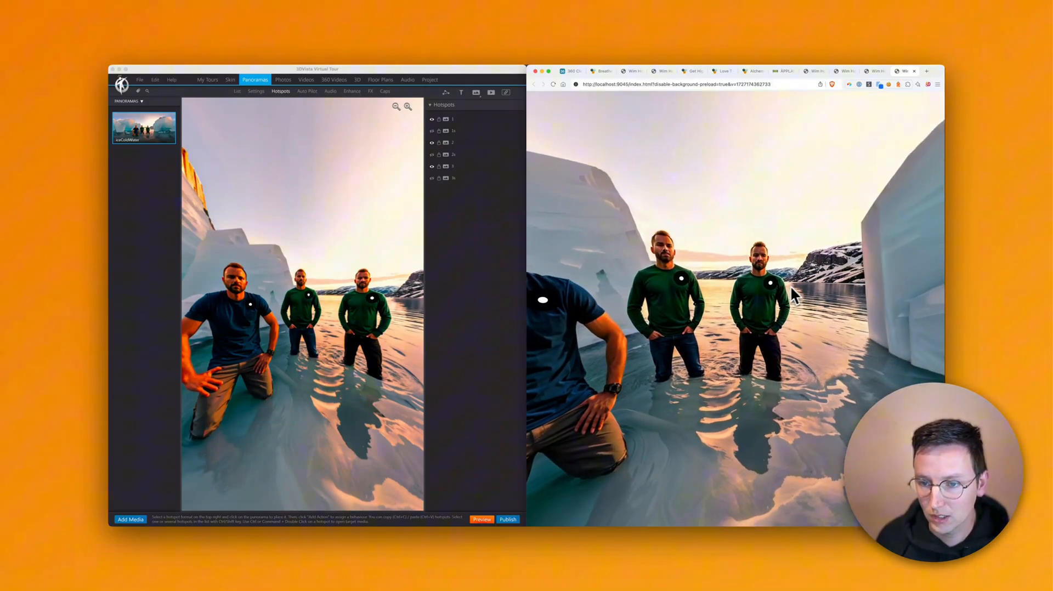
mouse_move(712, 256)
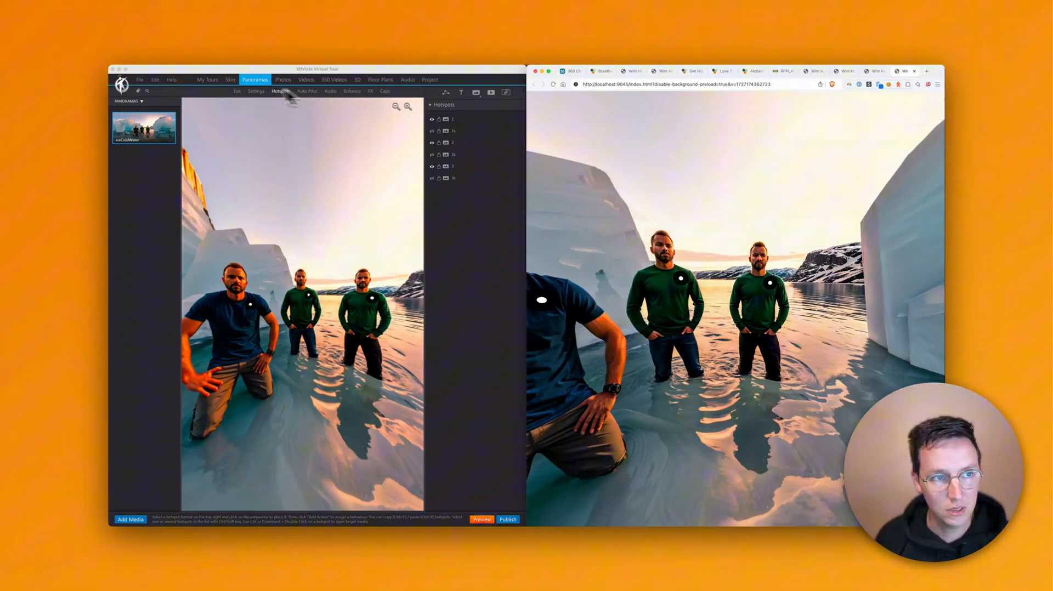
In the Skin editor, expand product pop up > wrapper > right in the Elements panel.
left_click(229, 79)
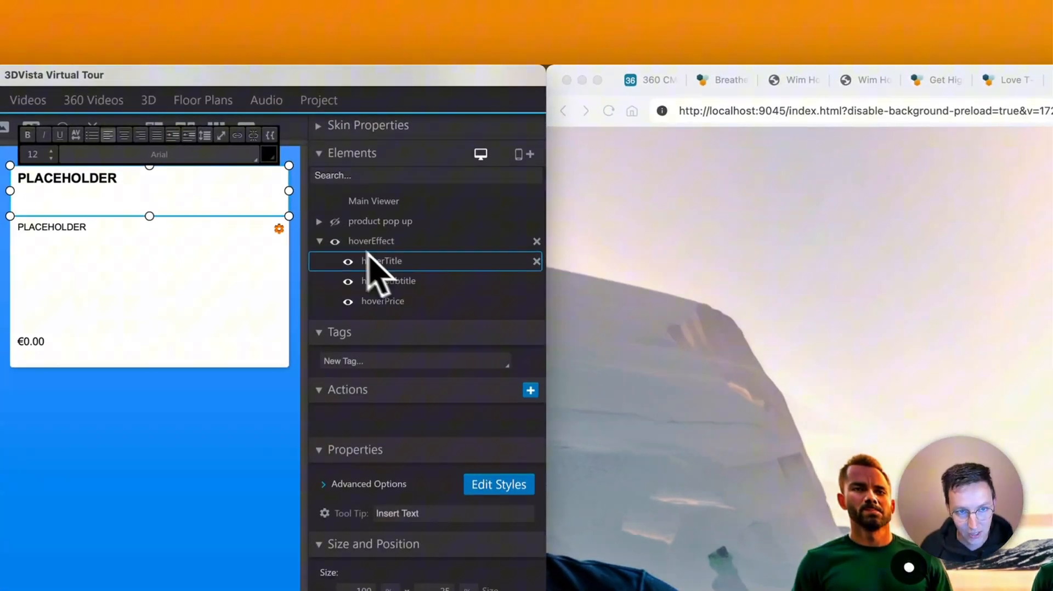
left_click(319, 222)
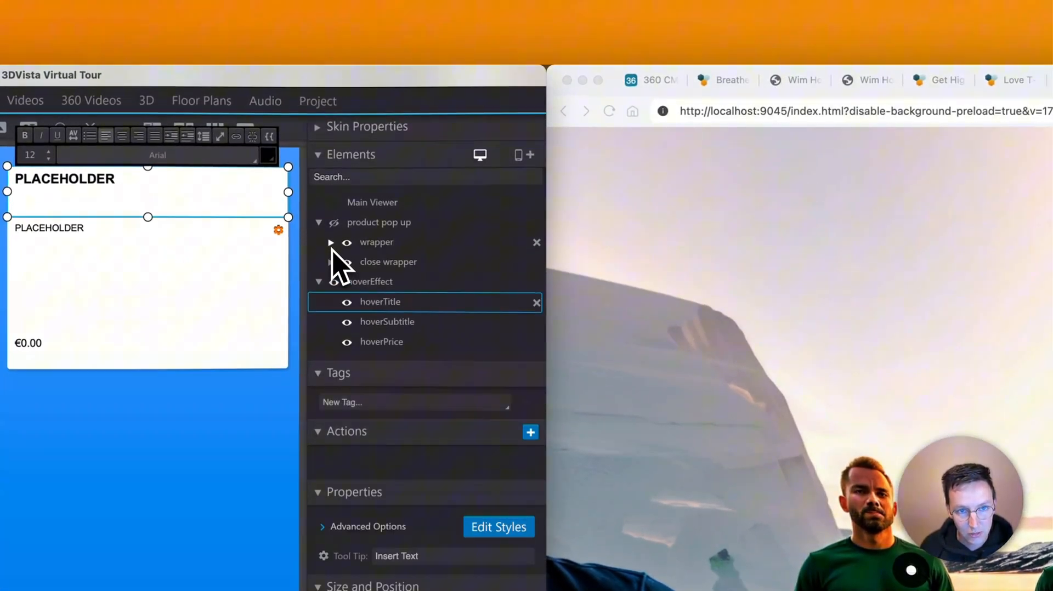
left_click(330, 242)
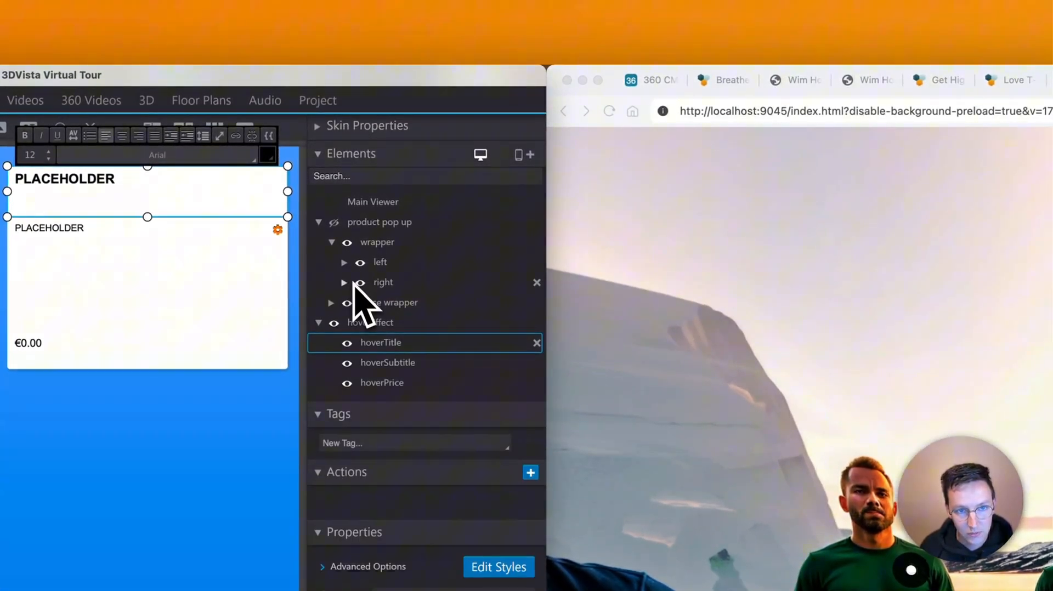
left_click(343, 282)
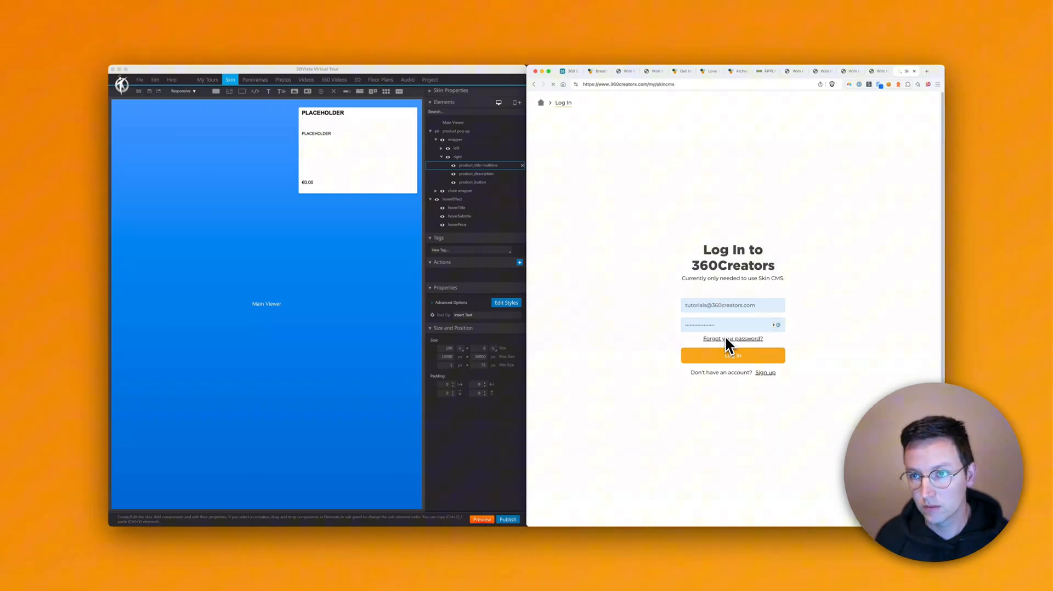
Log in to SkinCMS, open the WimHof mapping, save the Airtable connection and open Field mappings.
left_click(733, 355)
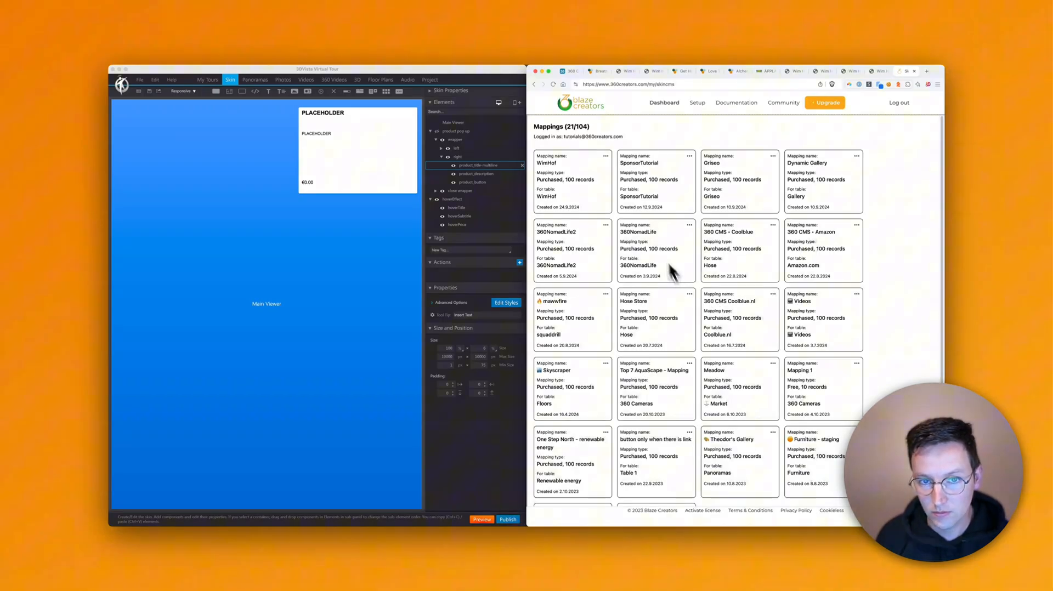
left_click(573, 163)
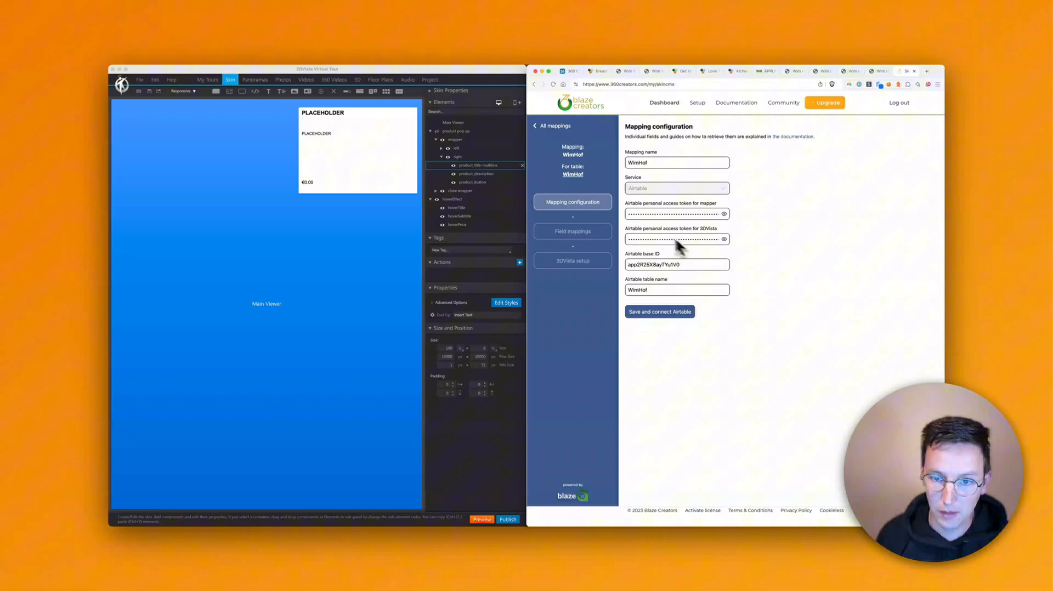
left_click(659, 311)
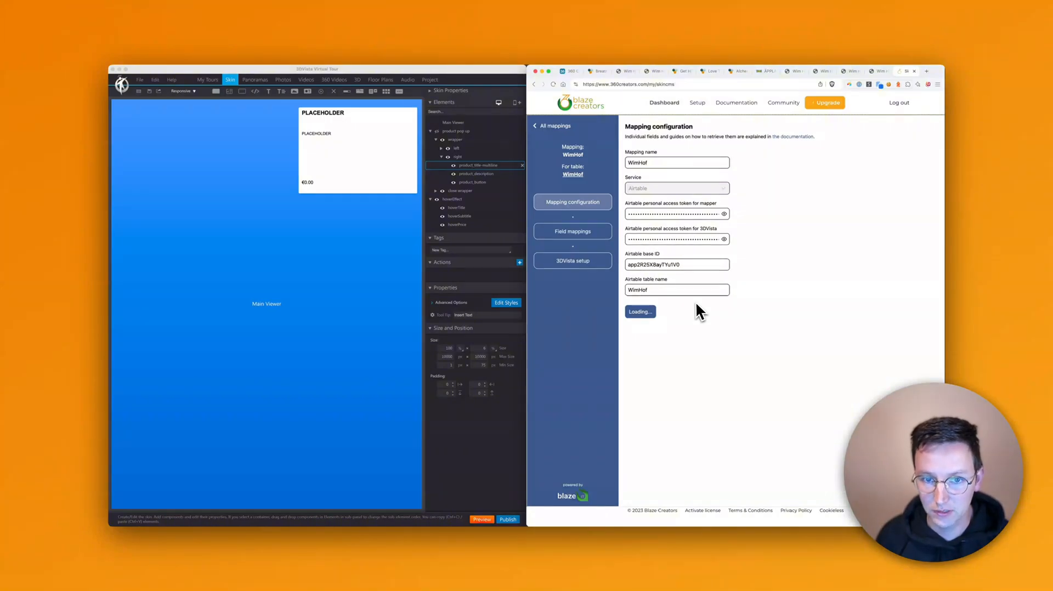
left_click(573, 231)
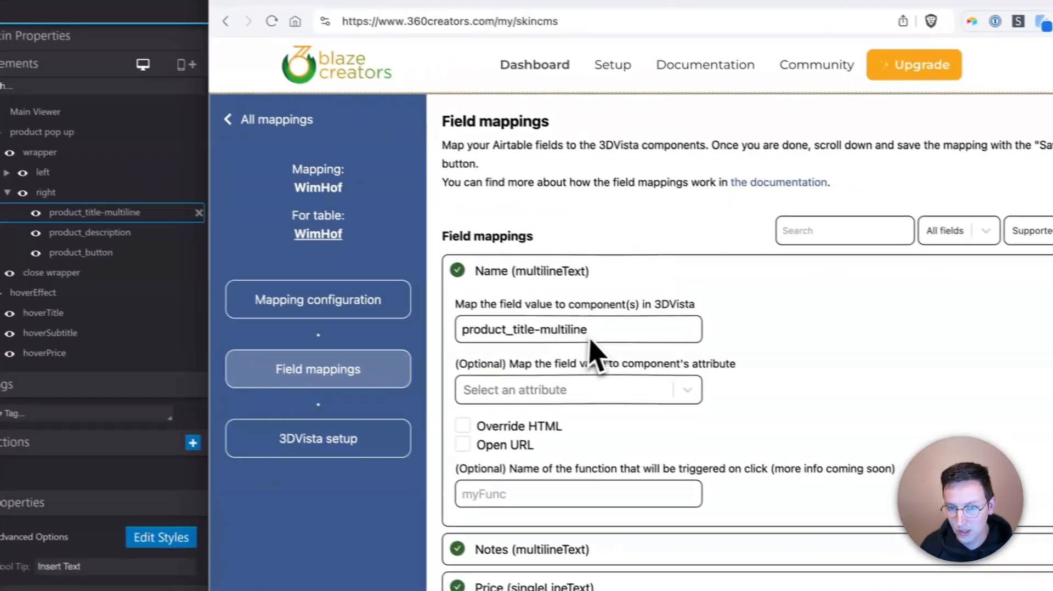
Append hoverTitle, hoverSubtitle and hoverPrice to the Name, Notes and Price component fields.
type(",")
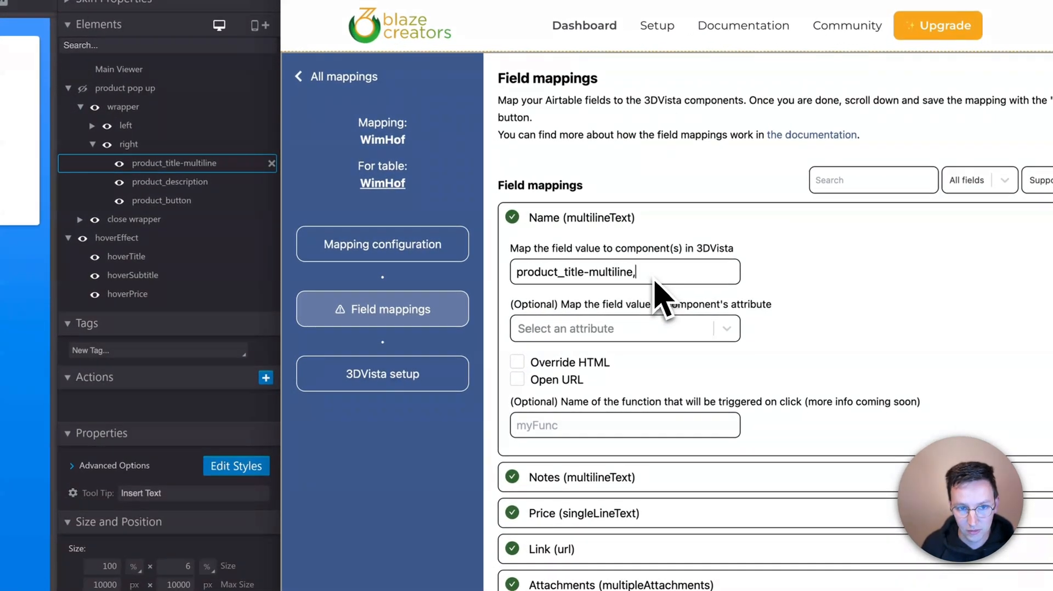
type("hoverTitle")
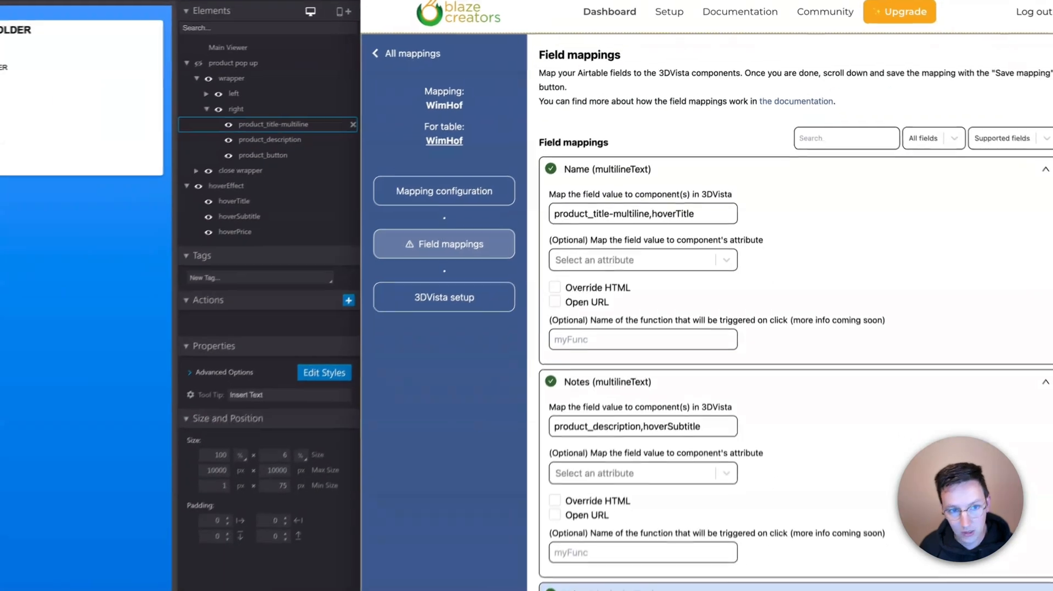
scroll("down", 3)
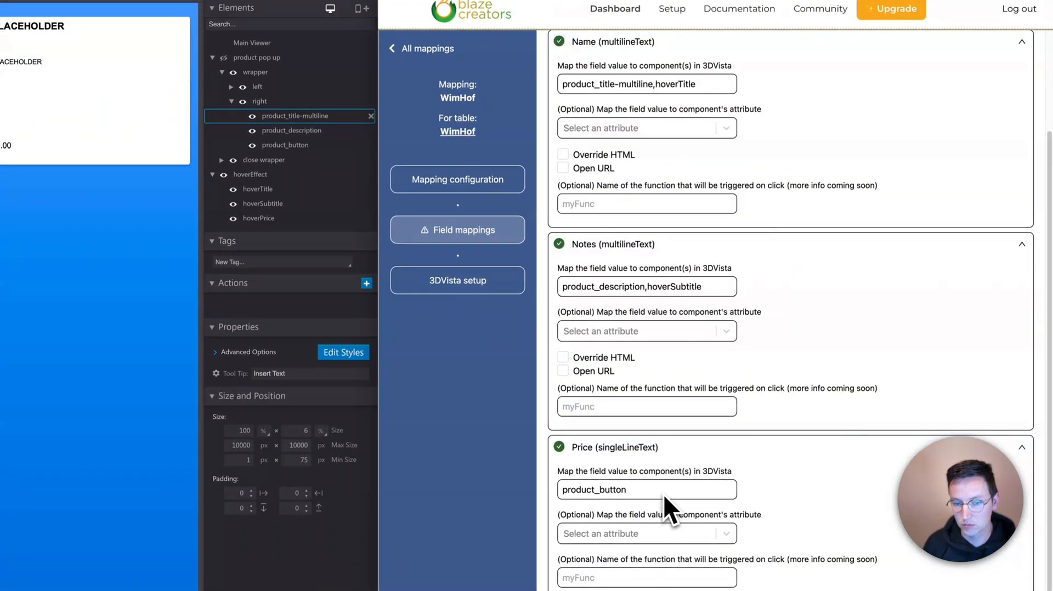
type(",hover")
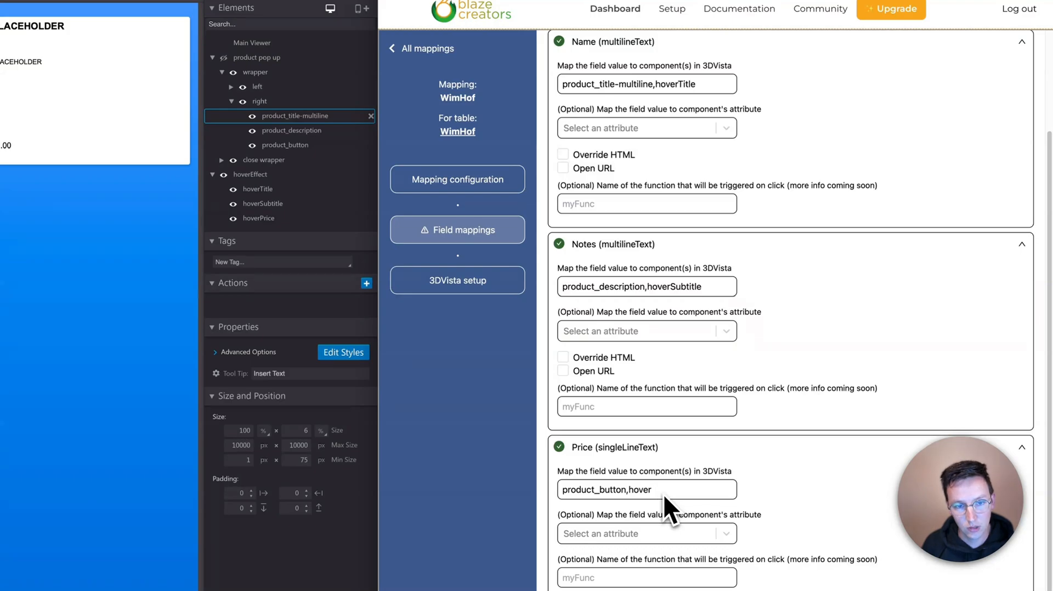
scroll("down", 3)
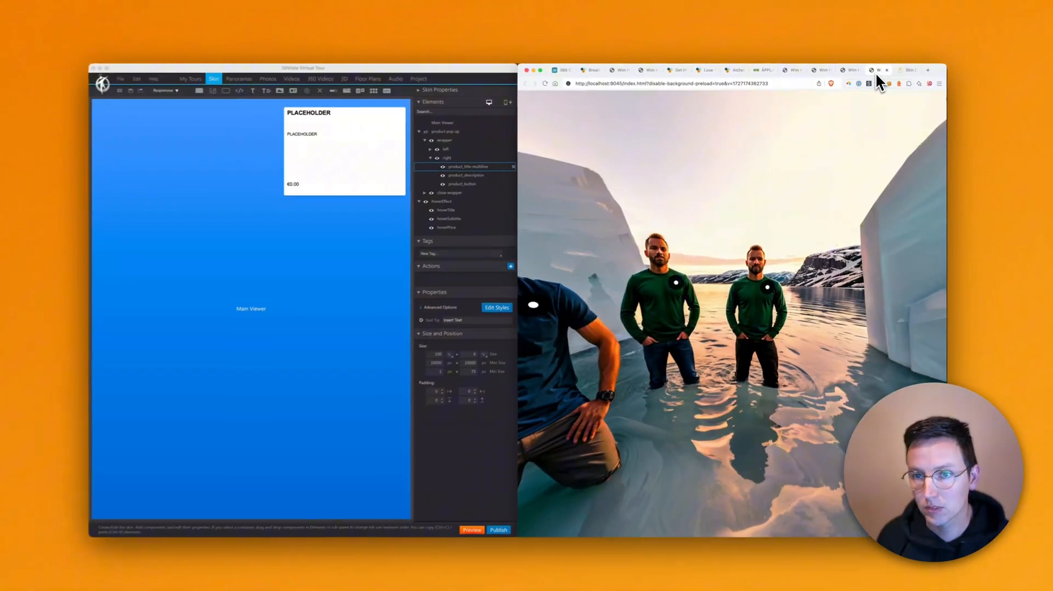
Reload the preview, hover the blue-shirt hotspot for the Alchemy Hoodie card and open its pop-up.
key("cmd+r")
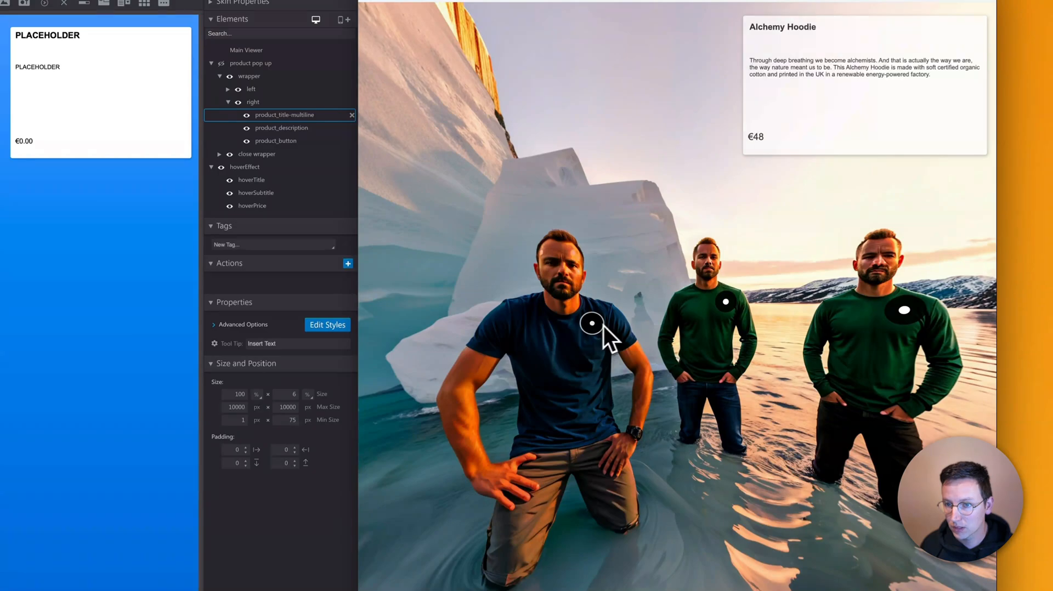
mouse_move(611, 345)
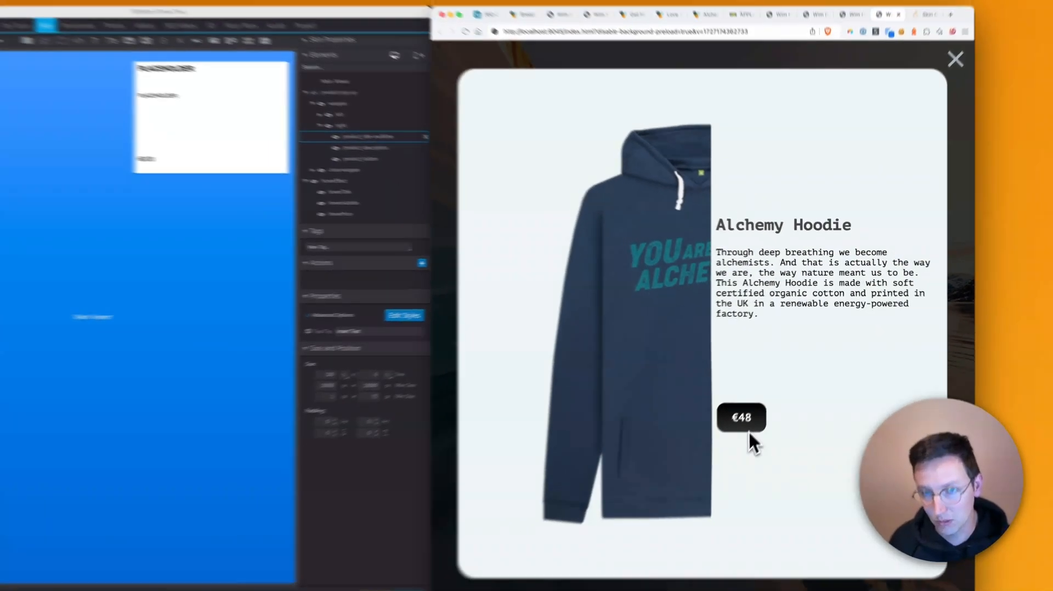
left_click(954, 59)
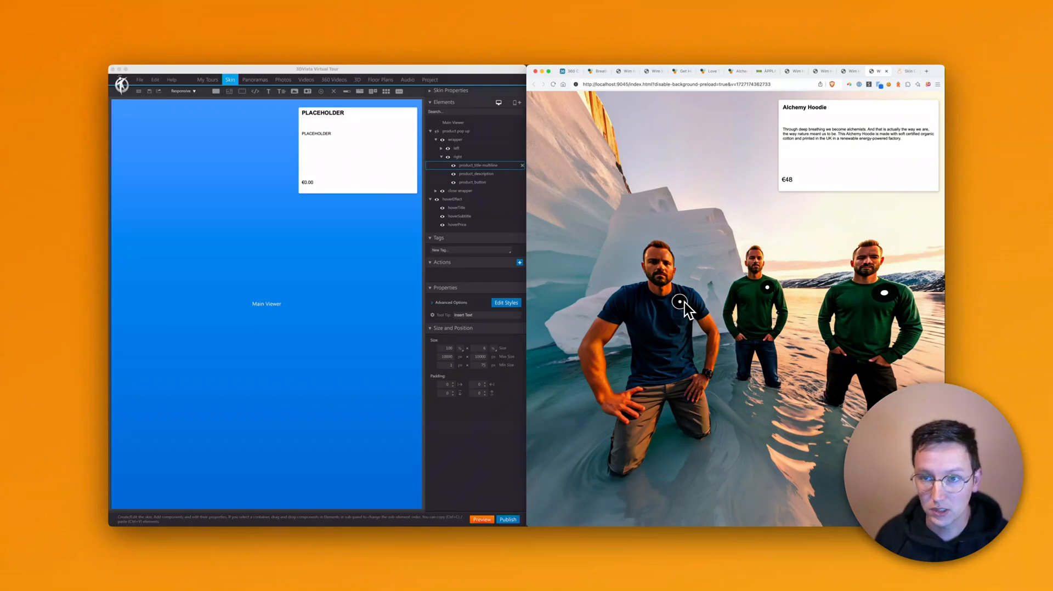
left_click(460, 216)
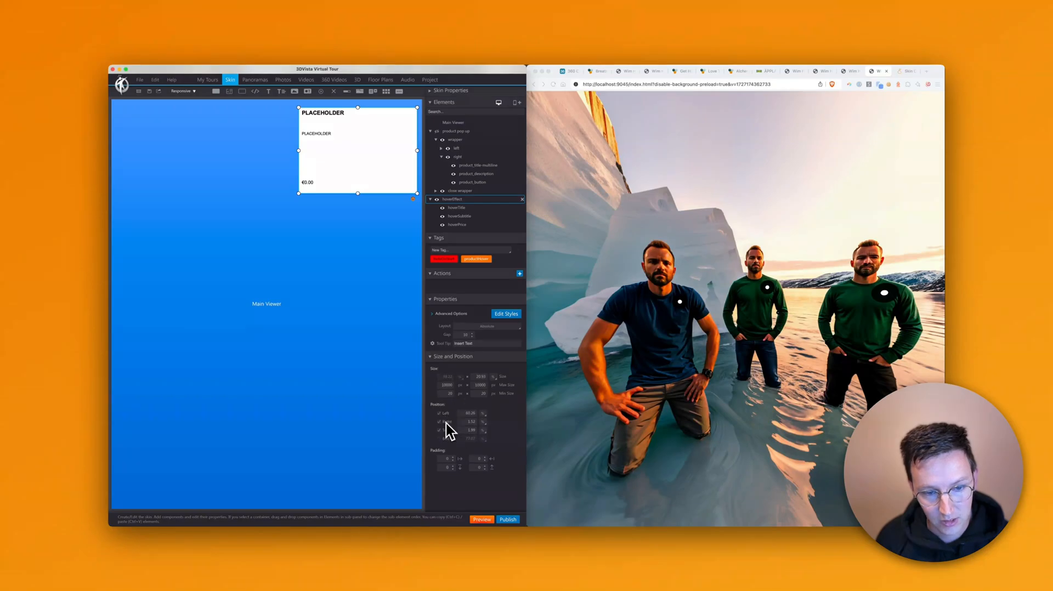
Position hoverEffect at Left/Right 20% near Top 2% with centered title, subtitle and price, then preview.
key("cmd+a")
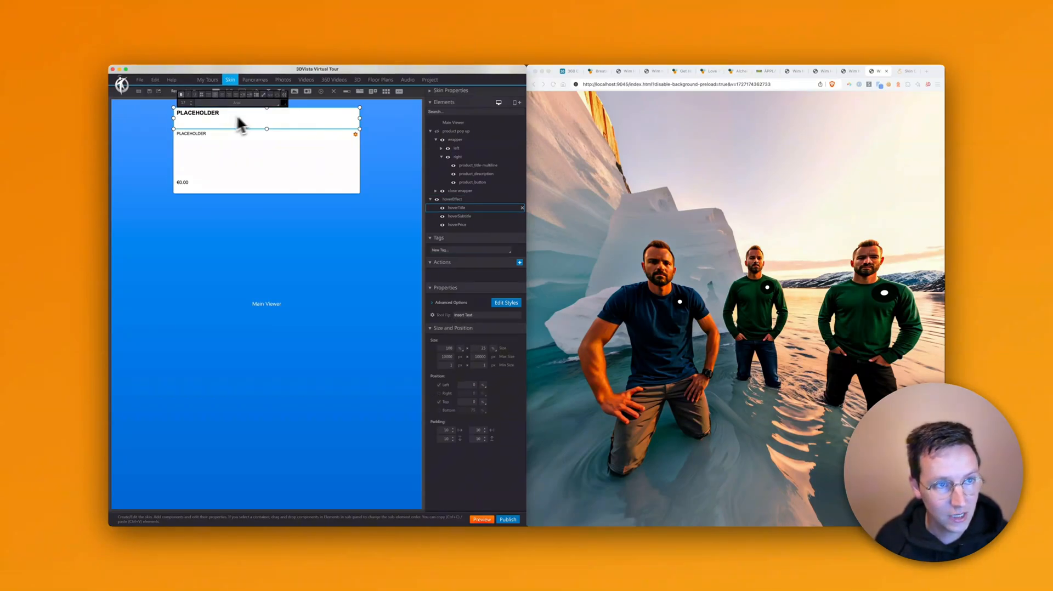
key("cmd+a")
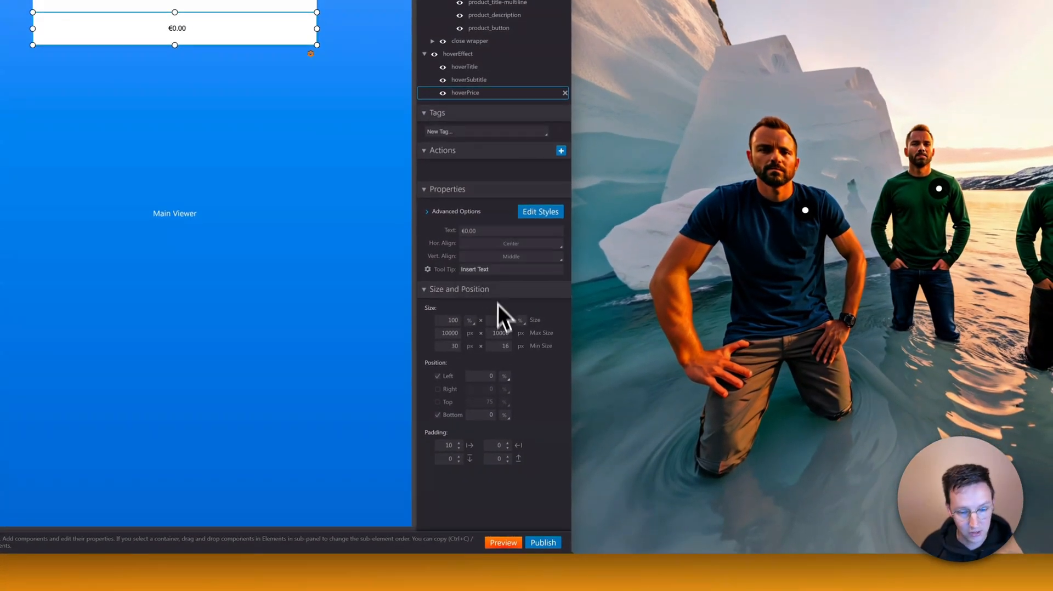
left_click(543, 542)
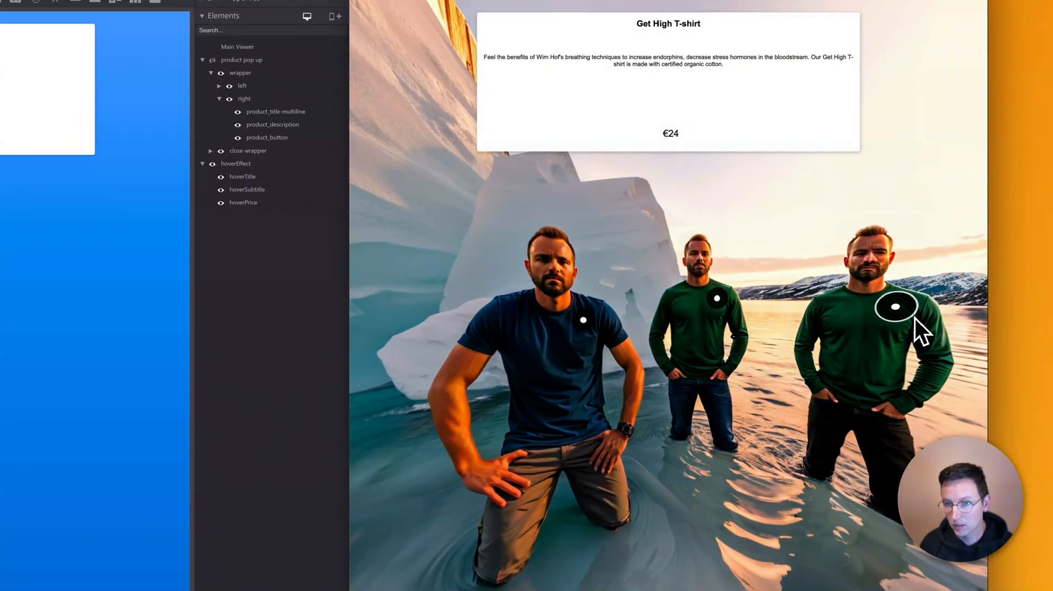
mouse_move(716, 298)
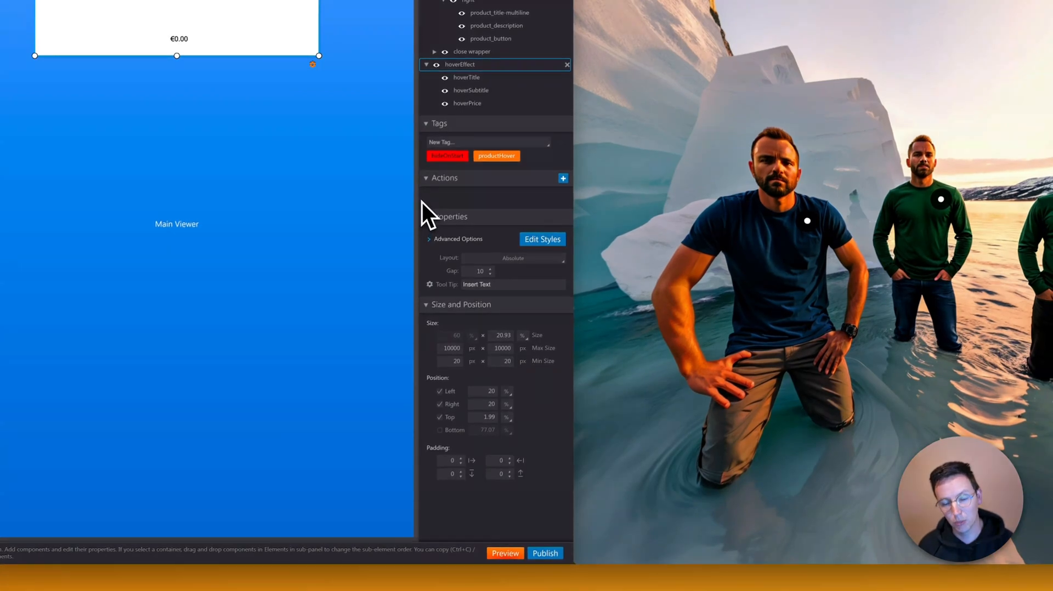
mouse_move(559, 435)
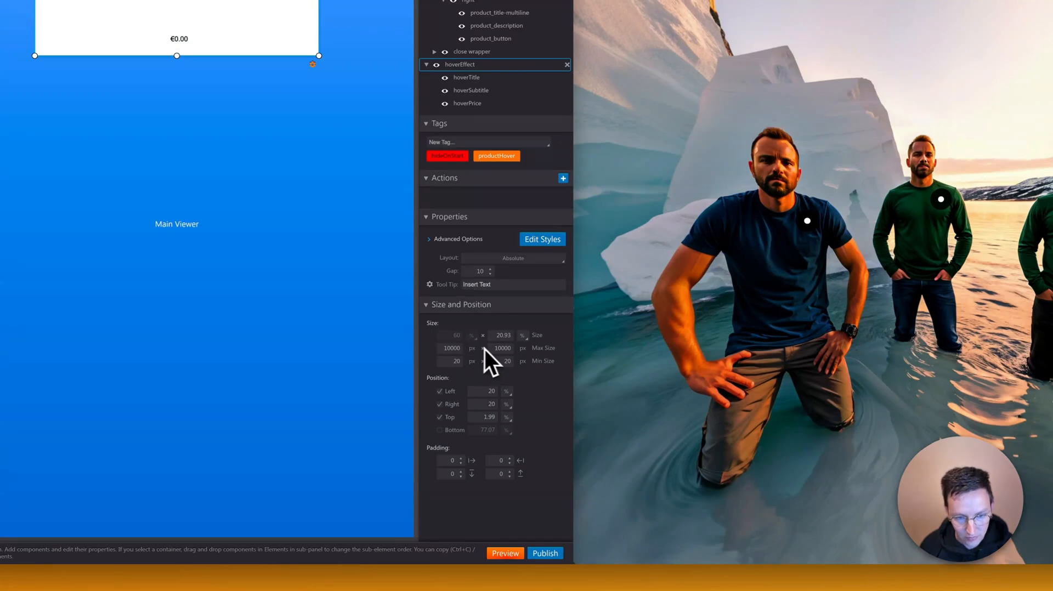
Confirm the hover card's size change and preview the Love T-shirt hotspot pop-up.
key("cmd+a")
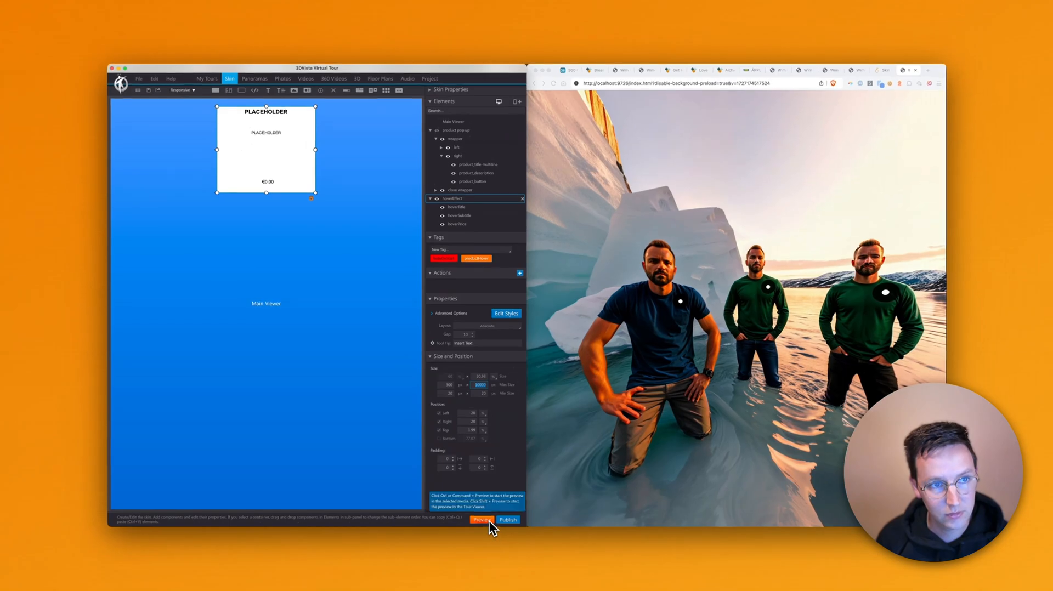
left_click(480, 519)
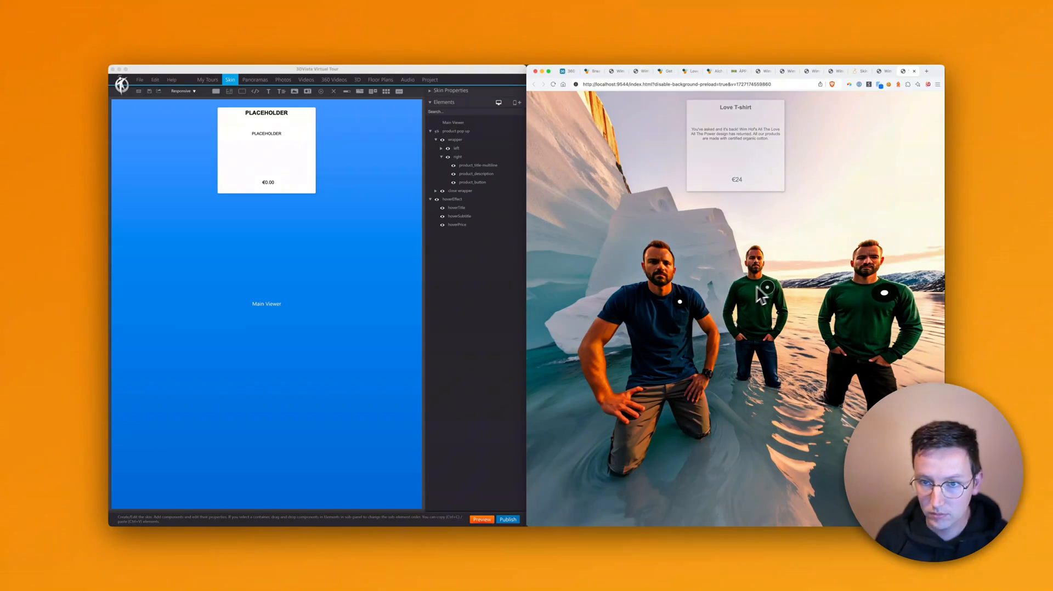
left_click(770, 287)
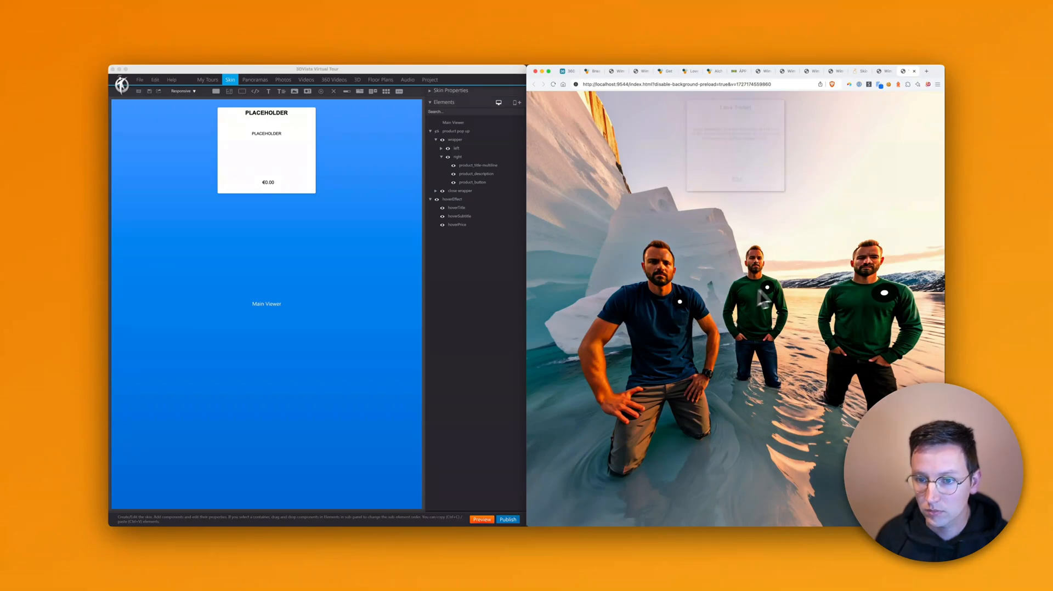
mouse_move(885, 292)
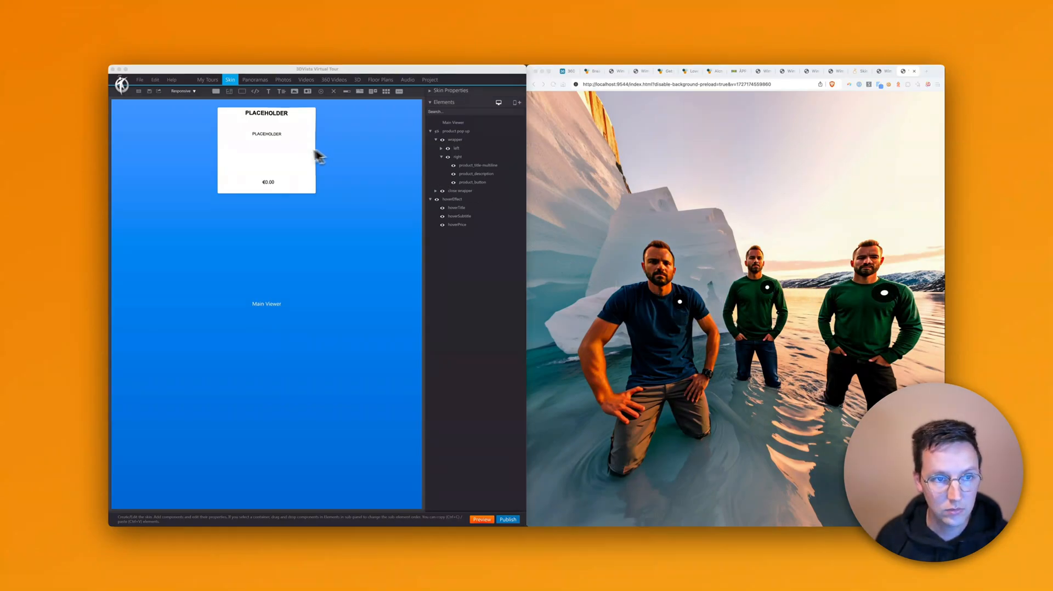
Reselect the hover card in the skin, preview again and reopen the Love T-shirt pop-up.
left_click(453, 198)
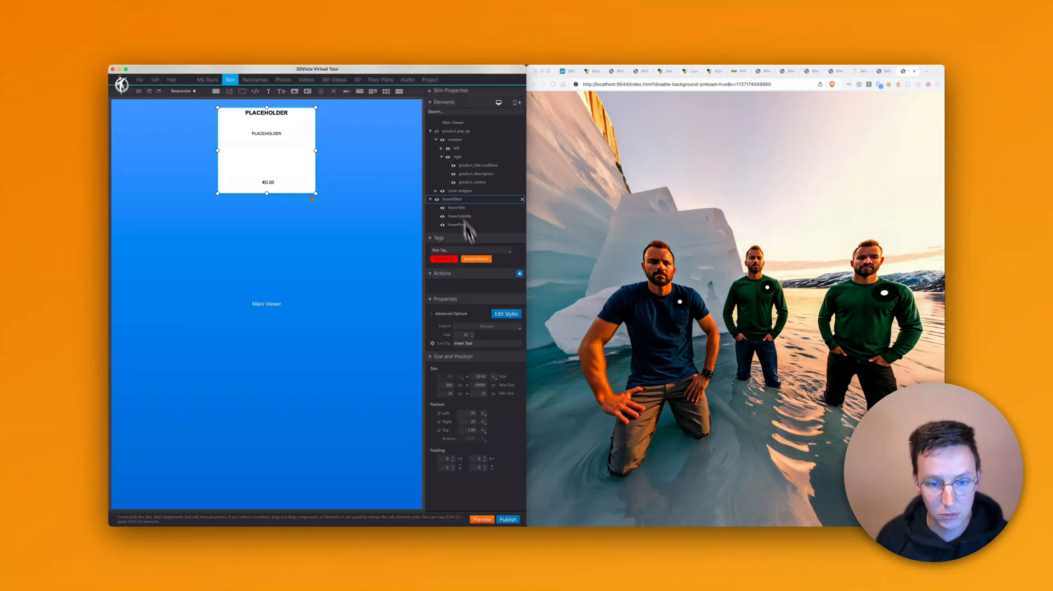
key("cmd+a")
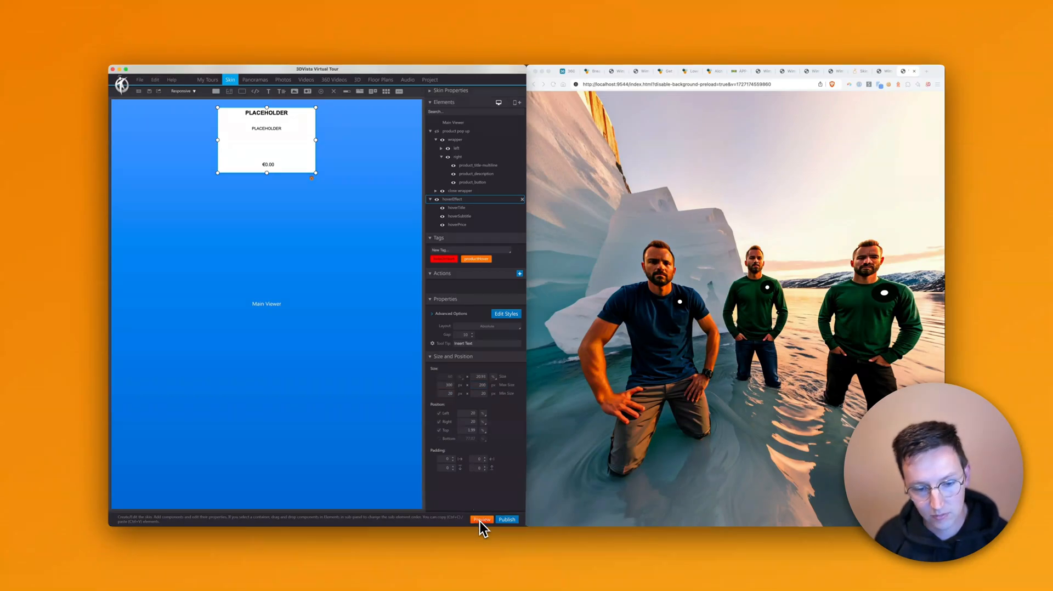
left_click(482, 519)
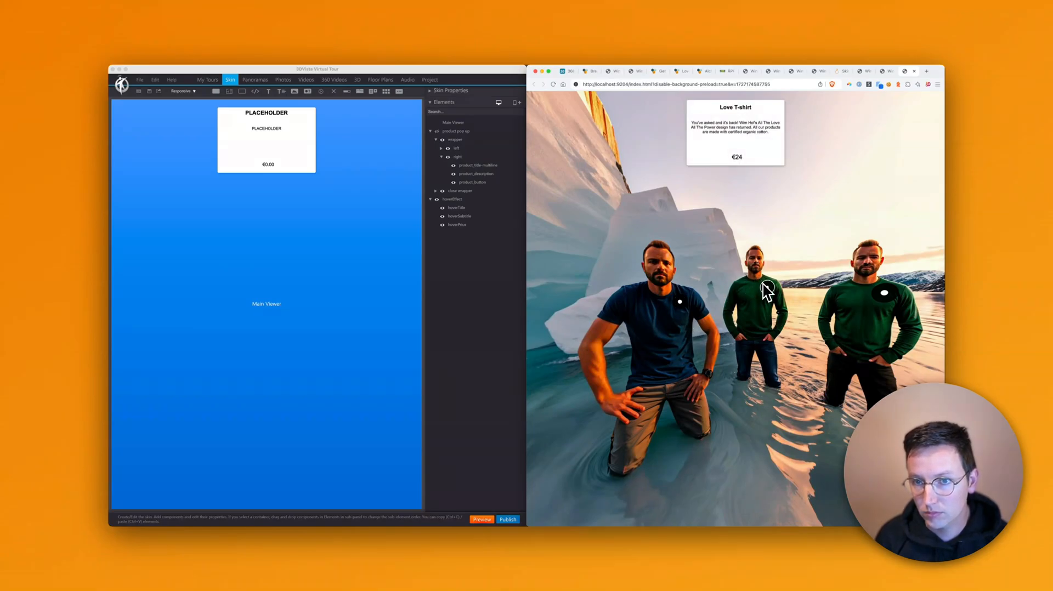
mouse_move(885, 293)
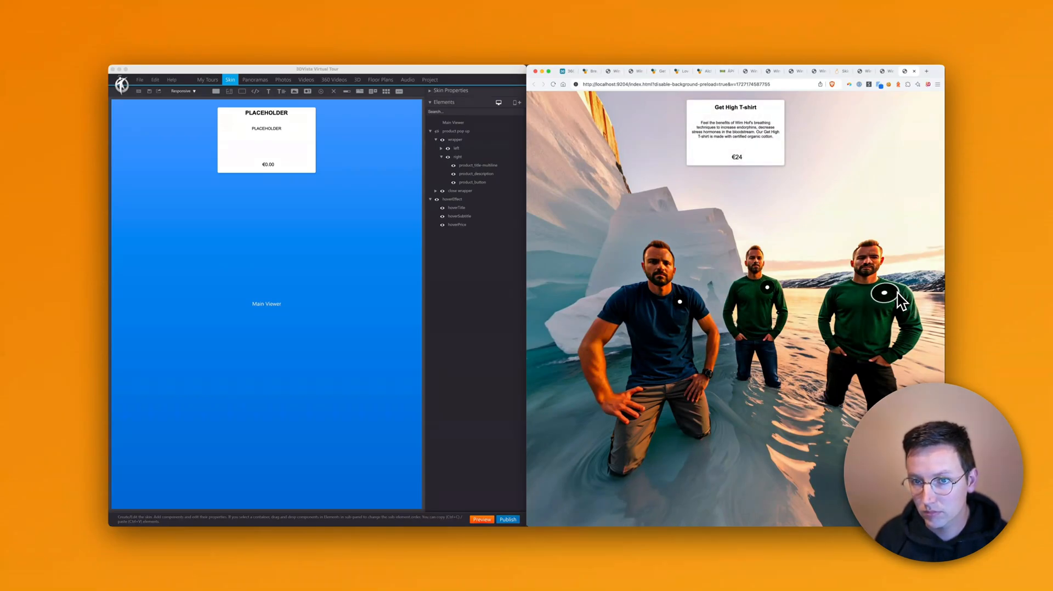
left_click(885, 293)
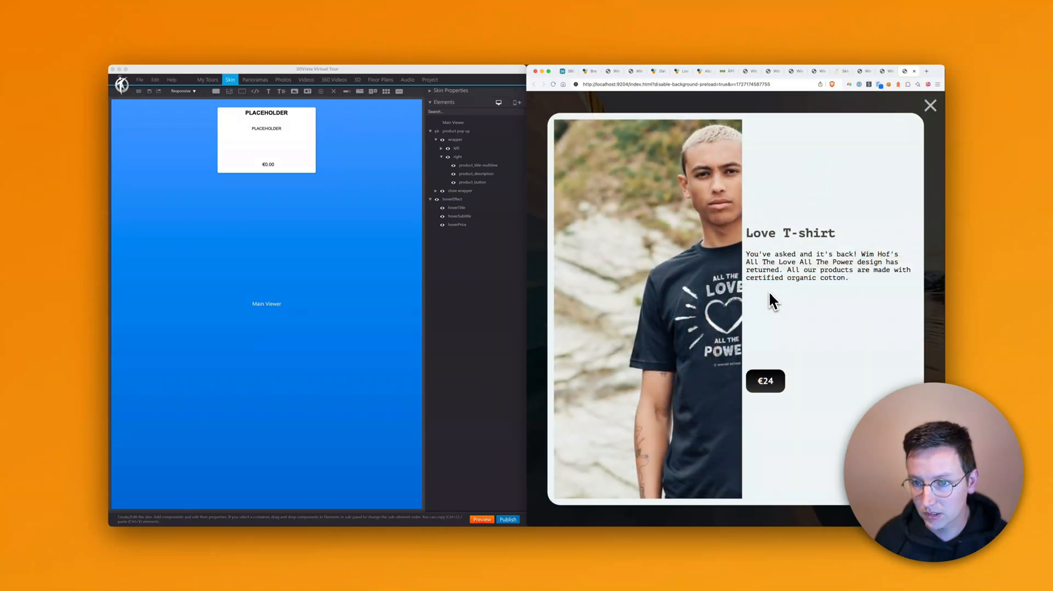
mouse_move(764, 324)
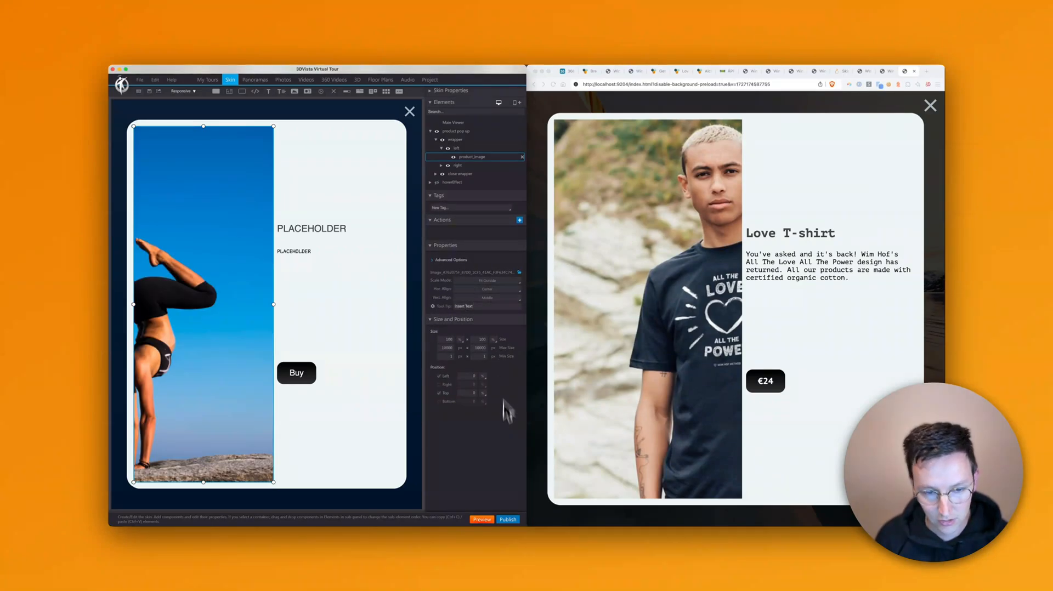
Relaunch the preview for the other products and select the Buy button in the pop-up layout.
left_click(508, 519)
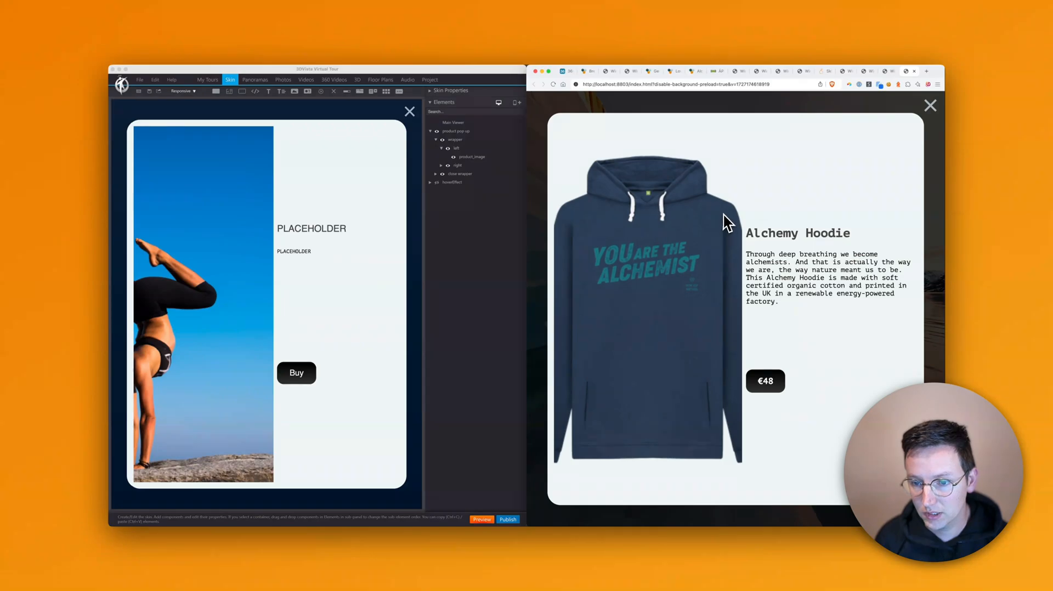
mouse_move(725, 284)
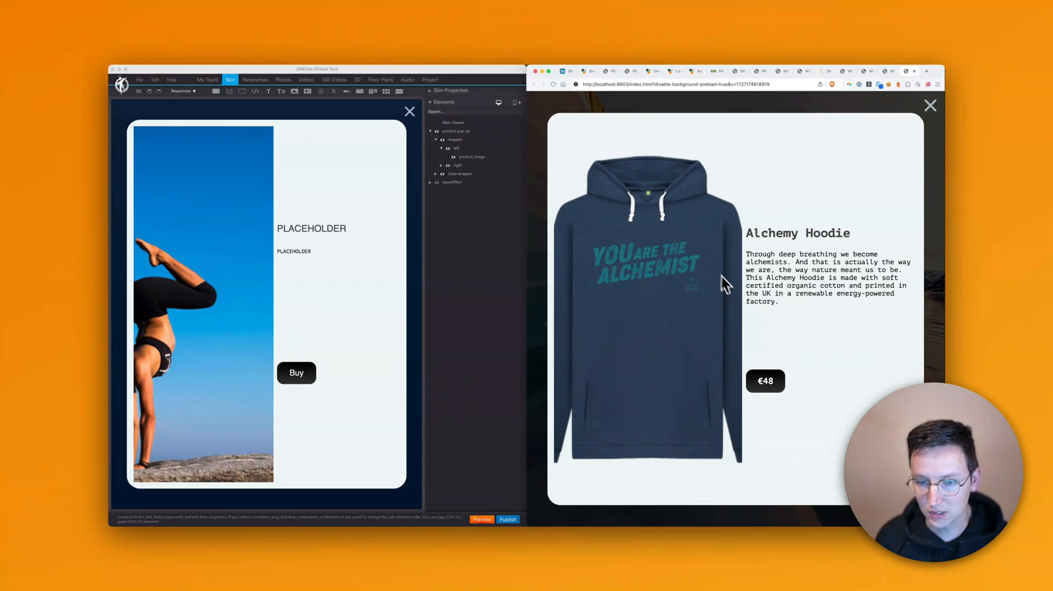
mouse_move(933, 167)
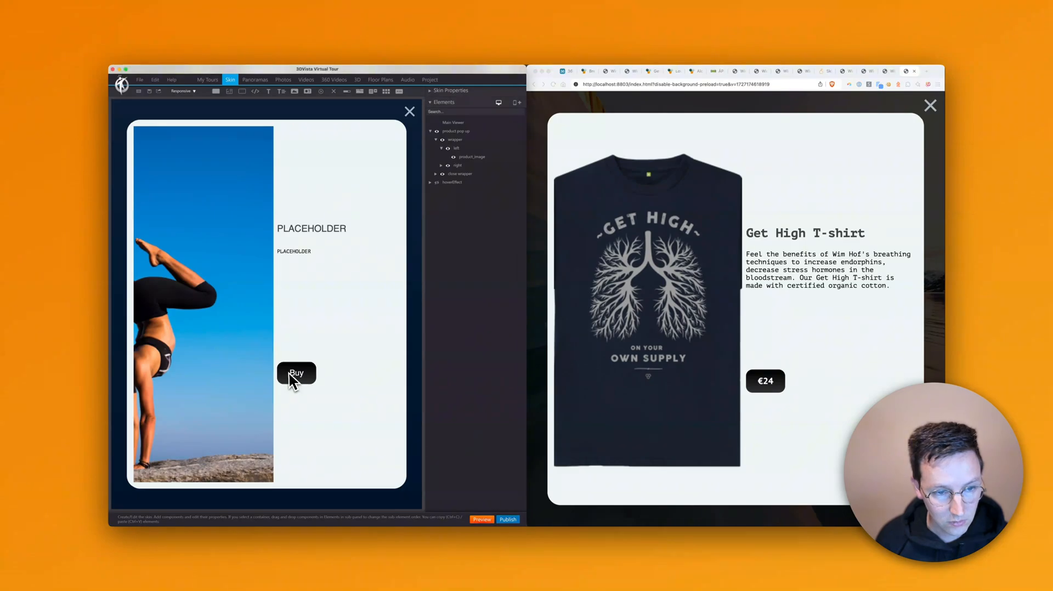
left_click(295, 373)
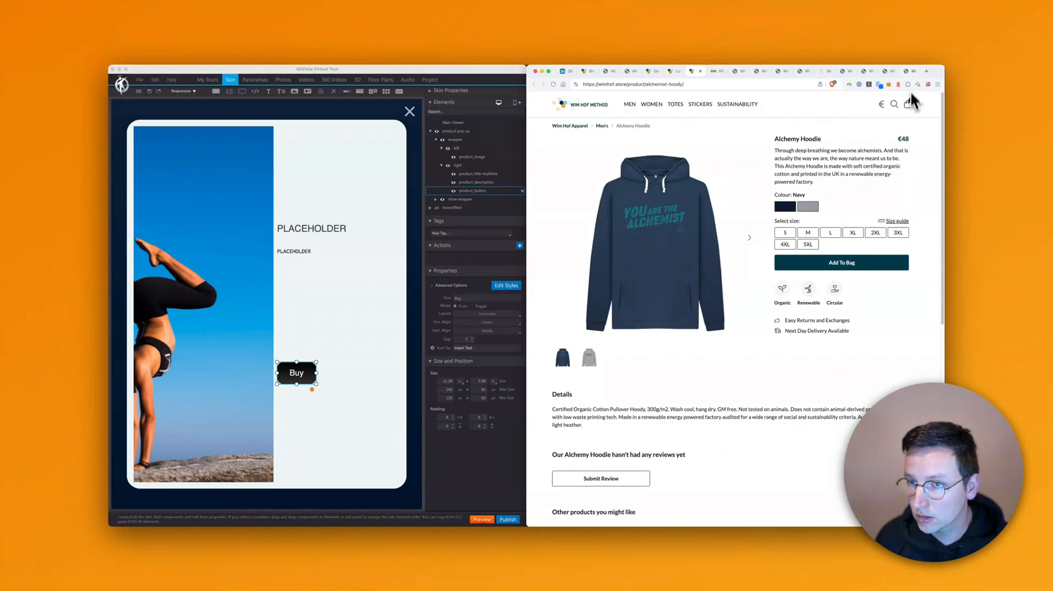
Sample the store's Add To Bag colour and paste its hex as the Buy button's Box Background.
left_click(881, 85)
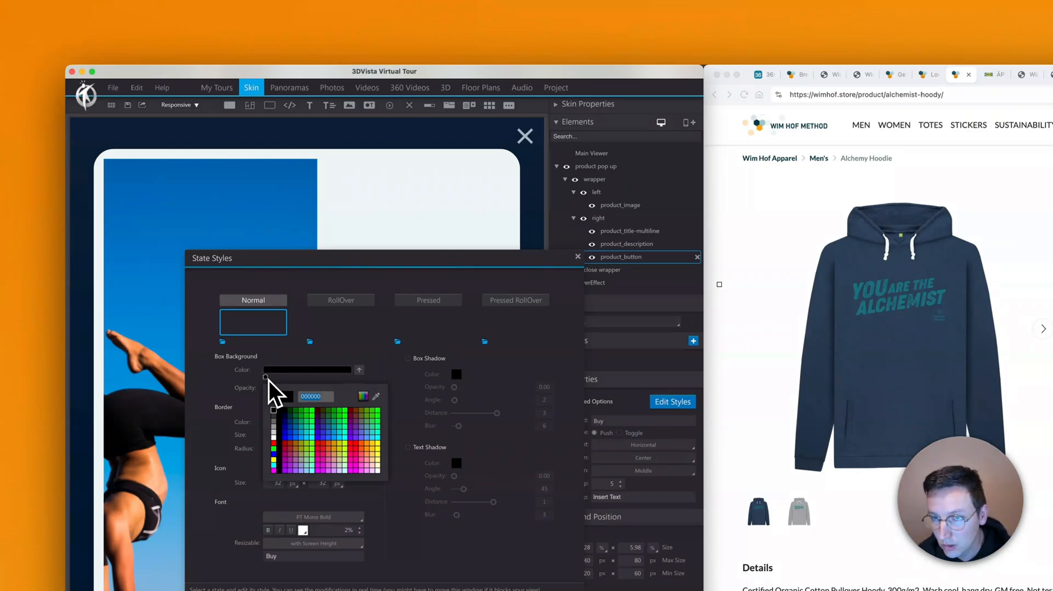
key("backspace")
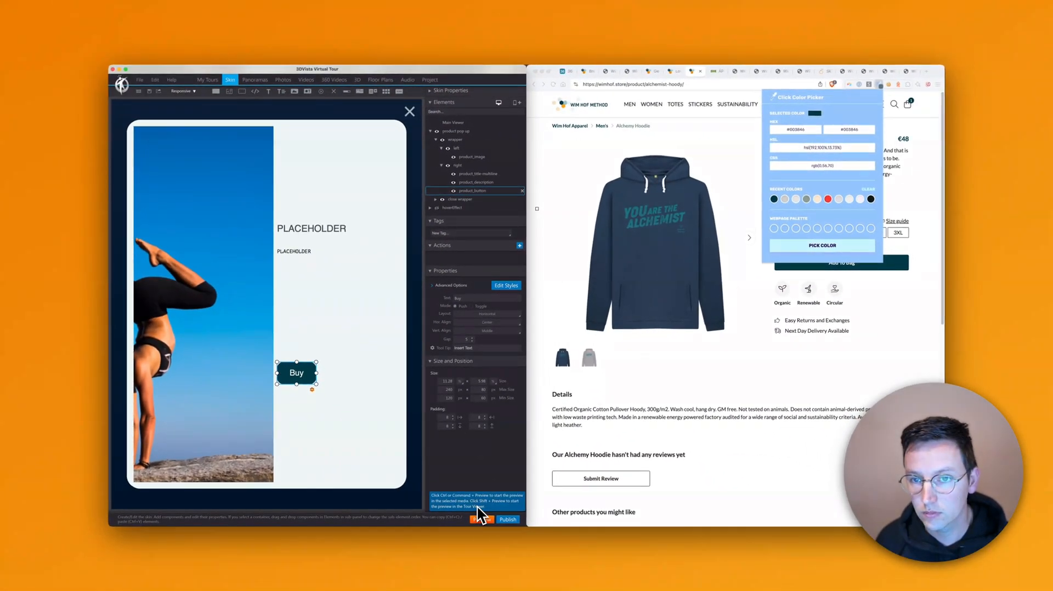
Reduce the pop-up container's corner rounding in Edit Styles and preview the Love T-shirt pop-up.
left_click(472, 157)
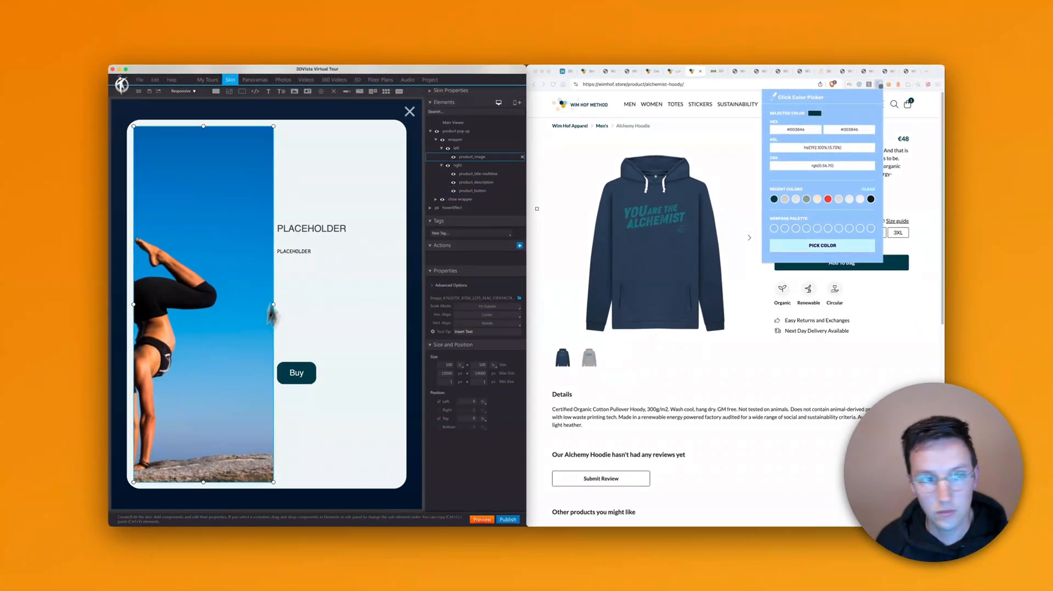
left_click(457, 165)
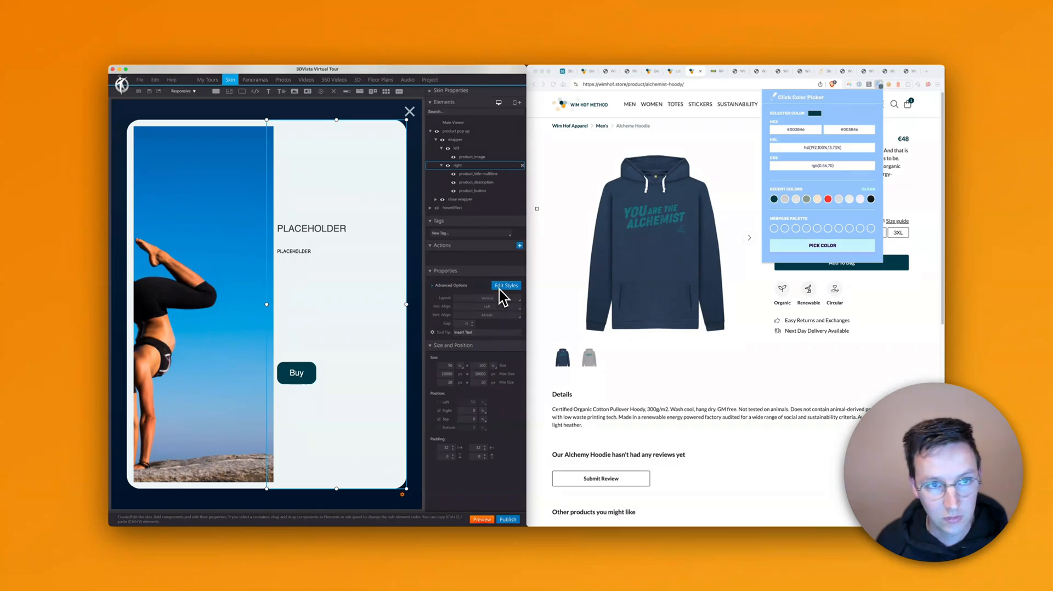
left_click(506, 286)
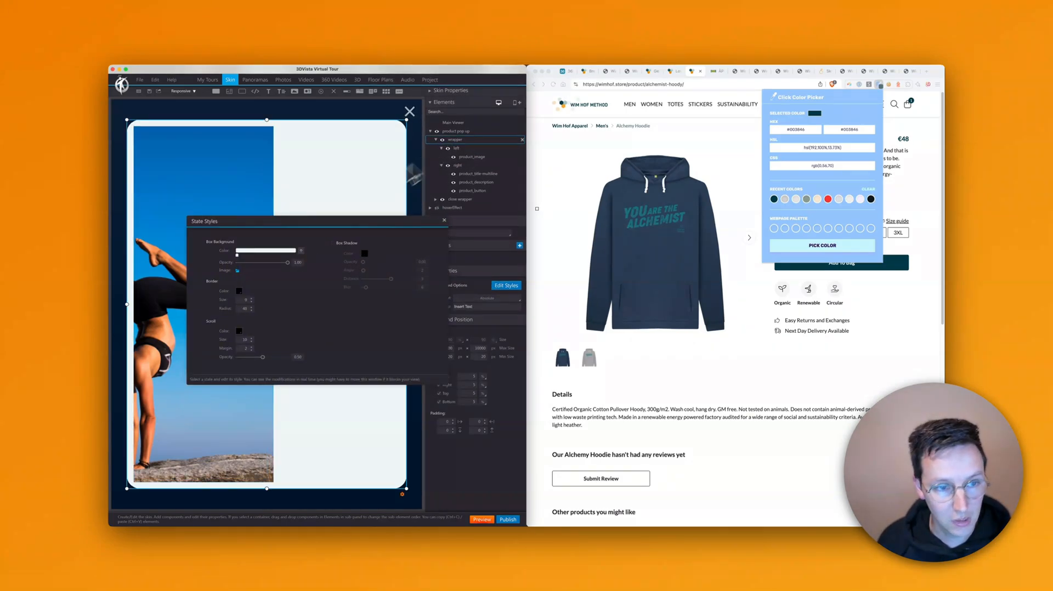
left_click(244, 309)
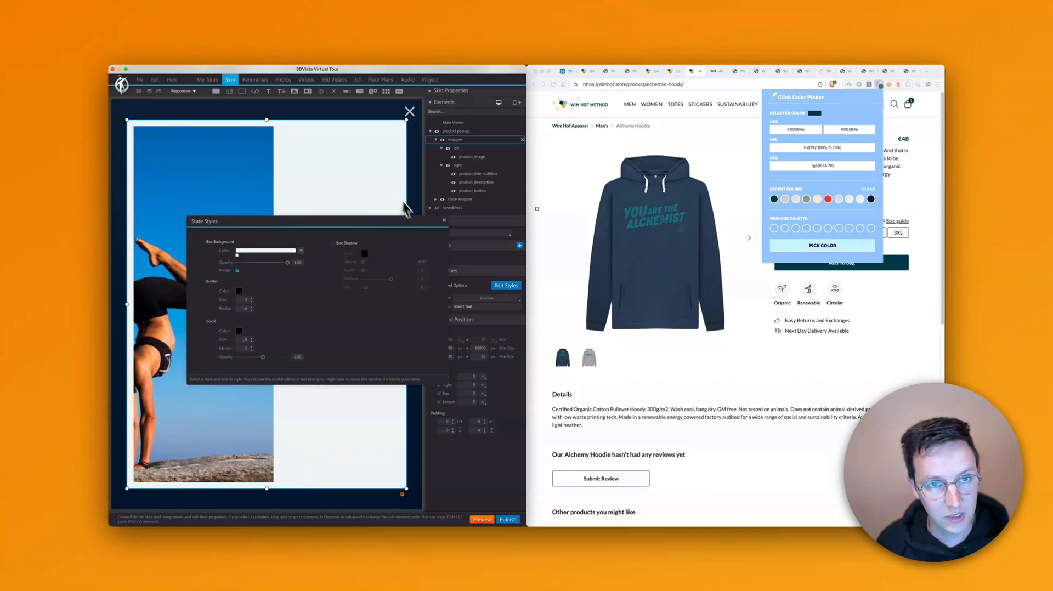
left_click(460, 166)
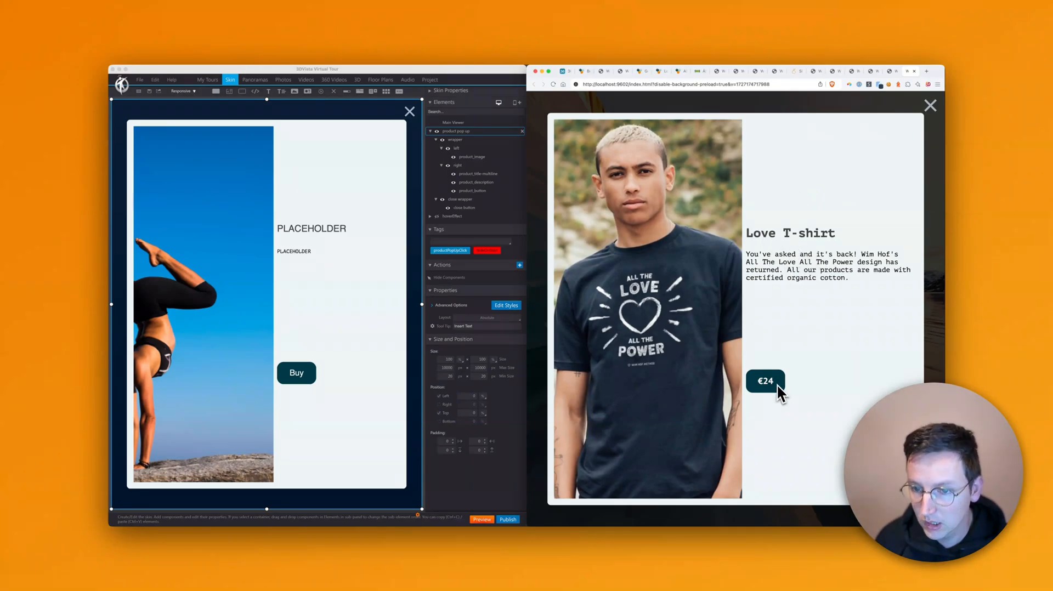
mouse_move(641, 221)
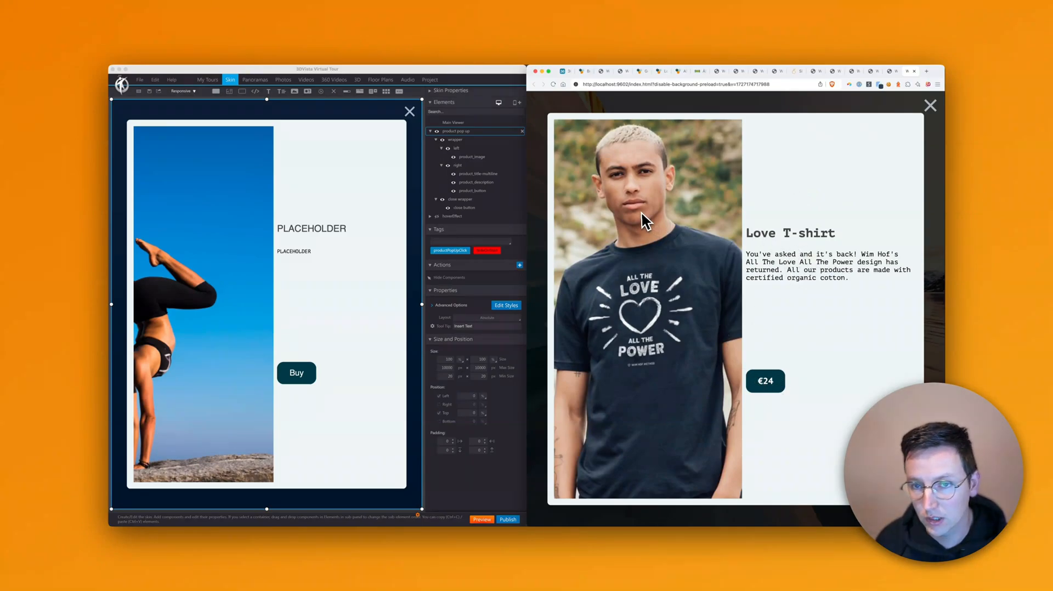
mouse_move(658, 276)
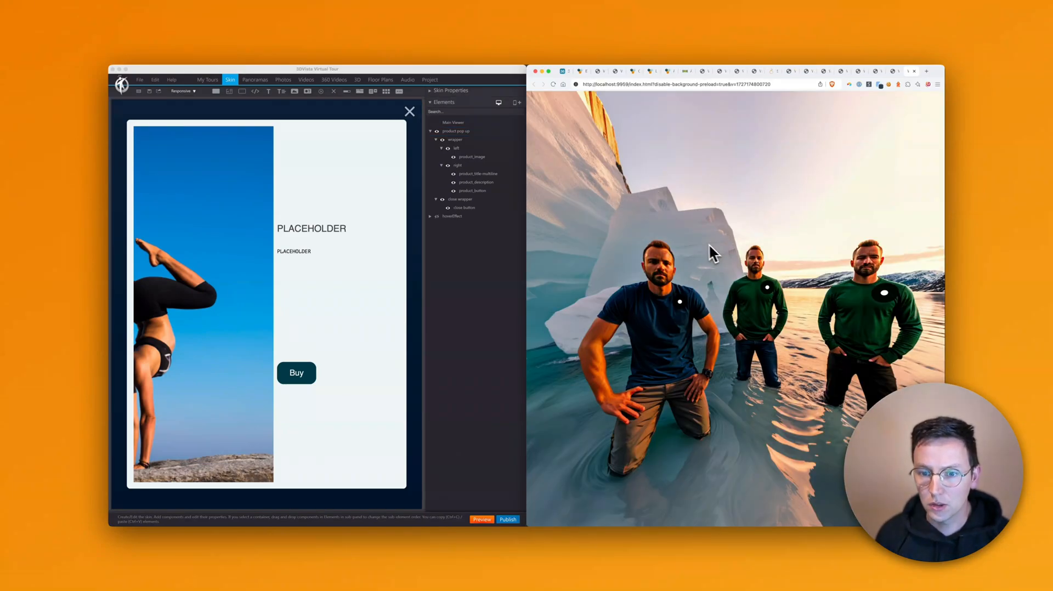
Close the Love T-shirt pop-up in the preview to show the panorama hotspots again.
left_click(680, 301)
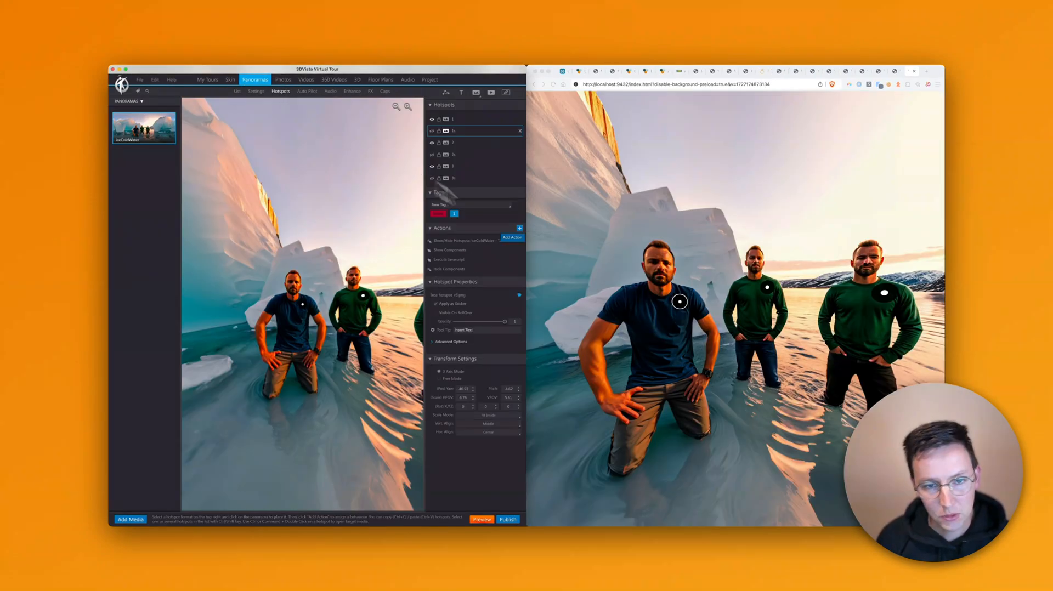
Add a Show/Hide Components action set to hide on hotspot 1s.
left_click(513, 237)
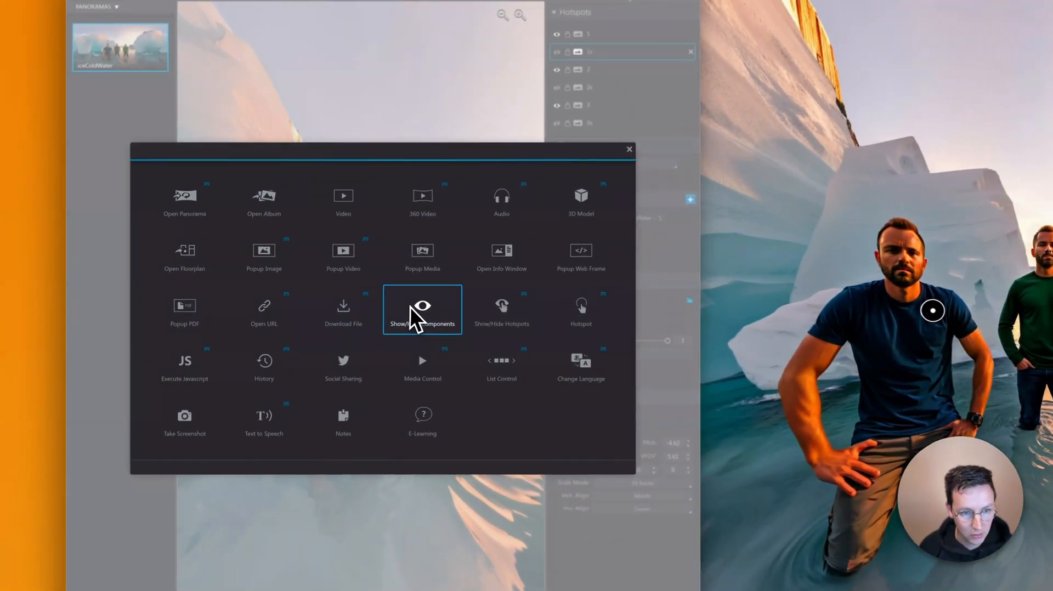
left_click(422, 309)
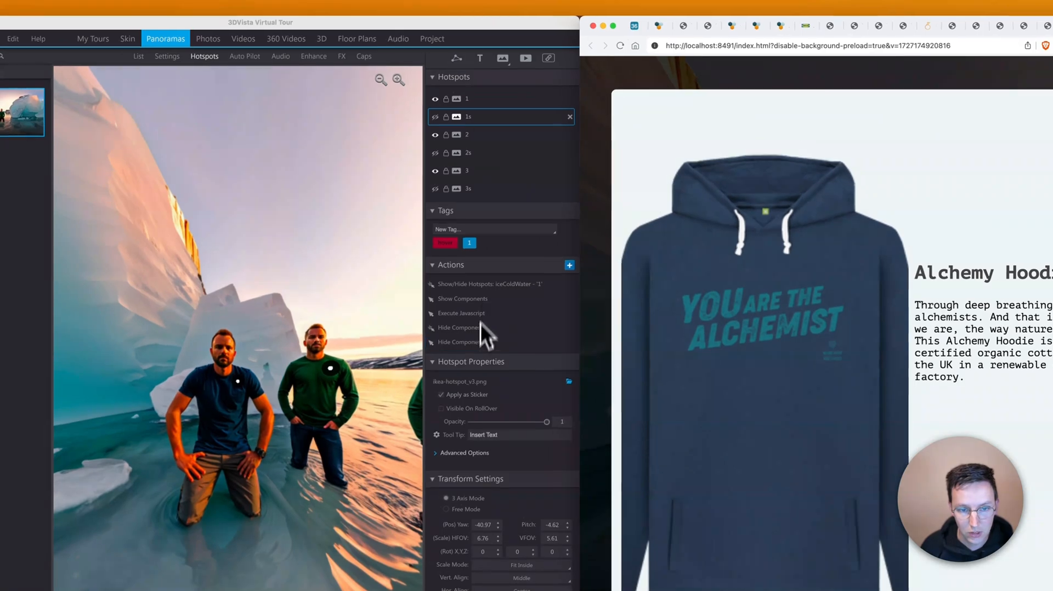
Copy the Hide Components action onto hotspot 3s and relaunch the preview.
left_click(463, 344)
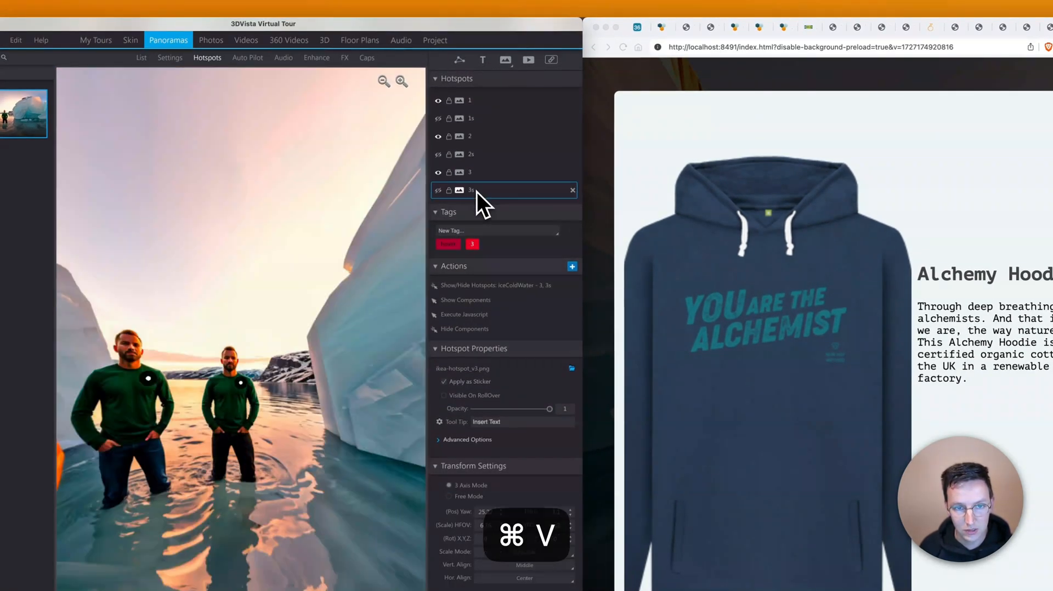
left_click(436, 515)
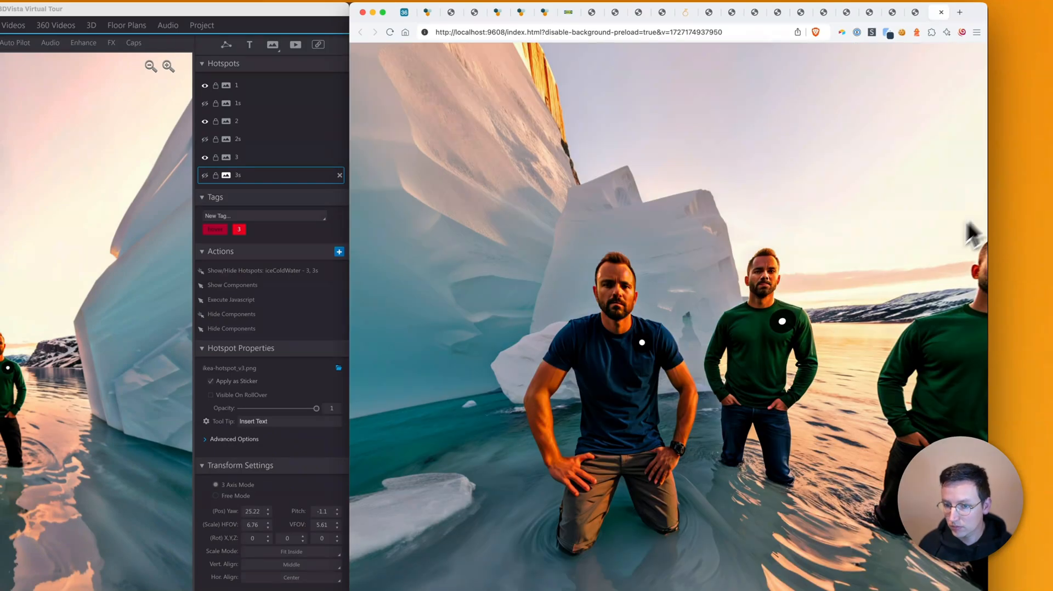
left_click(644, 342)
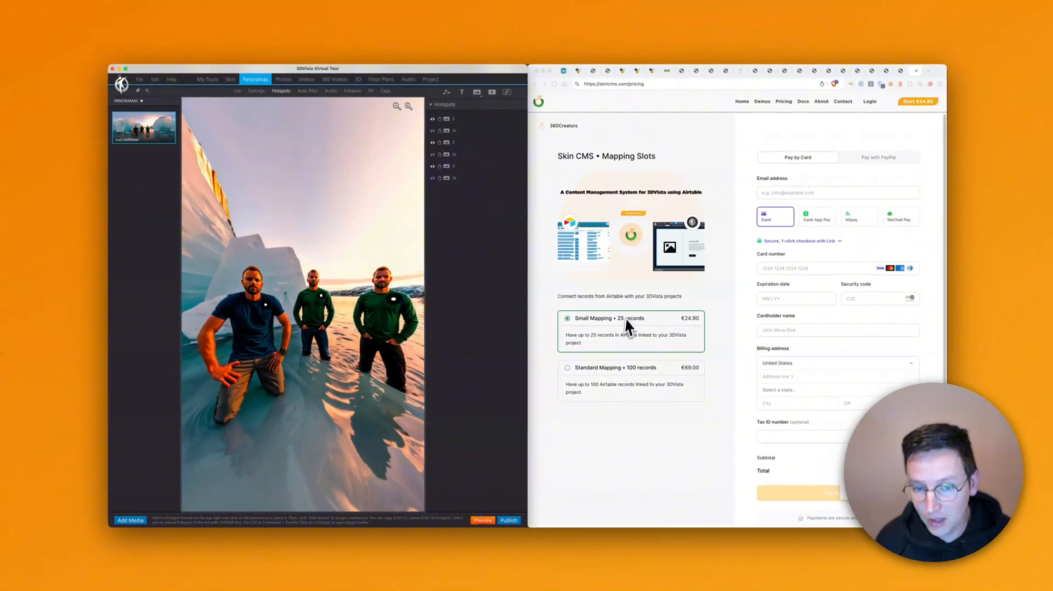
mouse_move(534, 296)
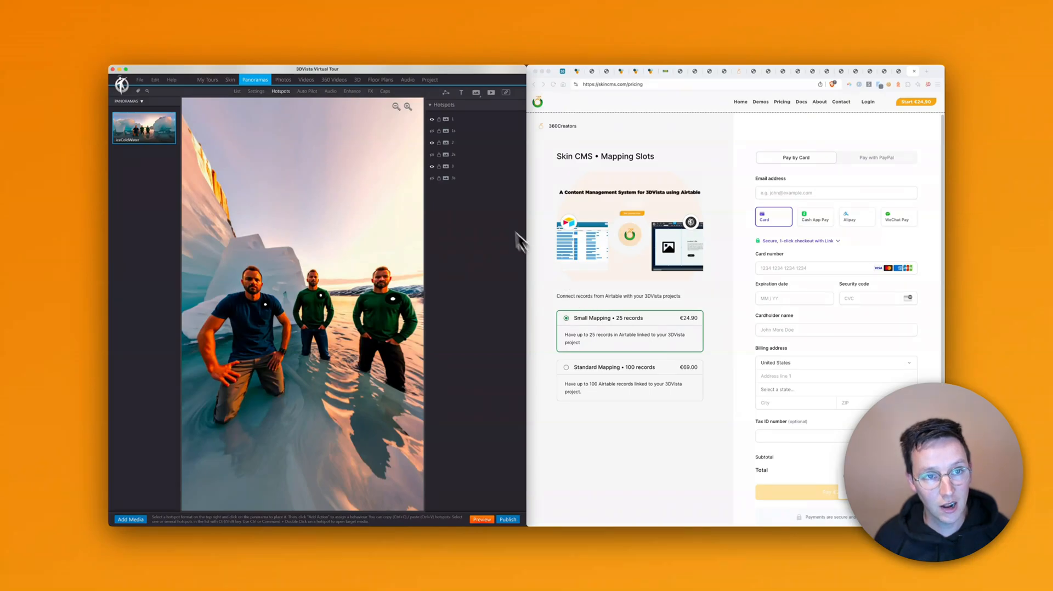
mouse_move(611, 363)
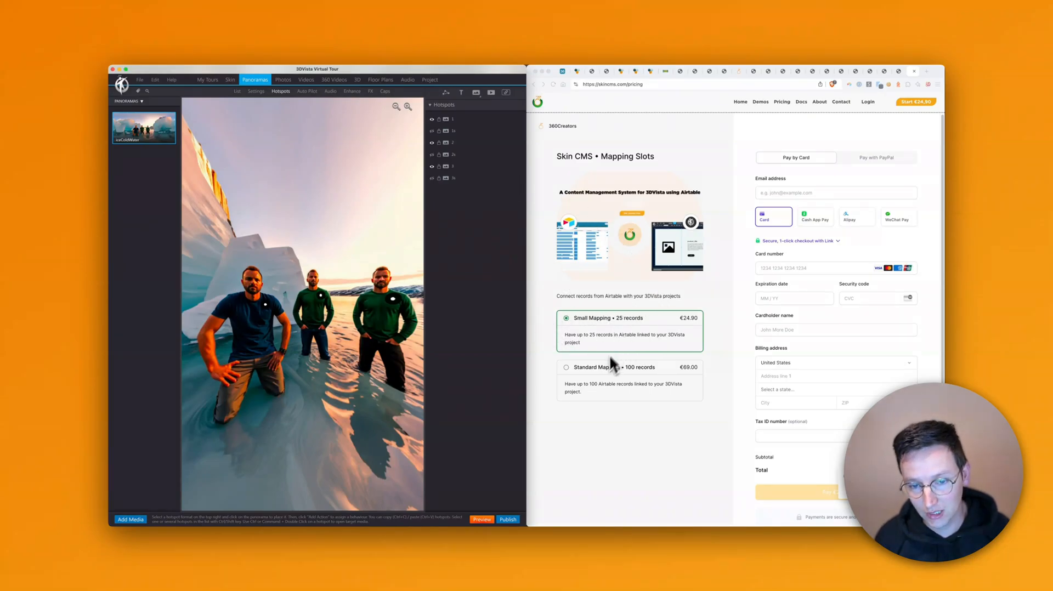
mouse_move(652, 376)
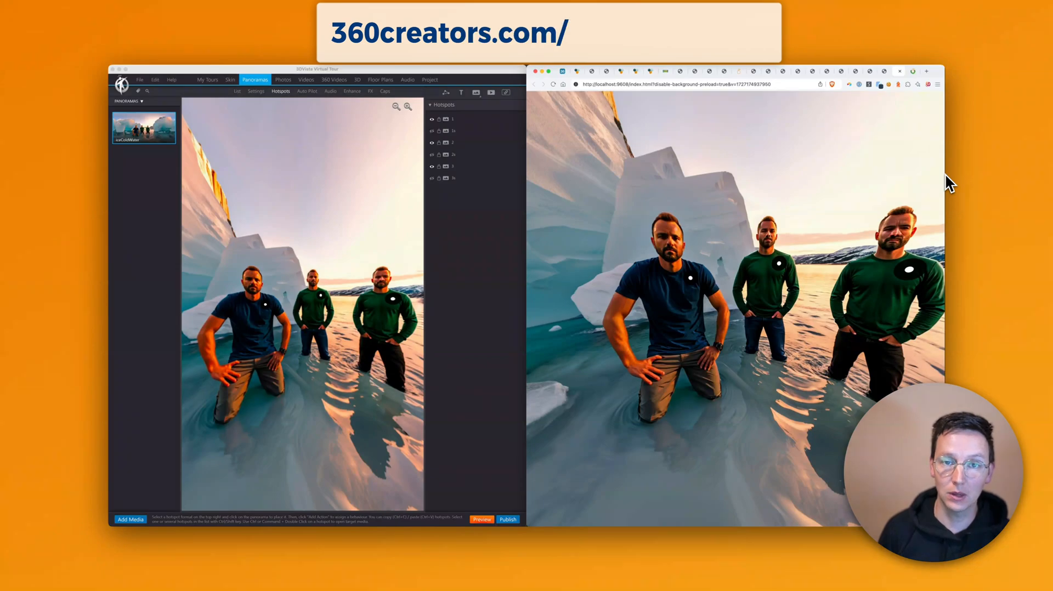
Enter 'newsletter' in the browser address bar above the tour preview tab.
type("newsletter")
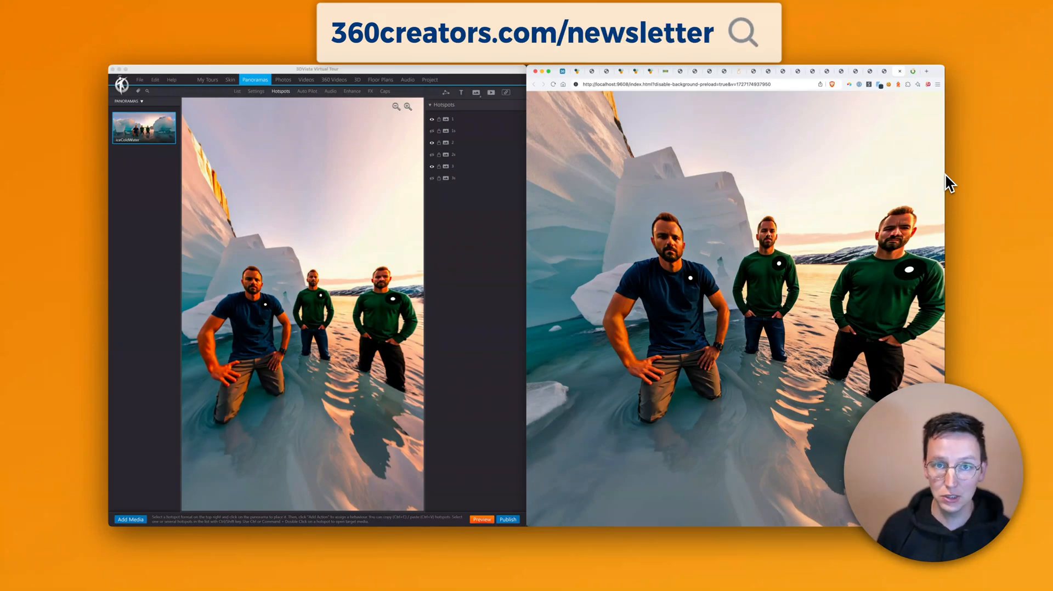